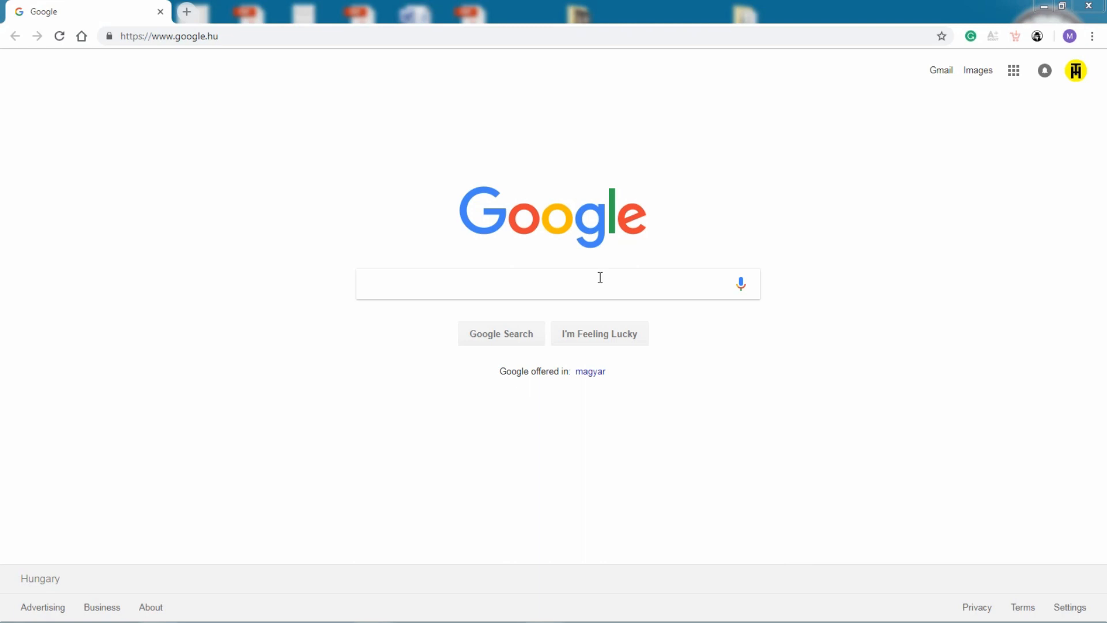
# Step: Search Google for 'rocketcake responsive' to find the RocketCake website editor
pyautogui.write('rocketcake')
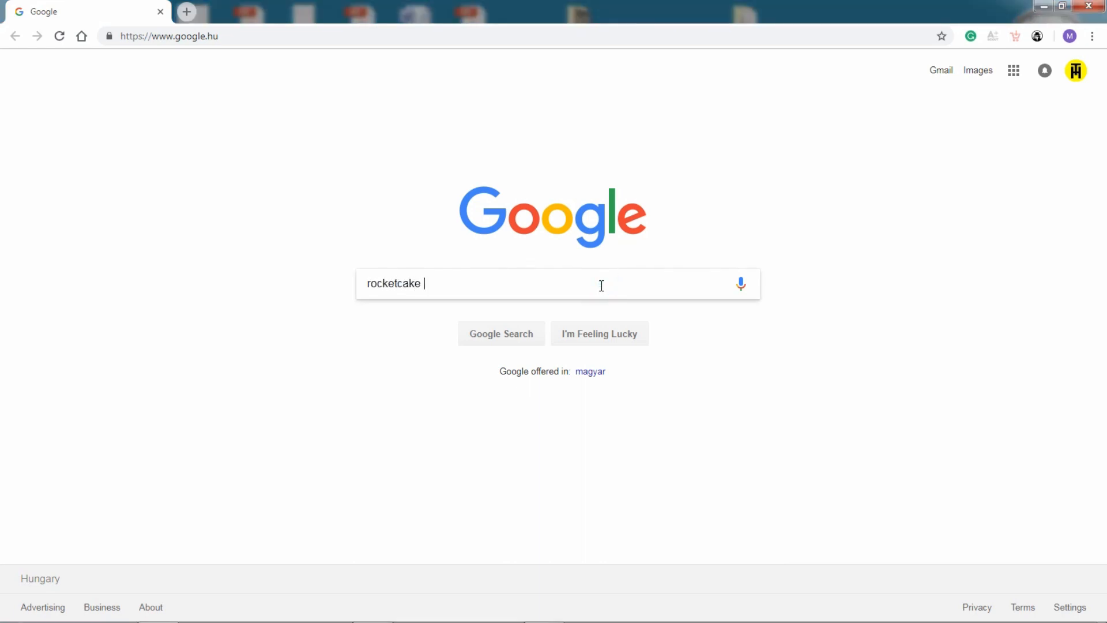
pyautogui.write('respons')
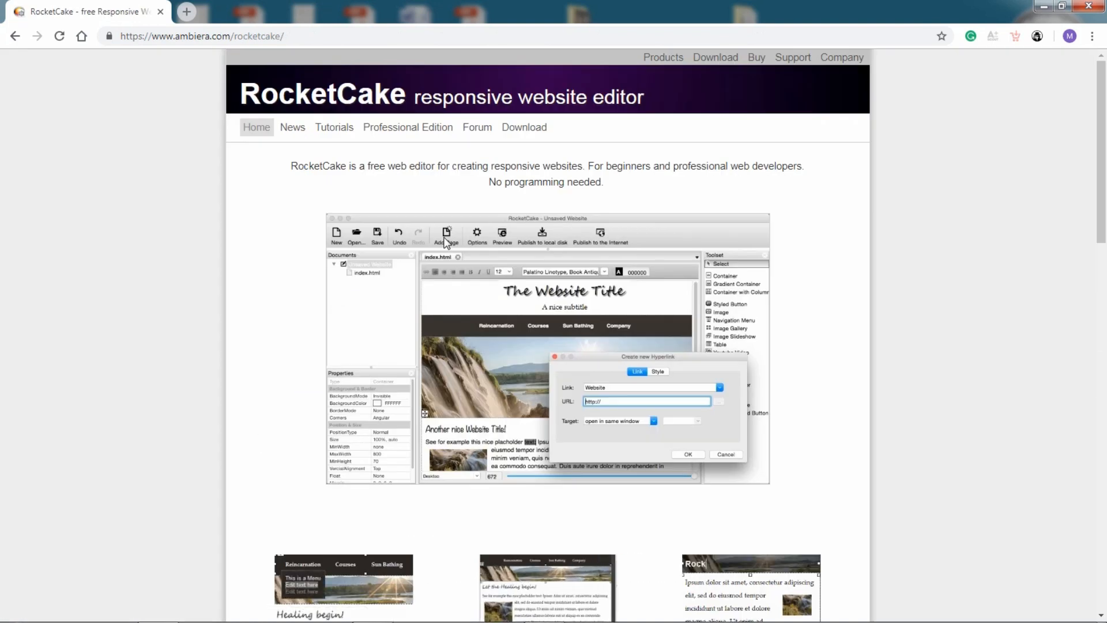
# Step: Browse the ambiera RocketCake home page and open the RocketCake 2.1 download page
pyautogui.scroll(-3)
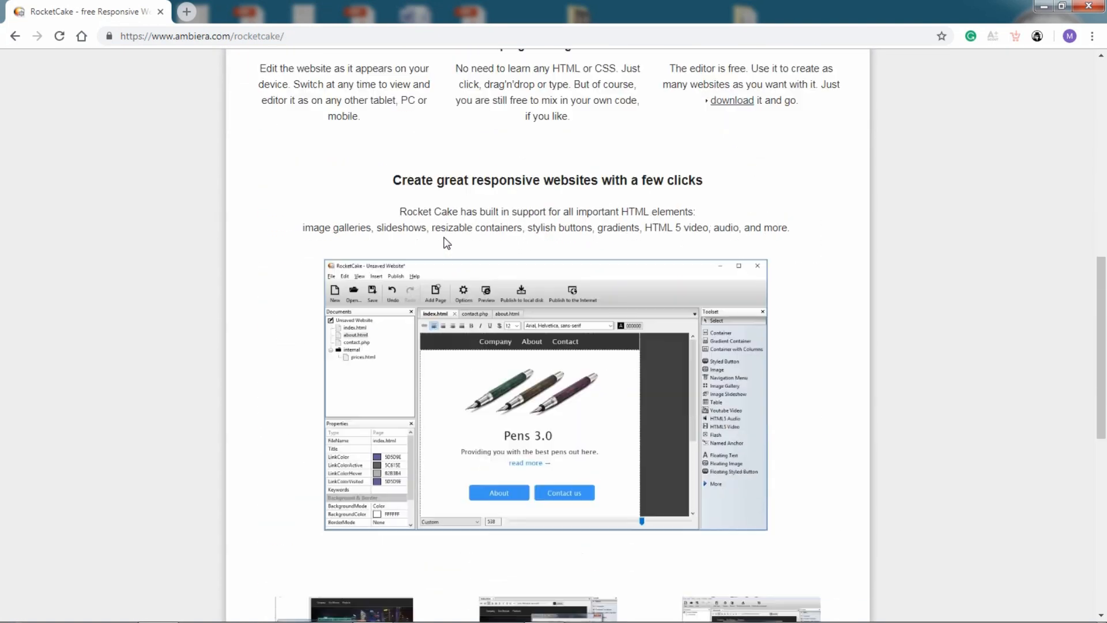
pyautogui.scroll(-3)
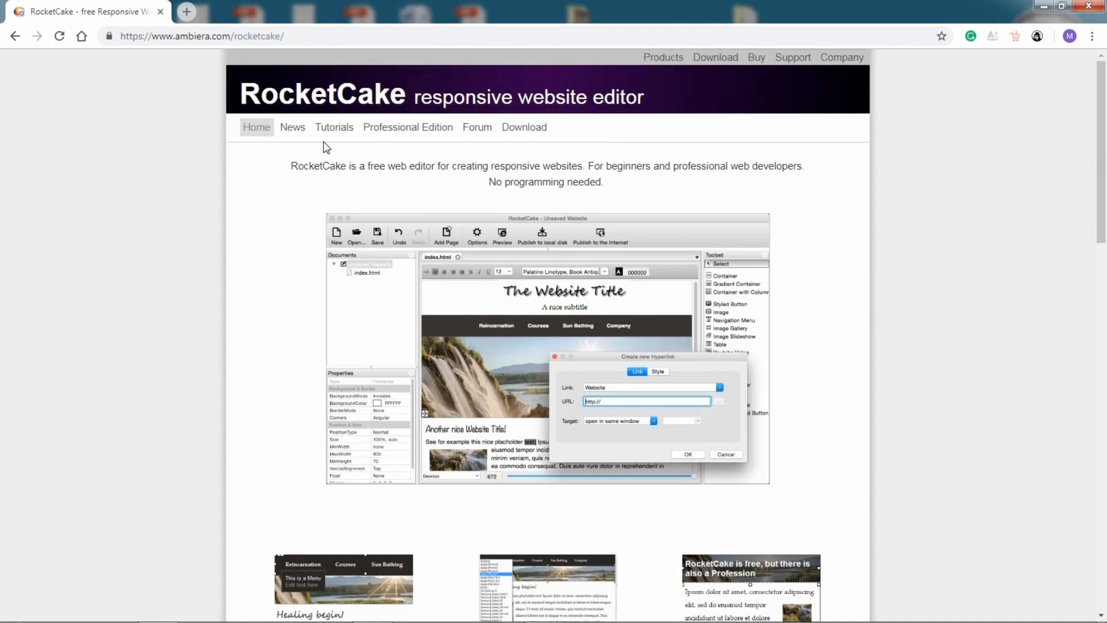
pyautogui.doubleClick(184, 35)
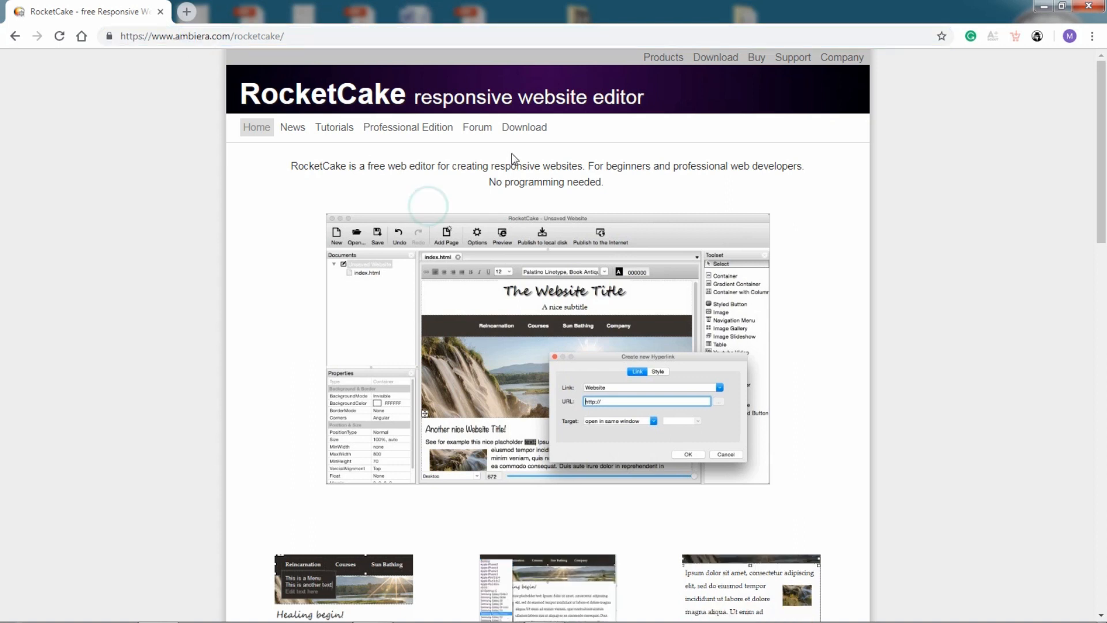
pyautogui.click(523, 127)
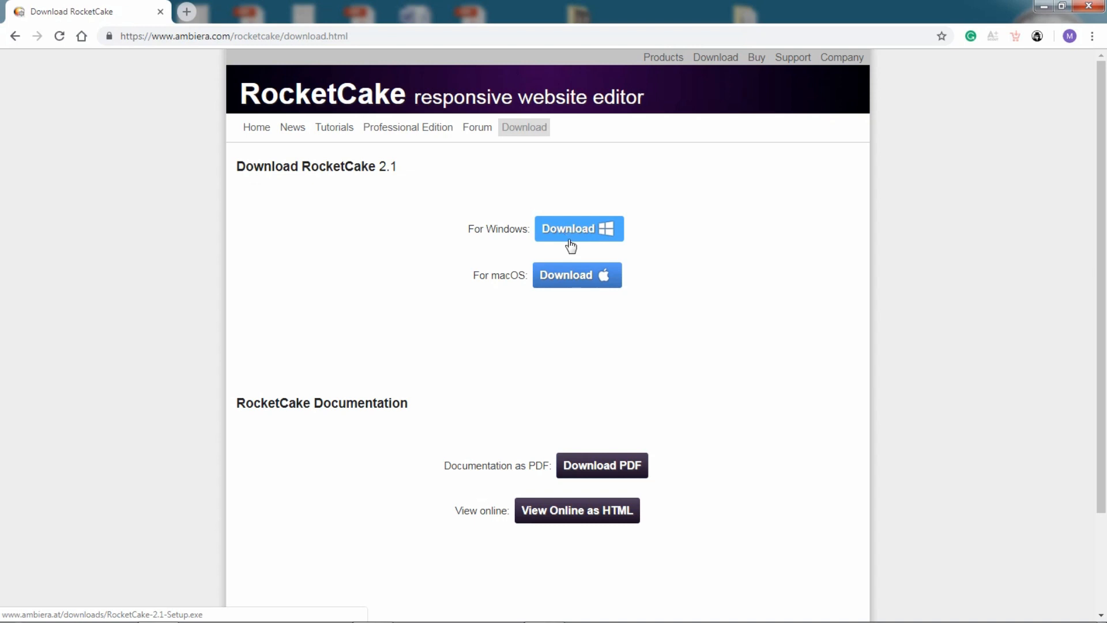
pyautogui.moveTo(574, 288)
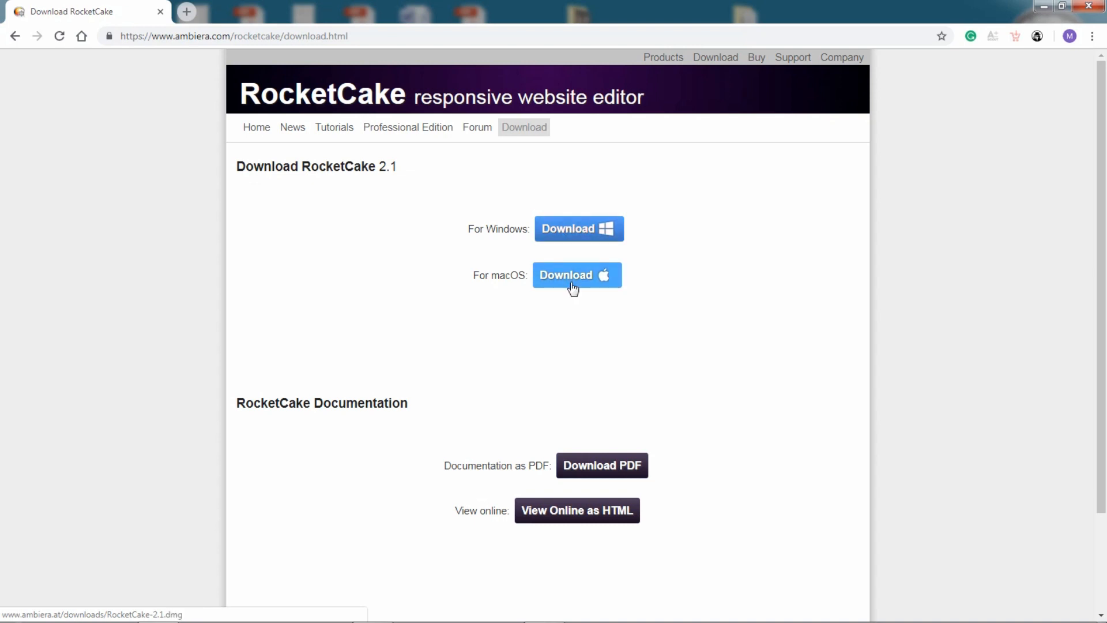
pyautogui.moveTo(423, 139)
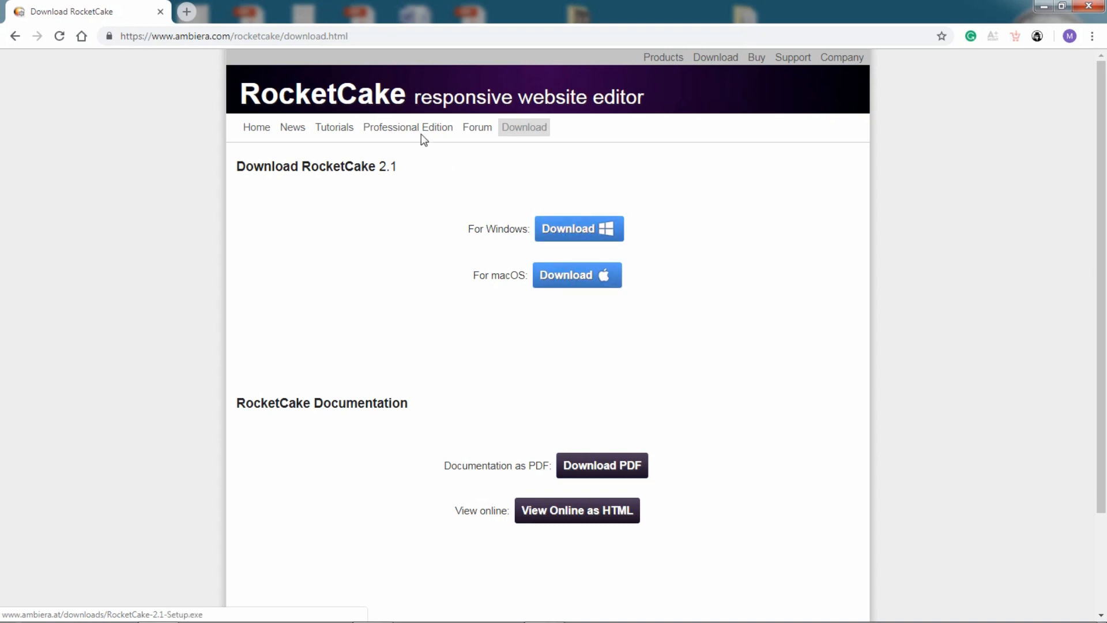
pyautogui.moveTo(418, 132)
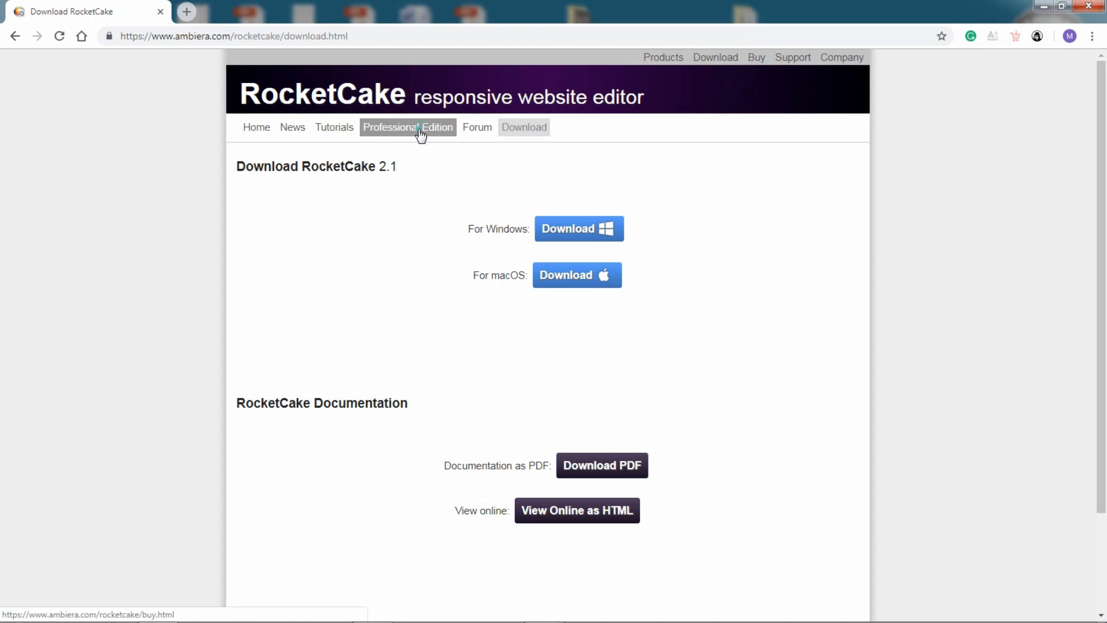
# Step: Open the €39 Professional Edition purchase page, keep Windows as the platform, and start ordering
pyautogui.click(408, 127)
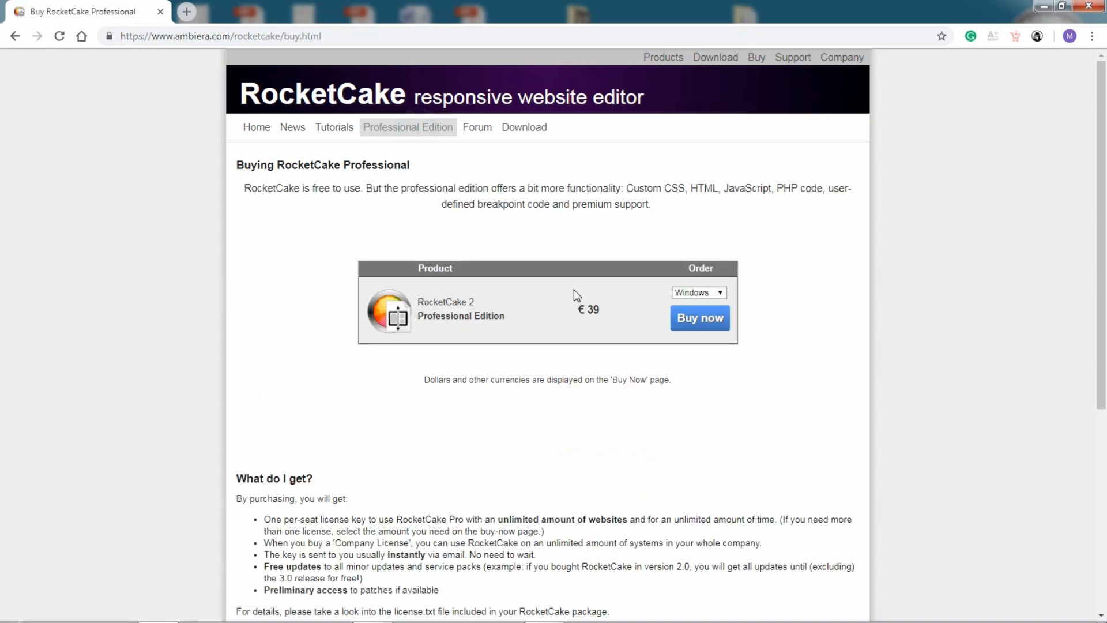
pyautogui.moveTo(597, 322)
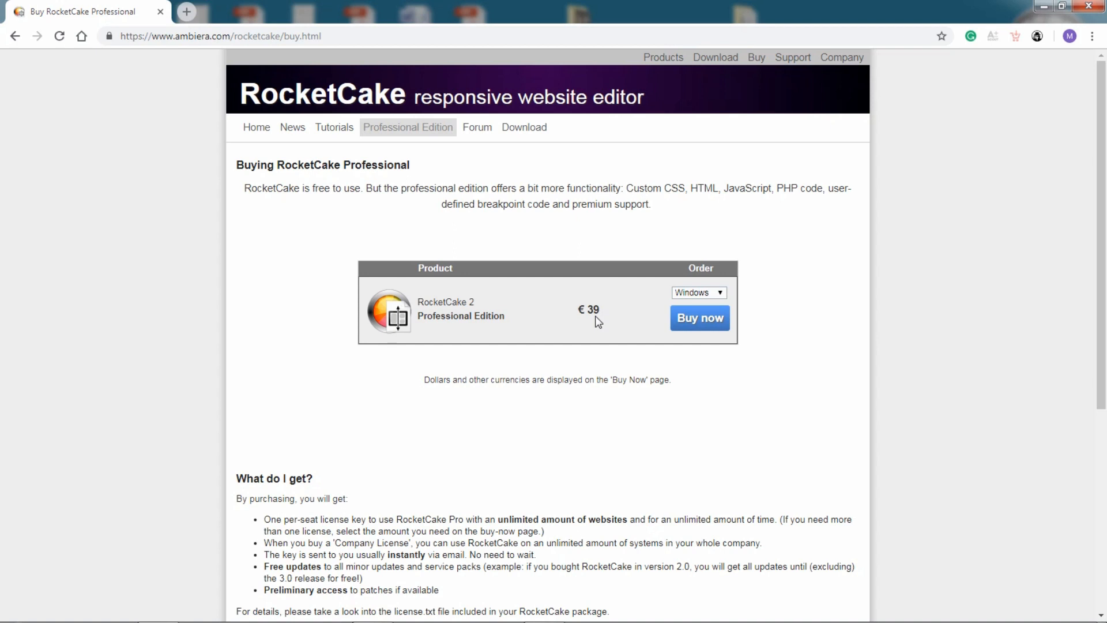
pyautogui.click(717, 292)
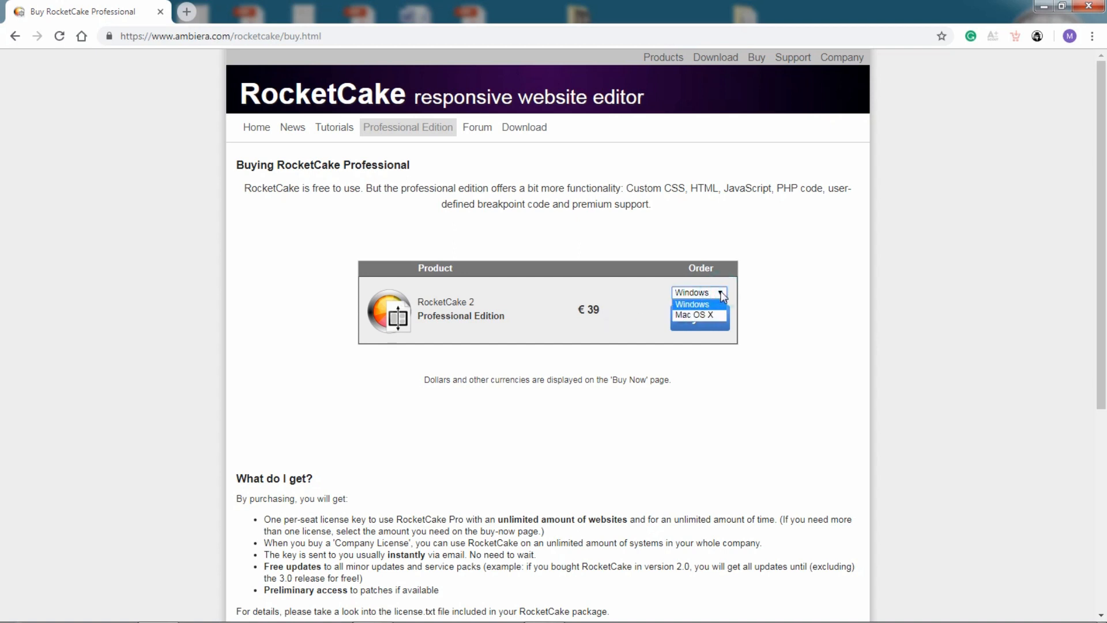
pyautogui.click(691, 303)
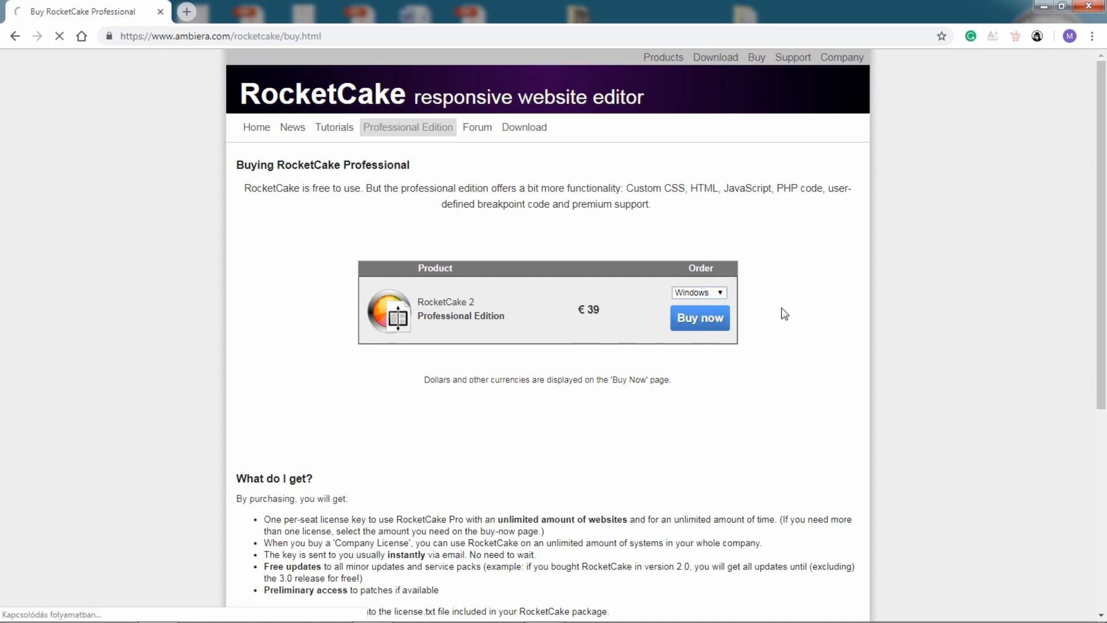
pyautogui.click(699, 318)
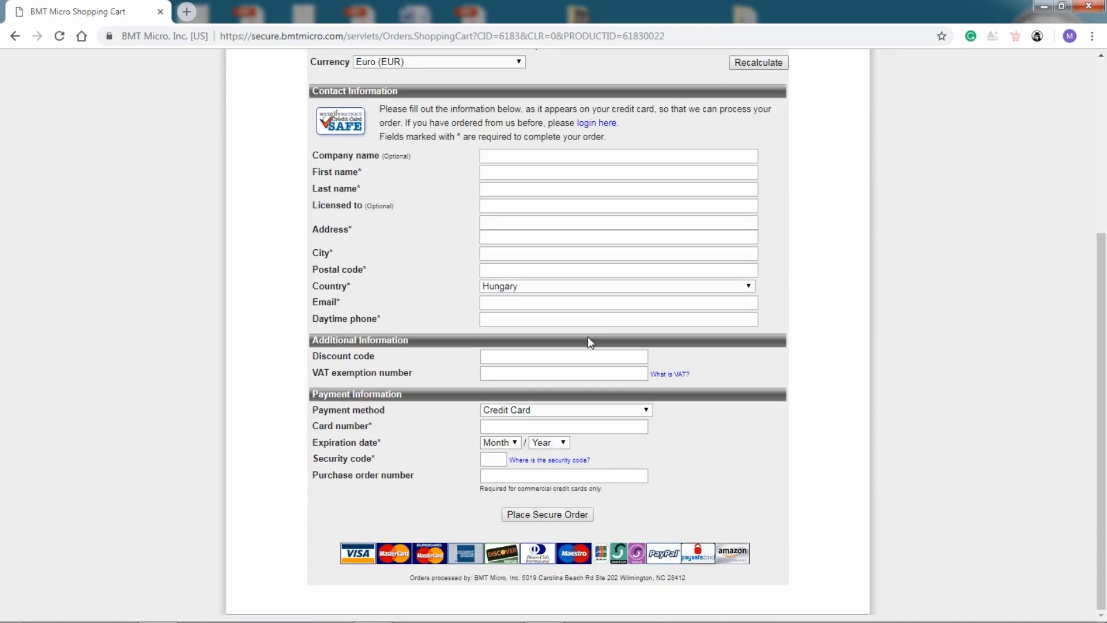
# Step: Scroll through the BMT Micro shopping cart contact and payment form
pyautogui.scroll(3)
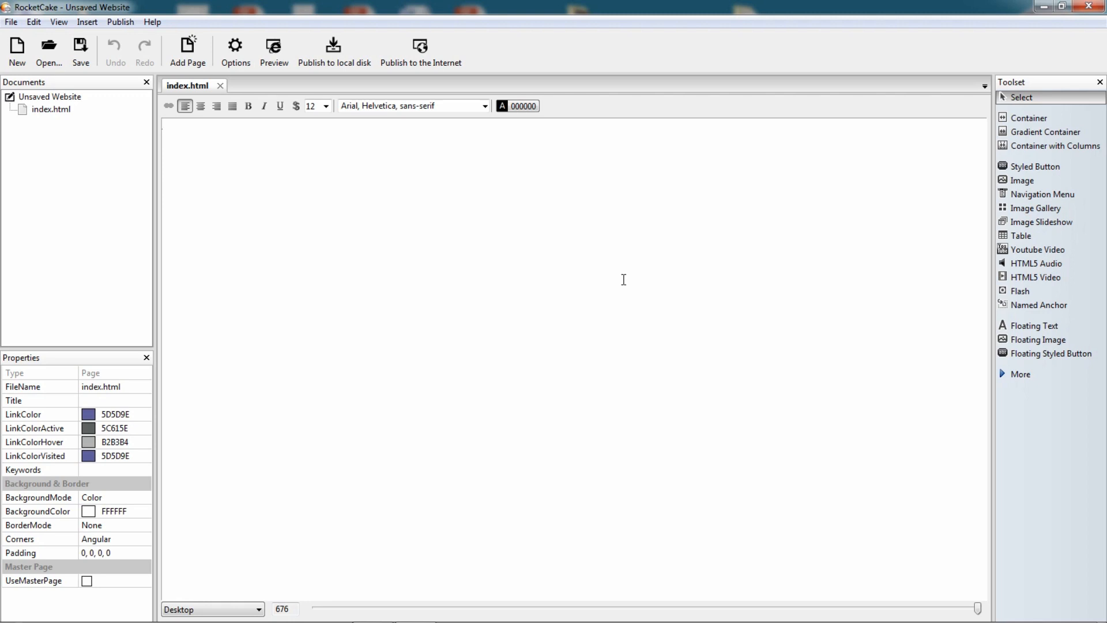
pyautogui.moveTo(569, 286)
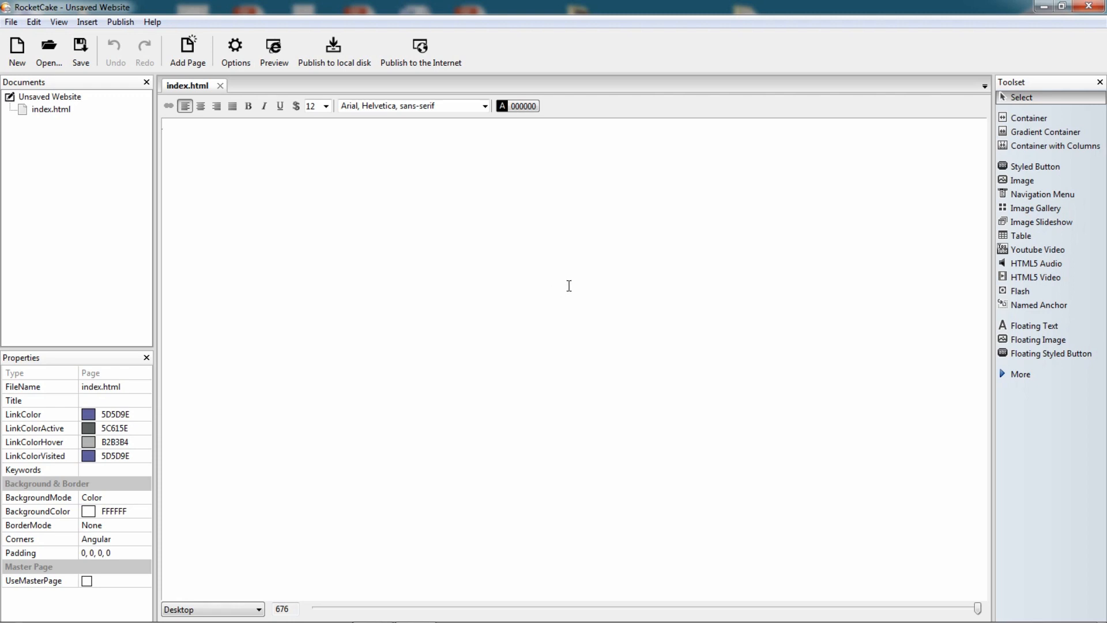
pyautogui.moveTo(959, 181)
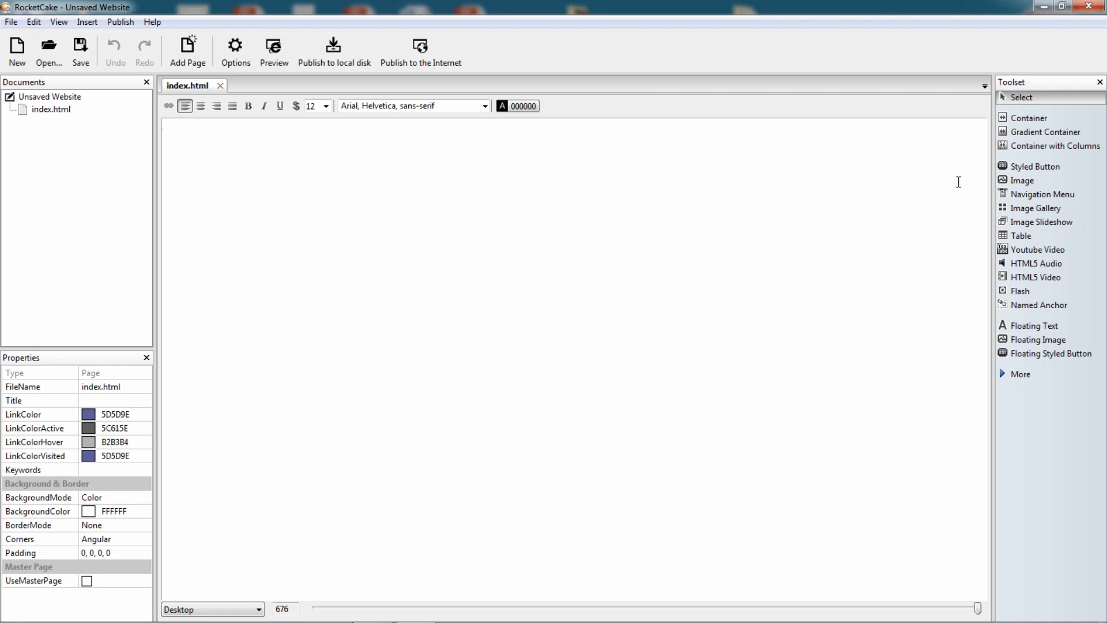
pyautogui.moveTo(325, 265)
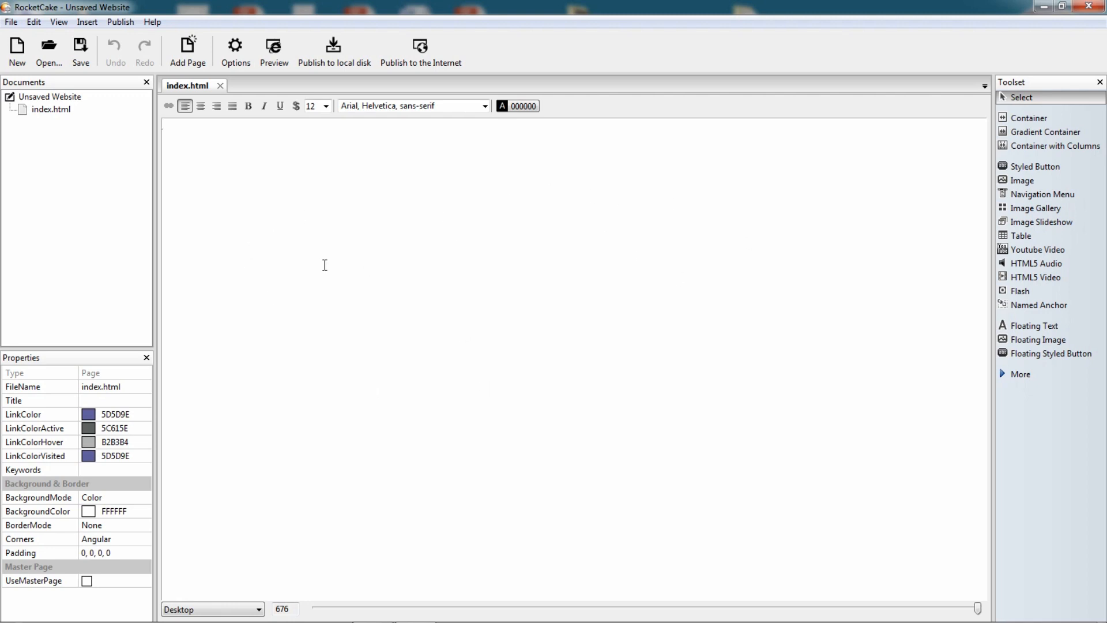
pyautogui.moveTo(612, 288)
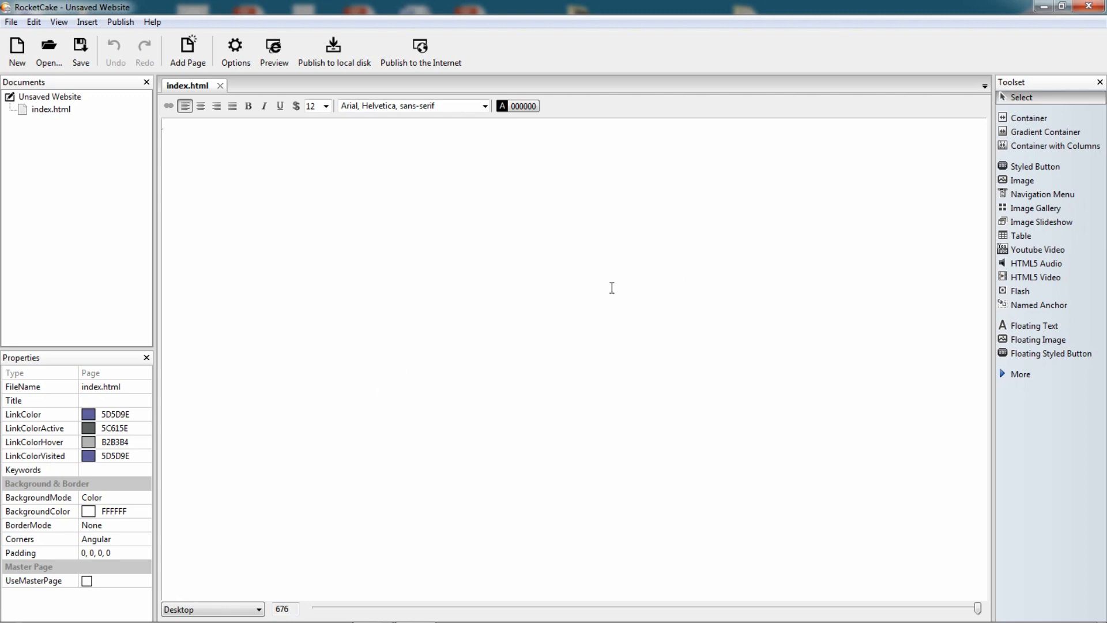
pyautogui.moveTo(1033, 120)
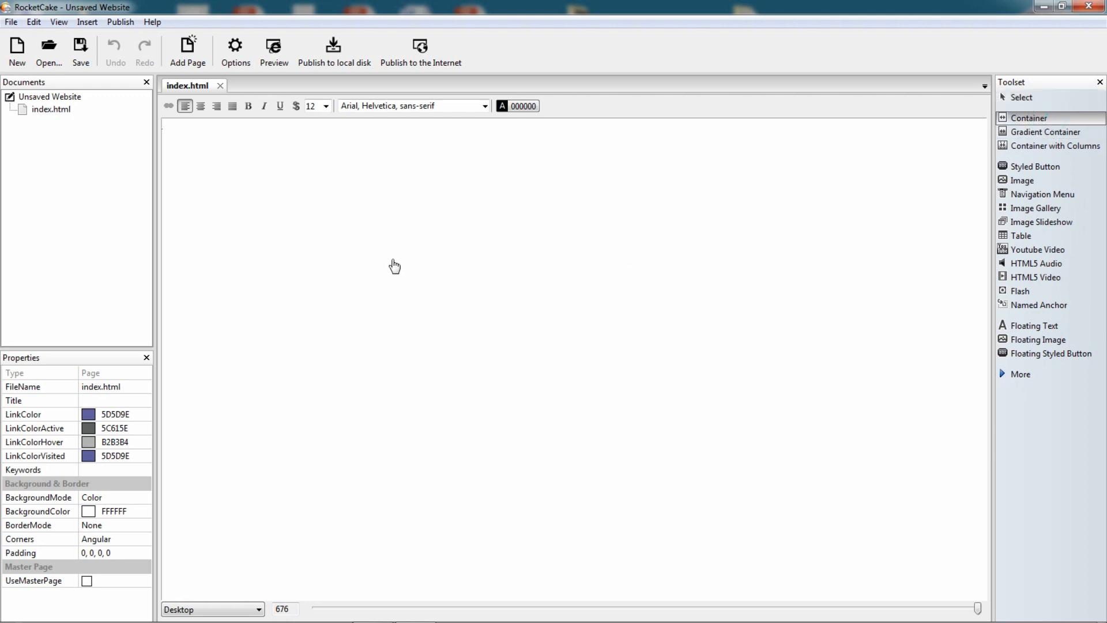
# Step: Insert a Container at the top of index.html and give it a teal (008080) background
pyautogui.click(1022, 117)
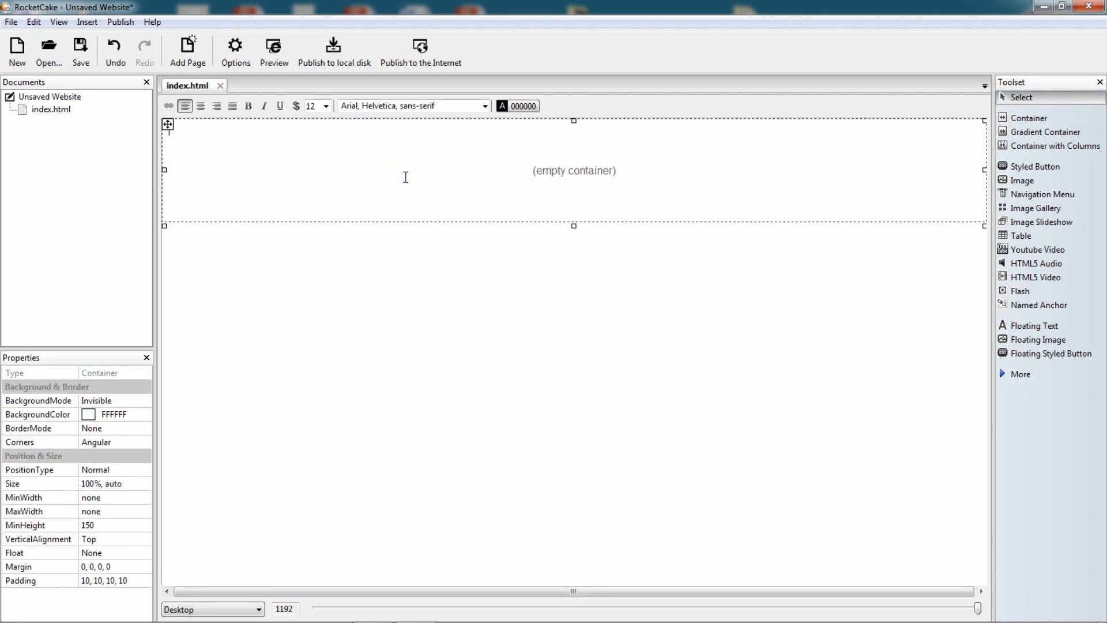
pyautogui.moveTo(148, 420)
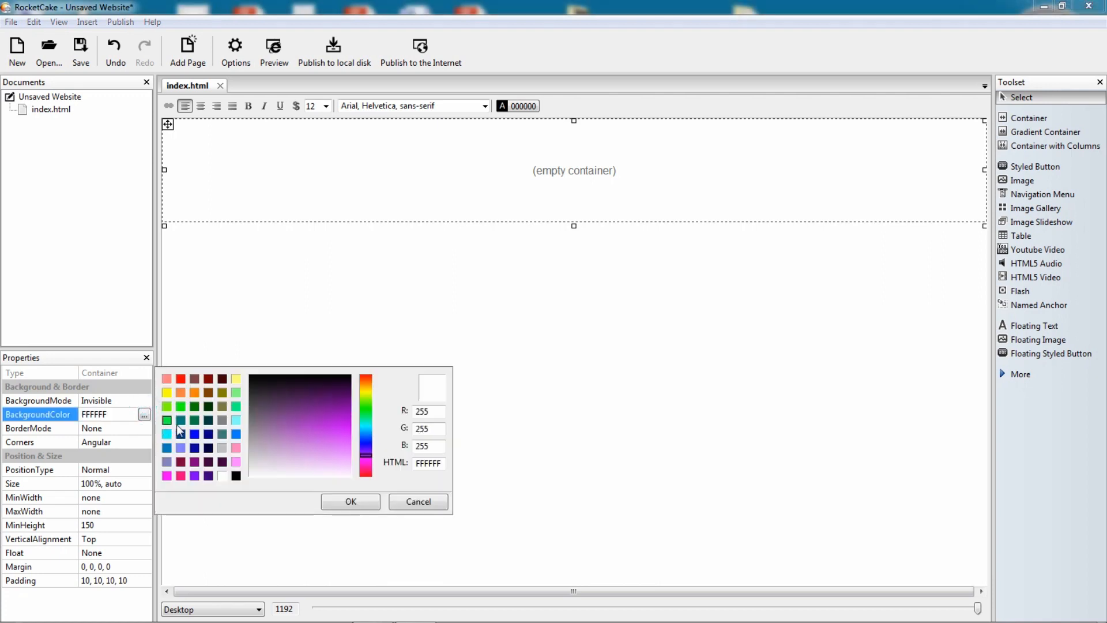
pyautogui.click(180, 420)
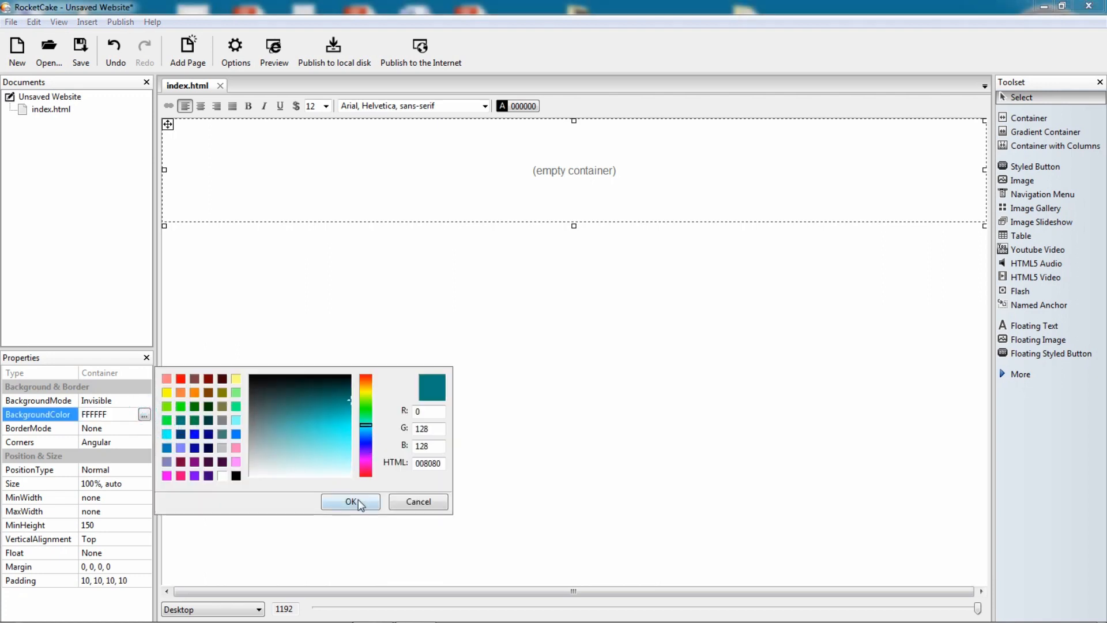
pyautogui.click(350, 501)
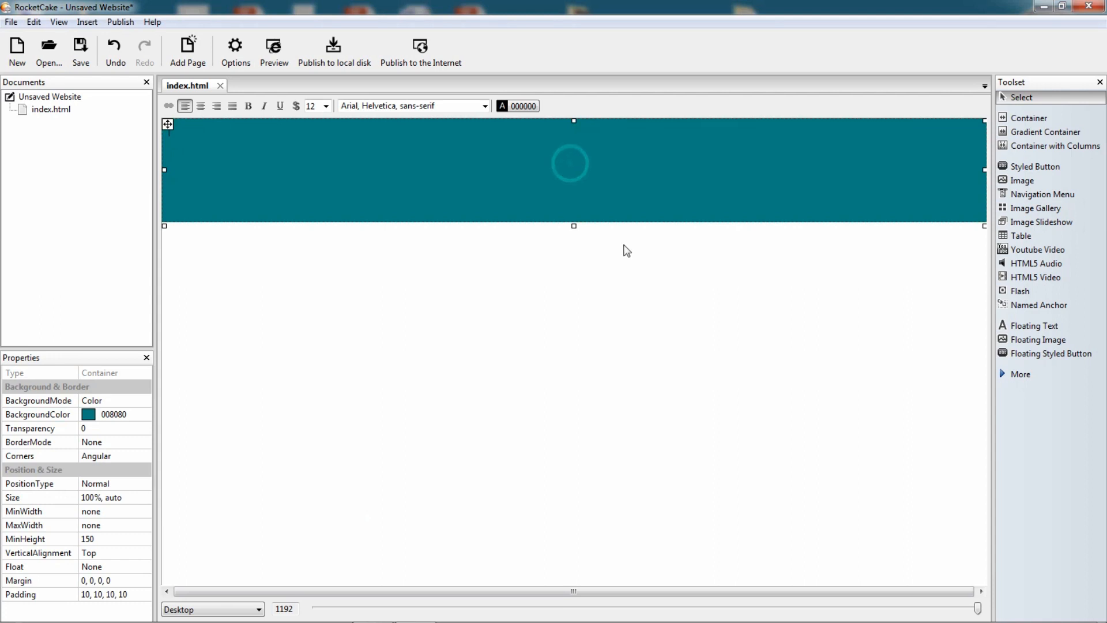
pyautogui.moveTo(906, 313)
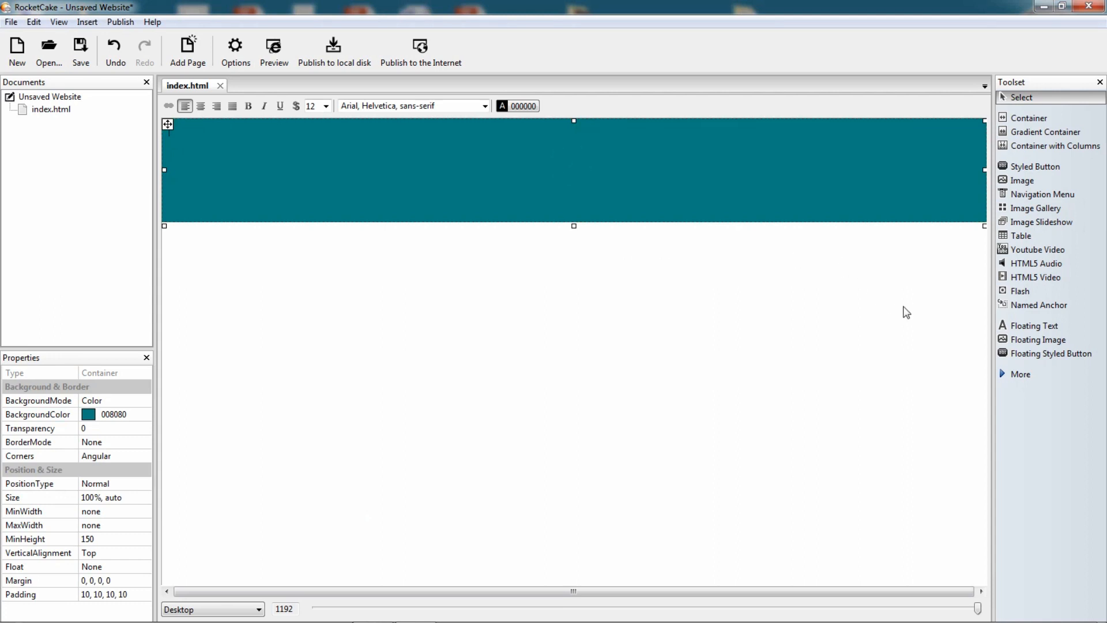
pyautogui.write('lekjg')
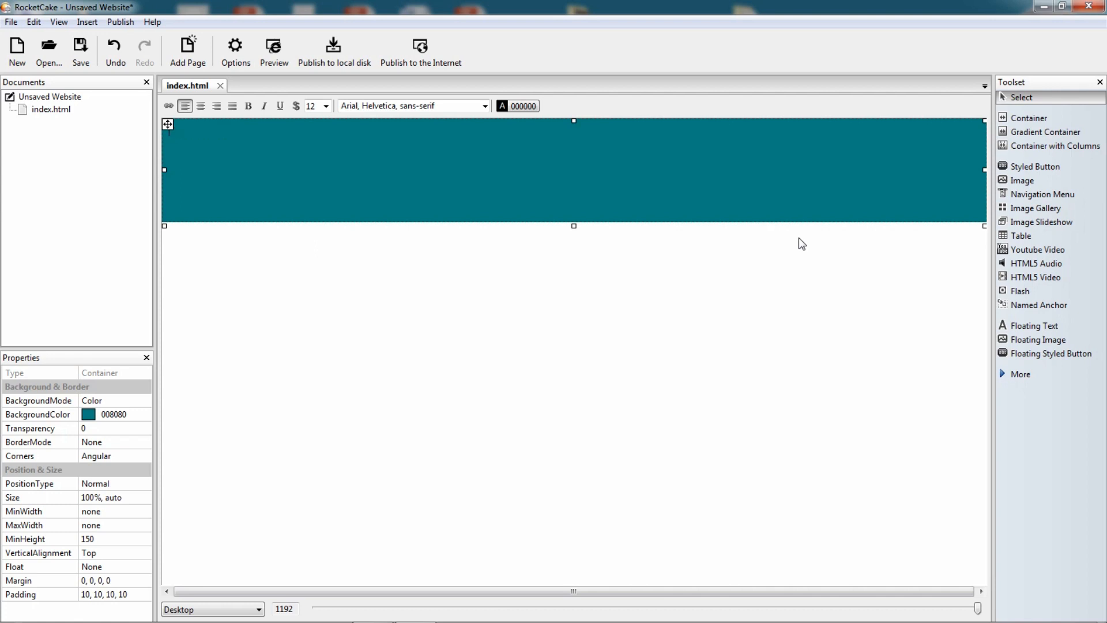
pyautogui.moveTo(1027, 390)
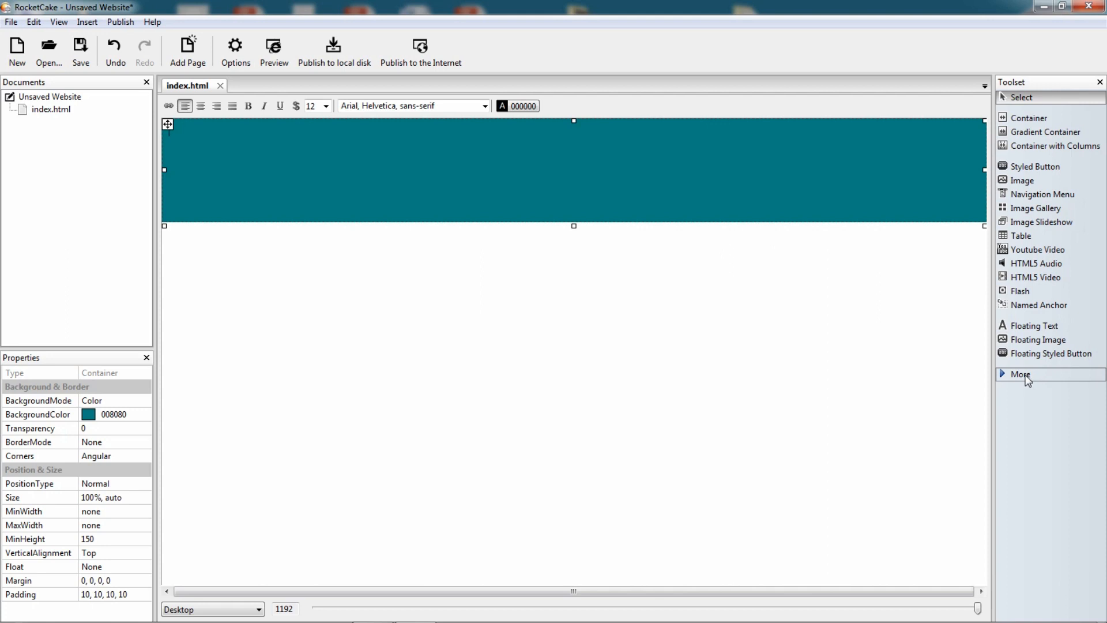
pyautogui.moveTo(1022, 381)
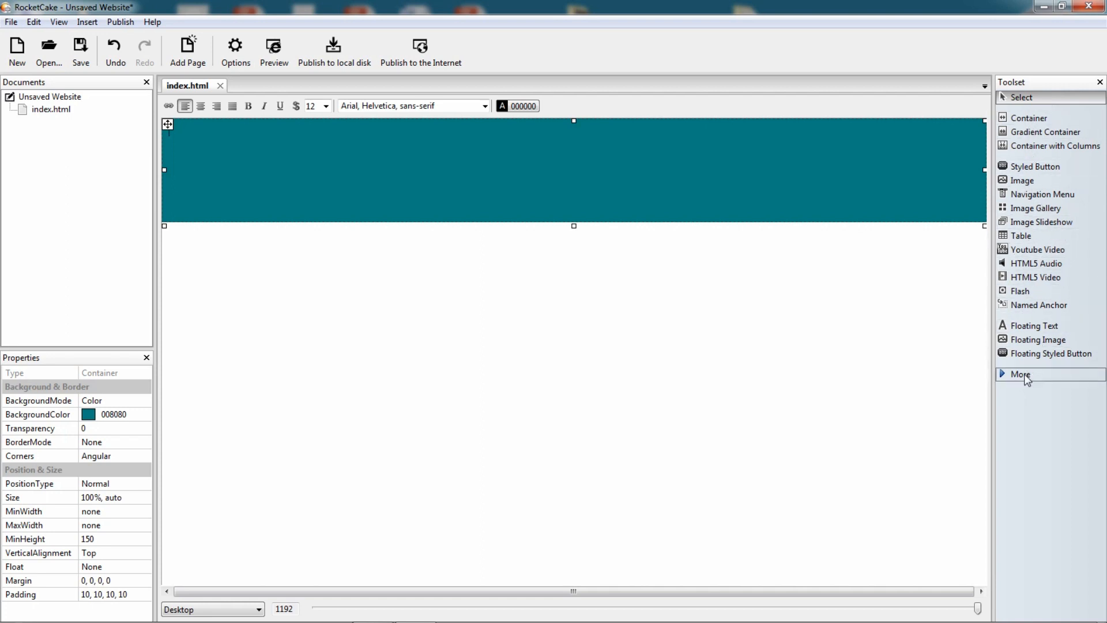
# Step: Expand the Toolset to show extended elements like web forms, headings and HTML code
pyautogui.click(1020, 373)
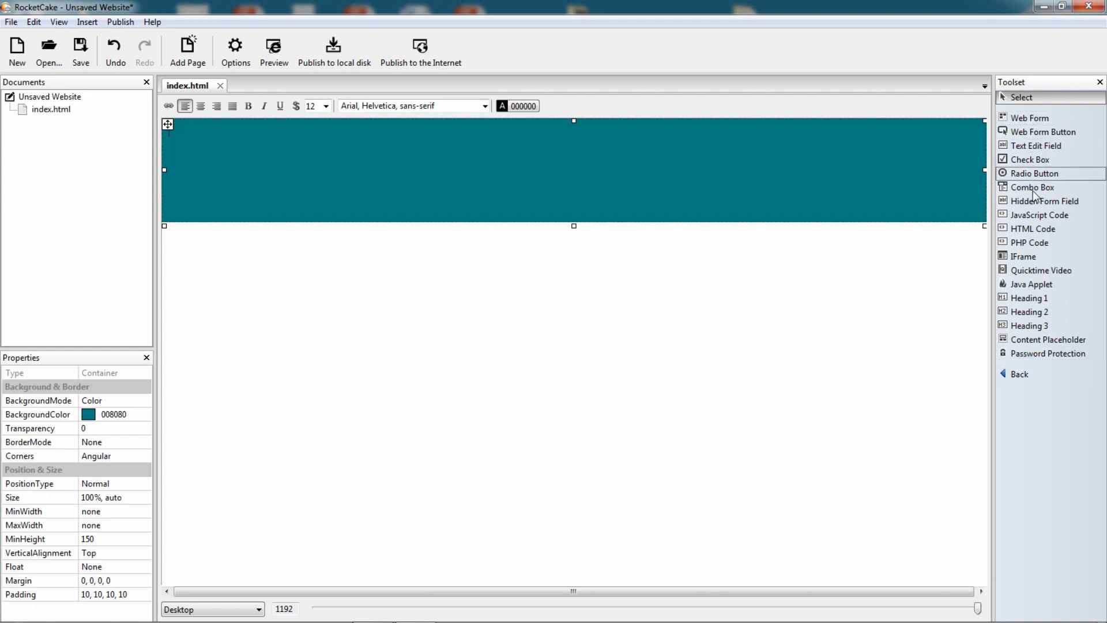
pyautogui.moveTo(1036, 374)
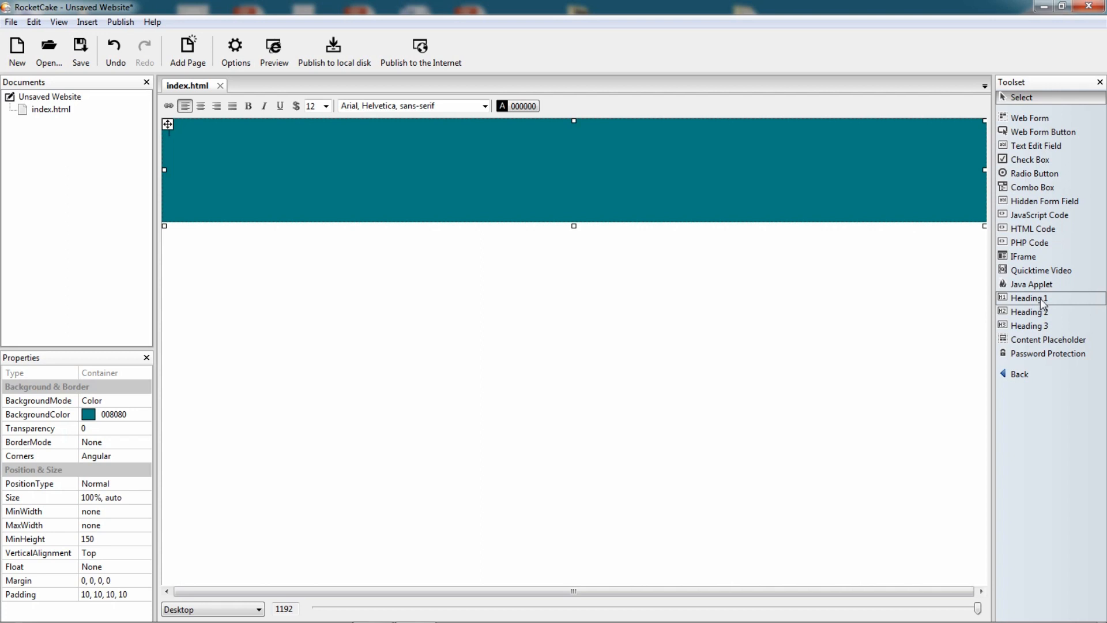
pyautogui.moveTo(941, 317)
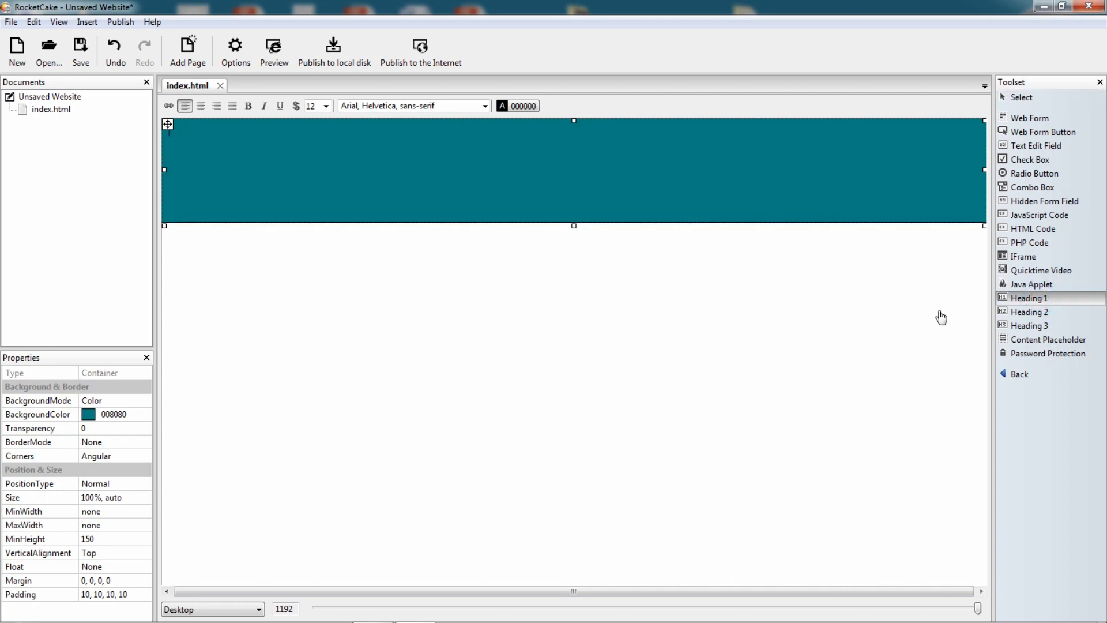
# Step: Add a white, enlarged Heading 1 to the teal header reading 'Website Title'
pyautogui.click(1032, 297)
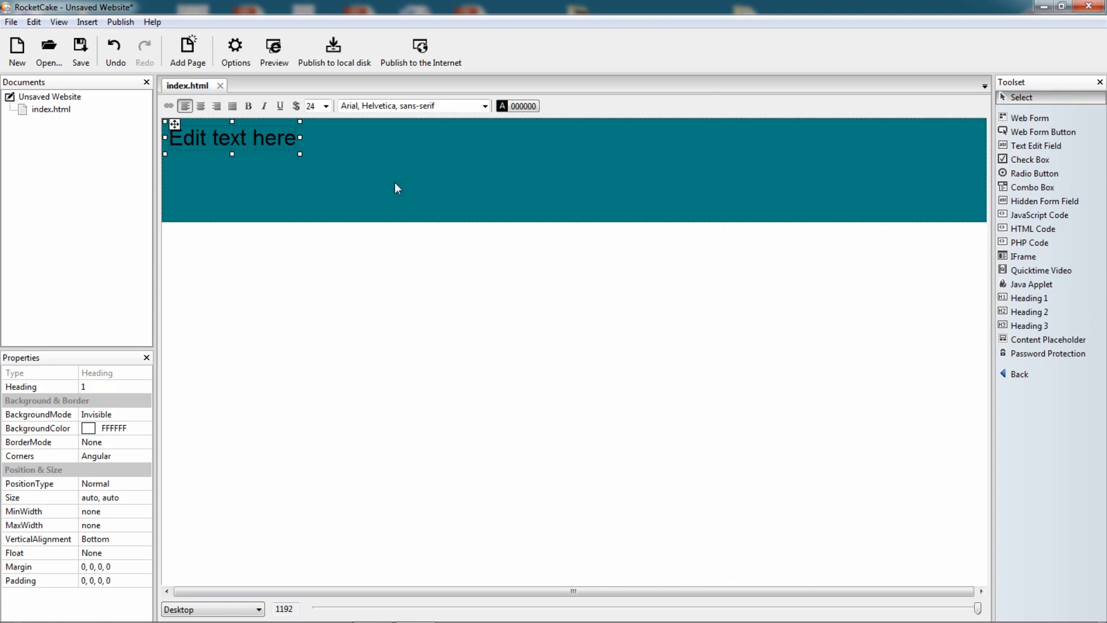
pyautogui.click(514, 106)
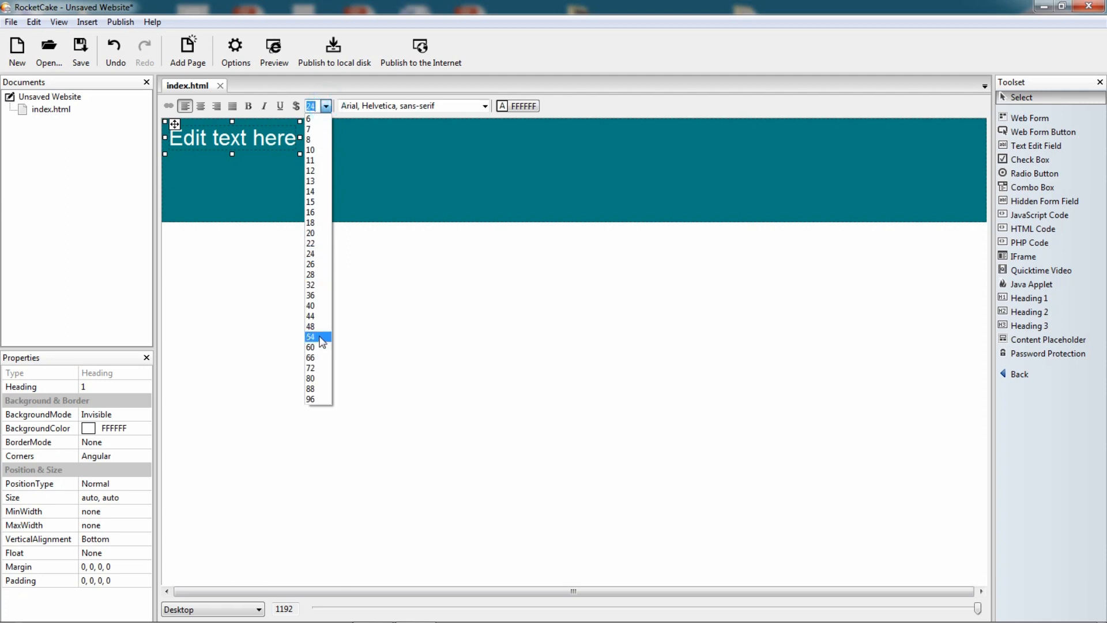
pyautogui.click(311, 326)
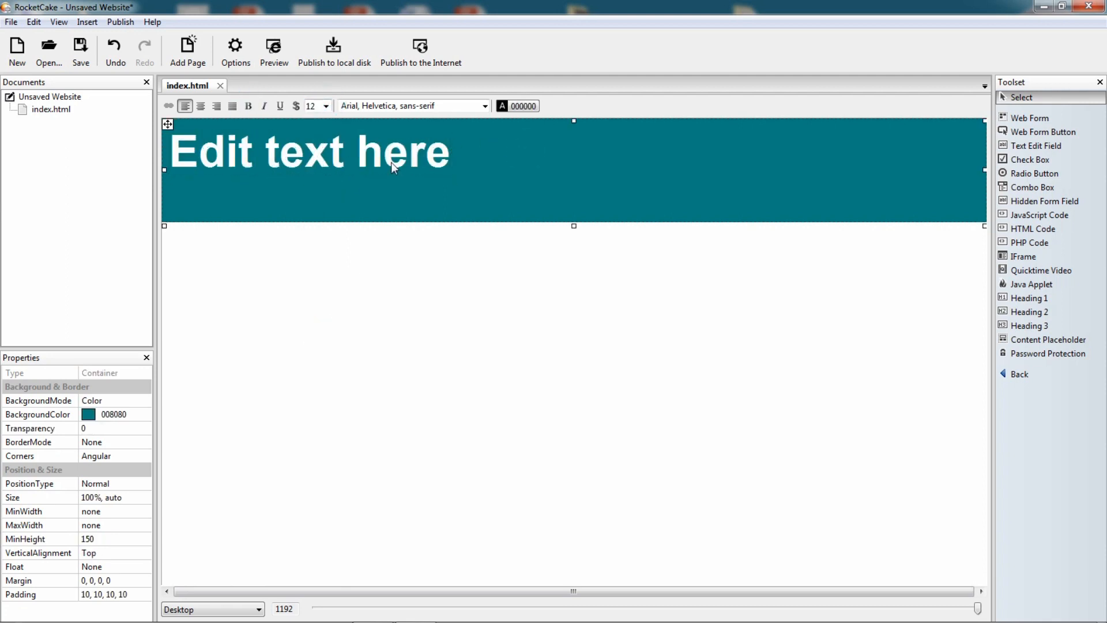
pyautogui.click(201, 106)
pyautogui.write('Website Ti')
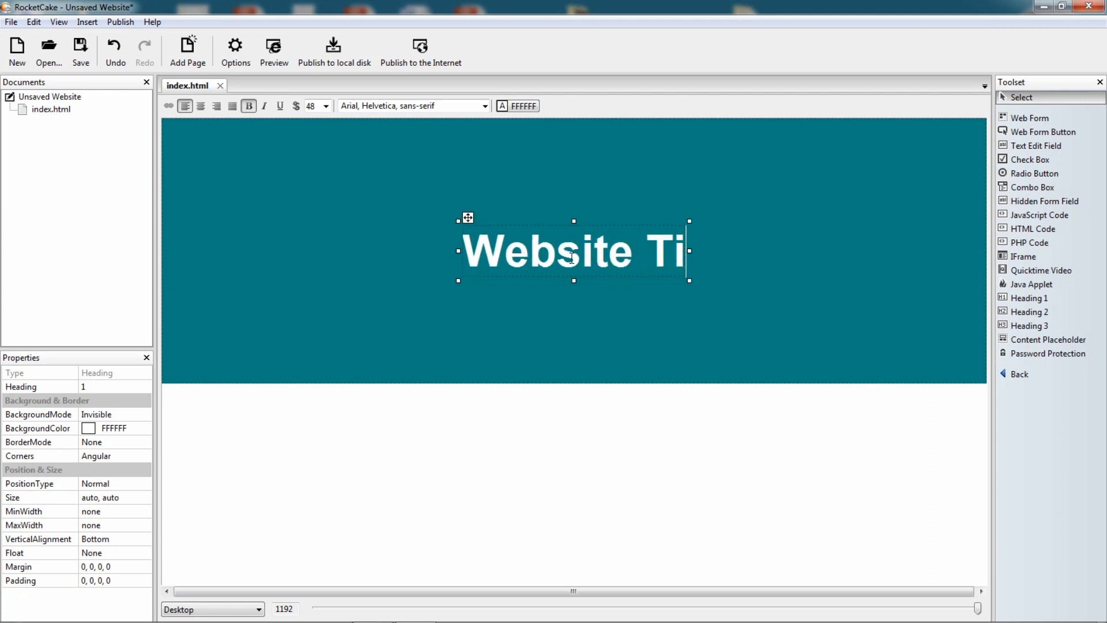
pyautogui.write('le')
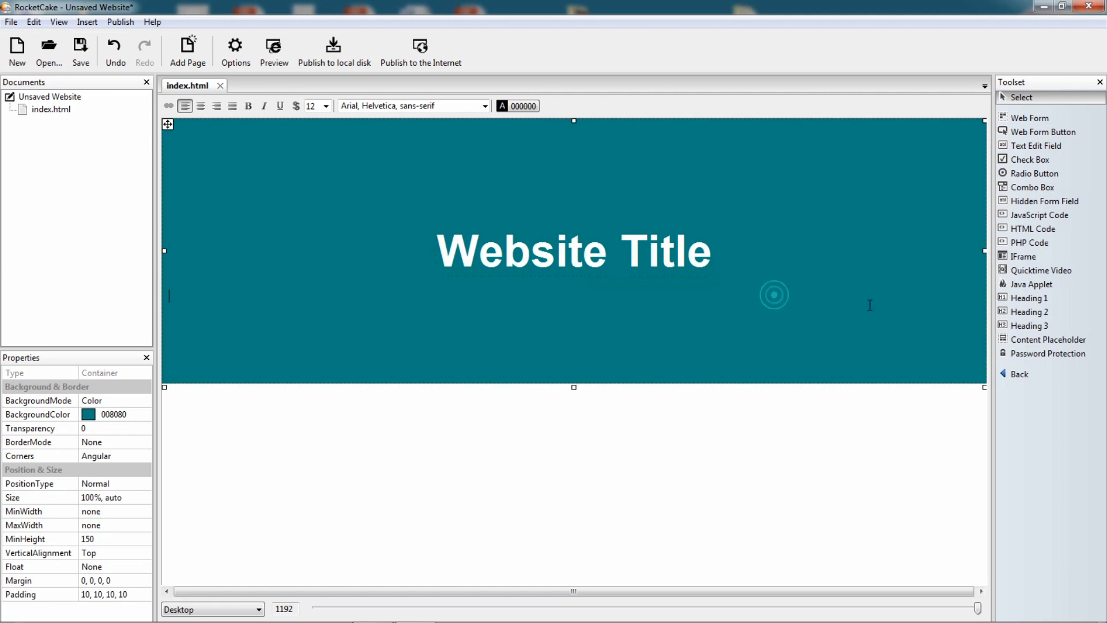
pyautogui.moveTo(1044, 326)
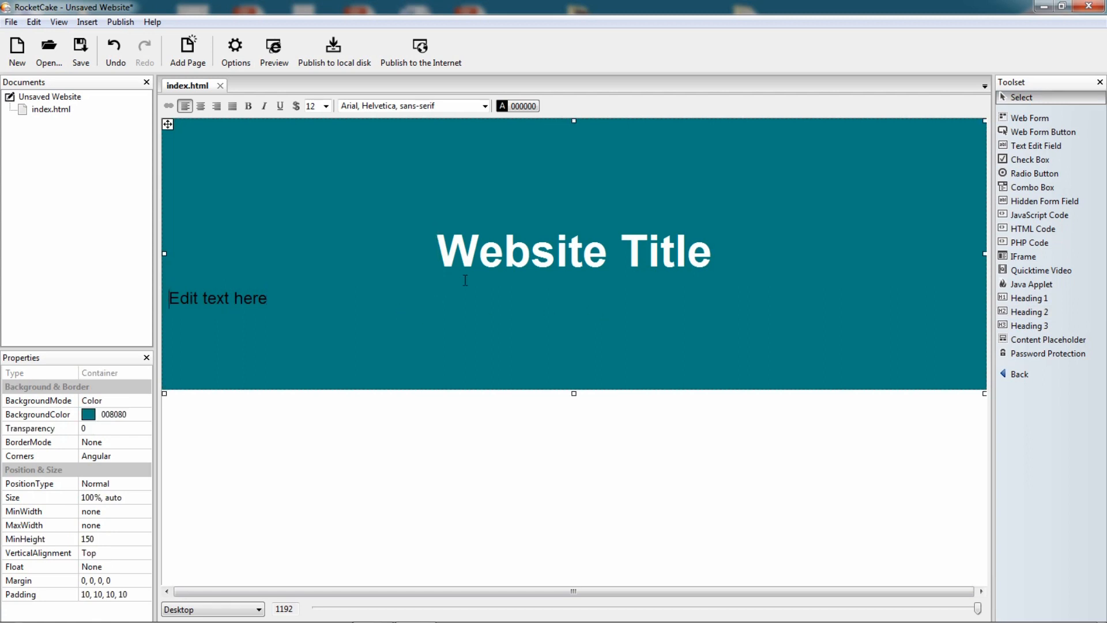
# Step: Make the Heading 2 white, size 24, centred, and reading 'Subtitle for the Header'
pyautogui.click(218, 298)
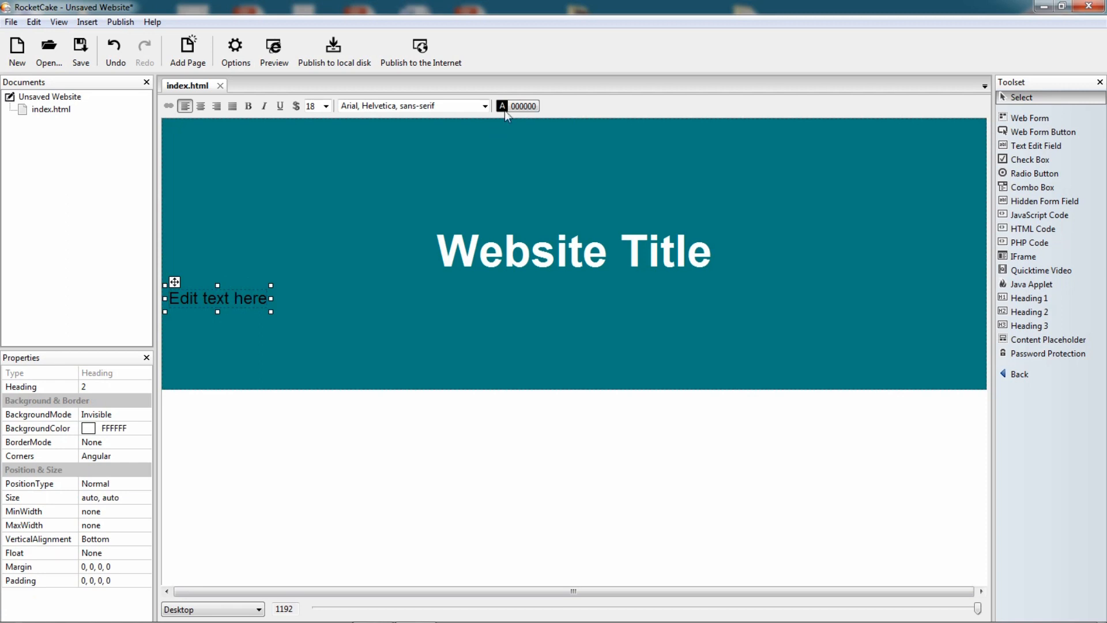
pyautogui.click(504, 105)
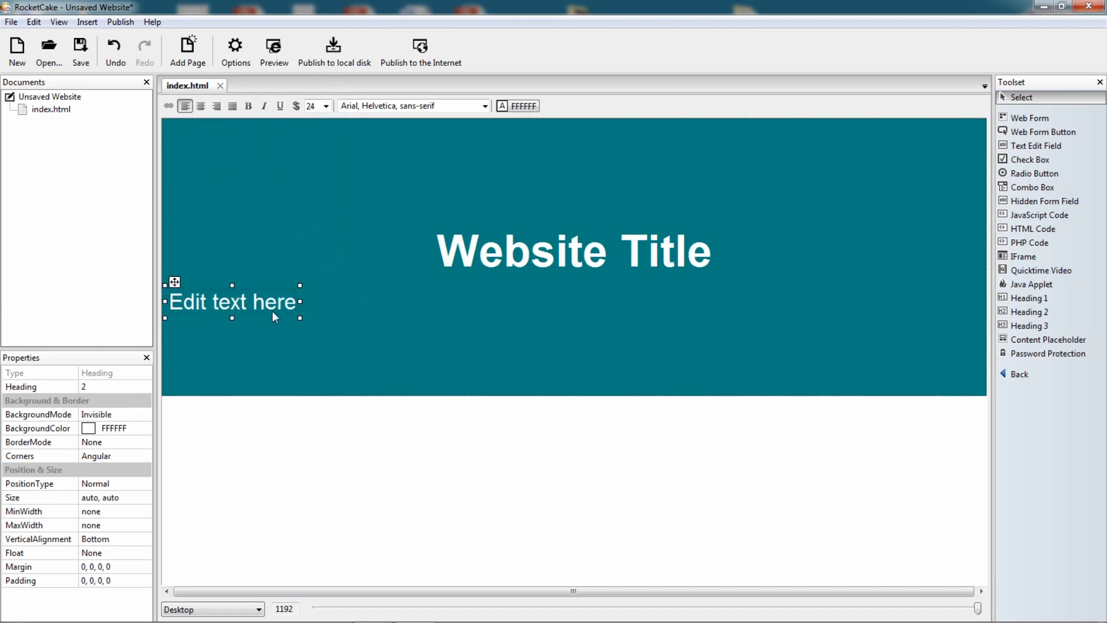
pyautogui.click(201, 106)
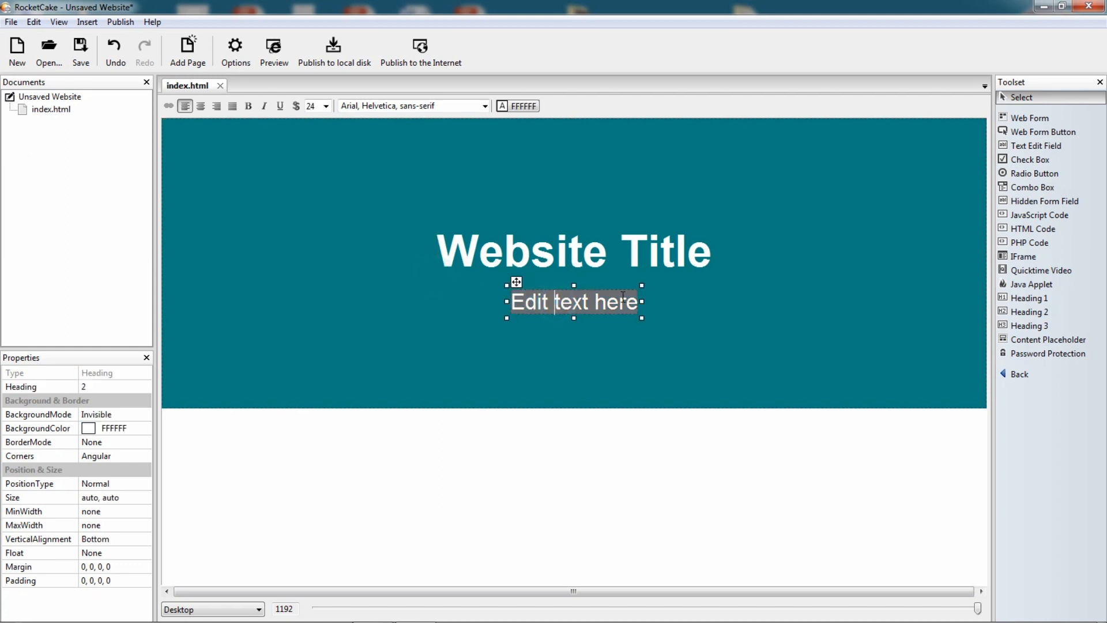
pyautogui.write('Subtitle for the H')
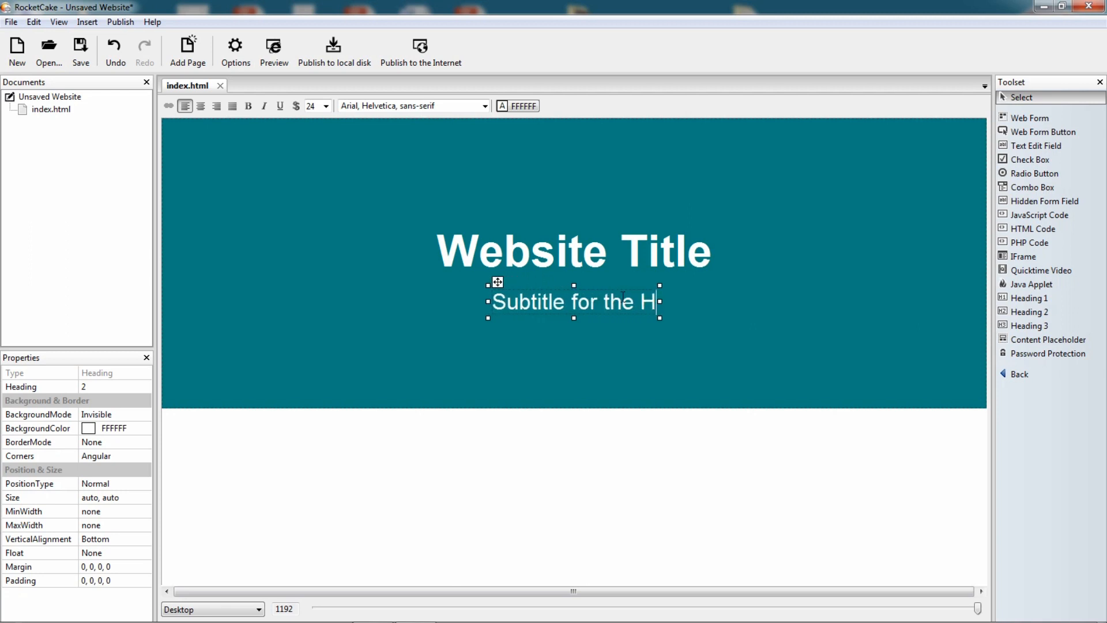
pyautogui.write('eader')
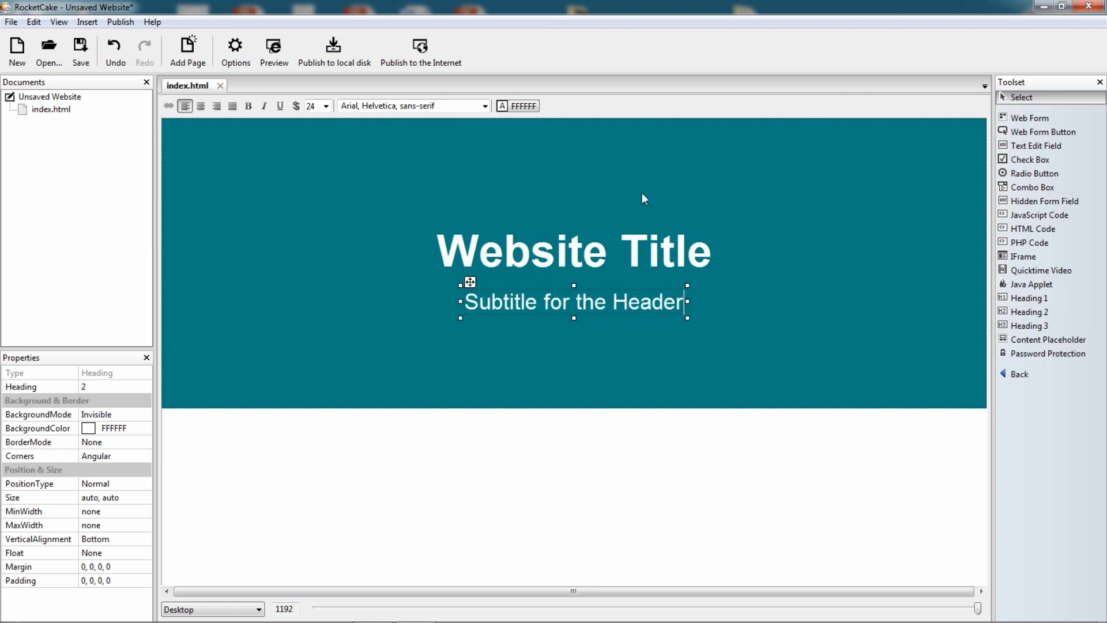
pyautogui.moveTo(699, 339)
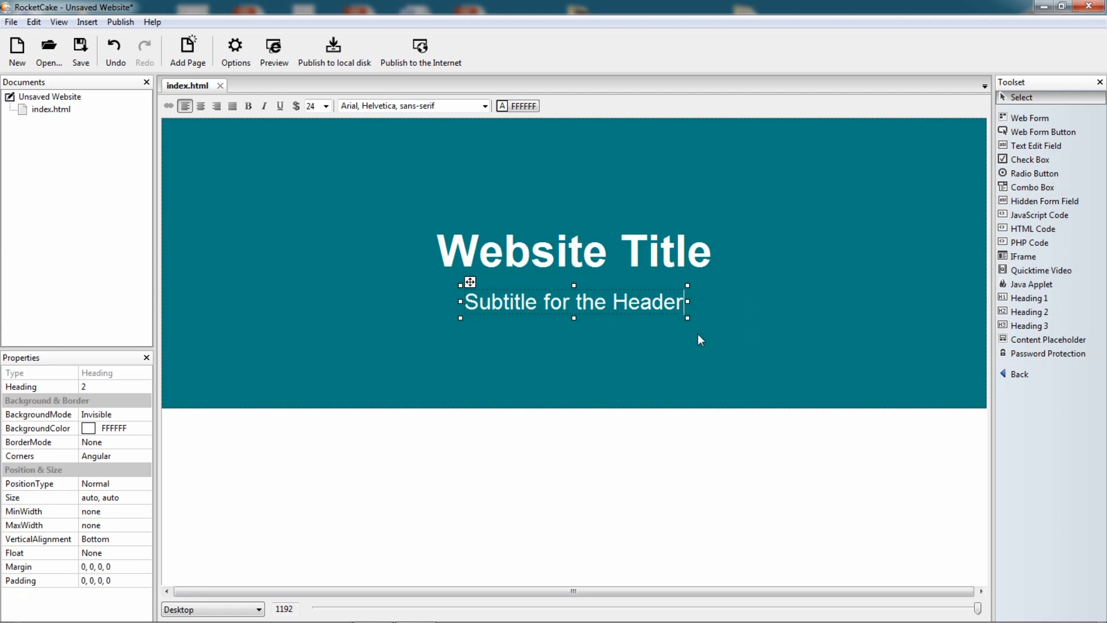
pyautogui.moveTo(311, 170)
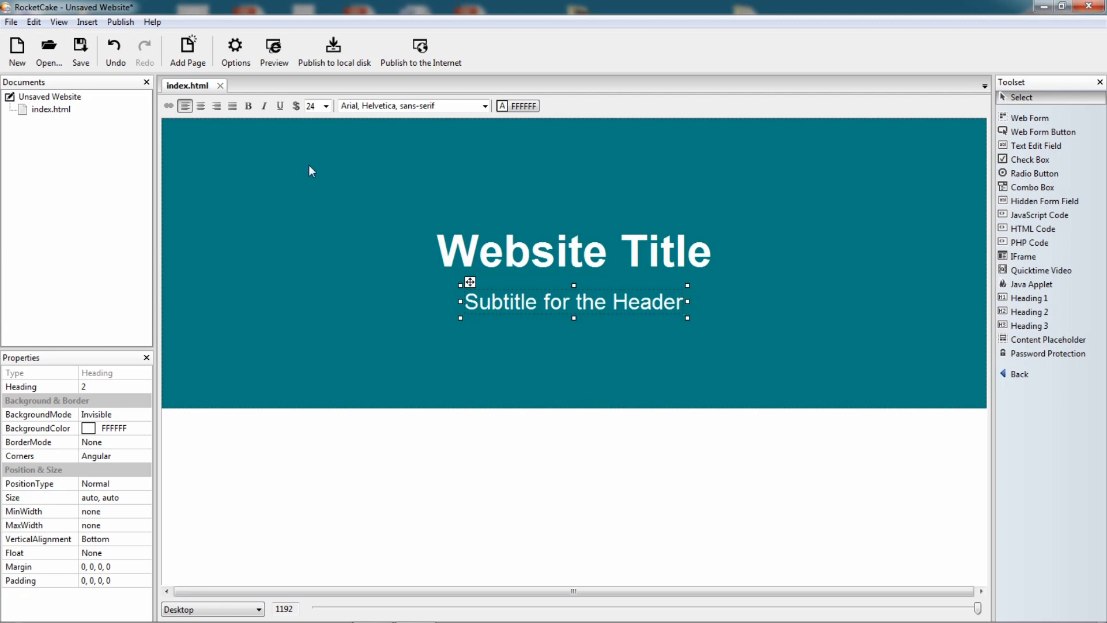
pyautogui.click(274, 45)
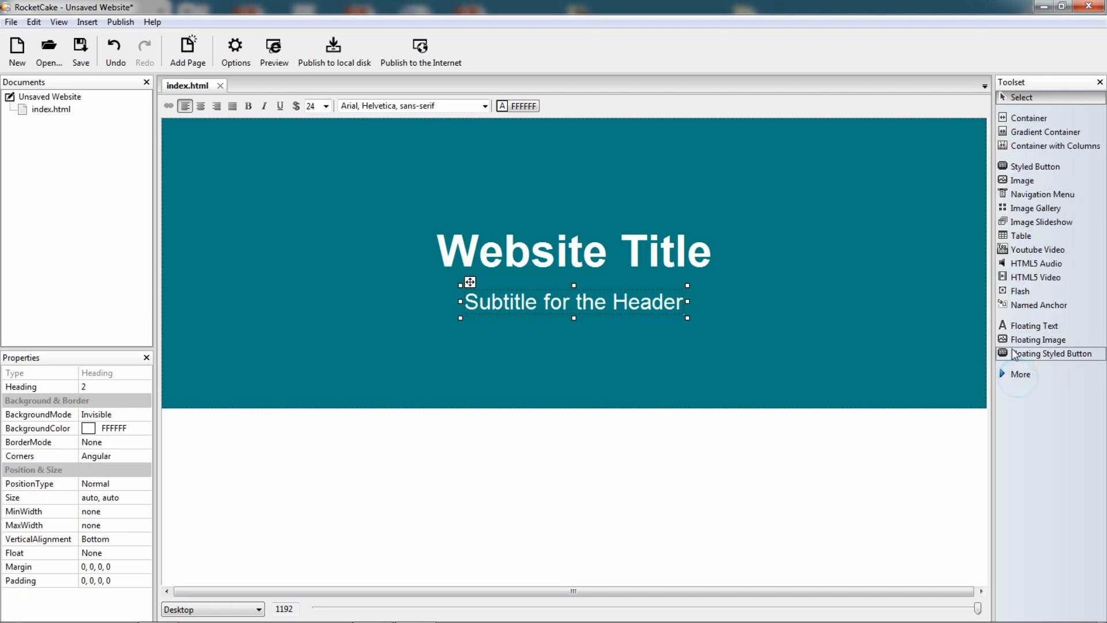
pyautogui.moveTo(1011, 172)
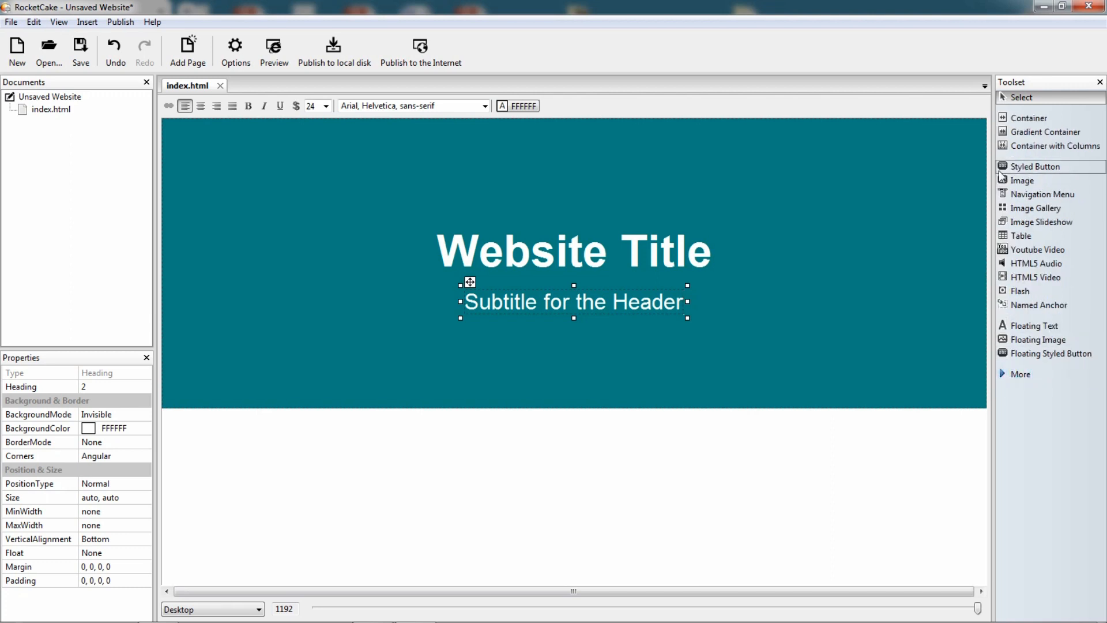
pyautogui.moveTo(1029, 151)
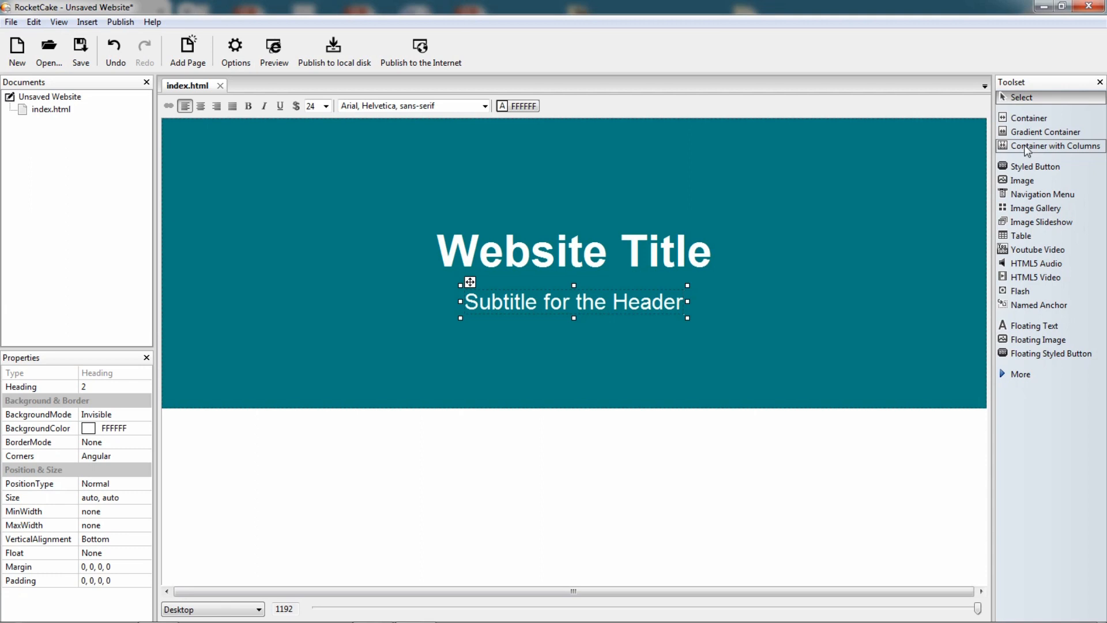
pyautogui.moveTo(1054, 154)
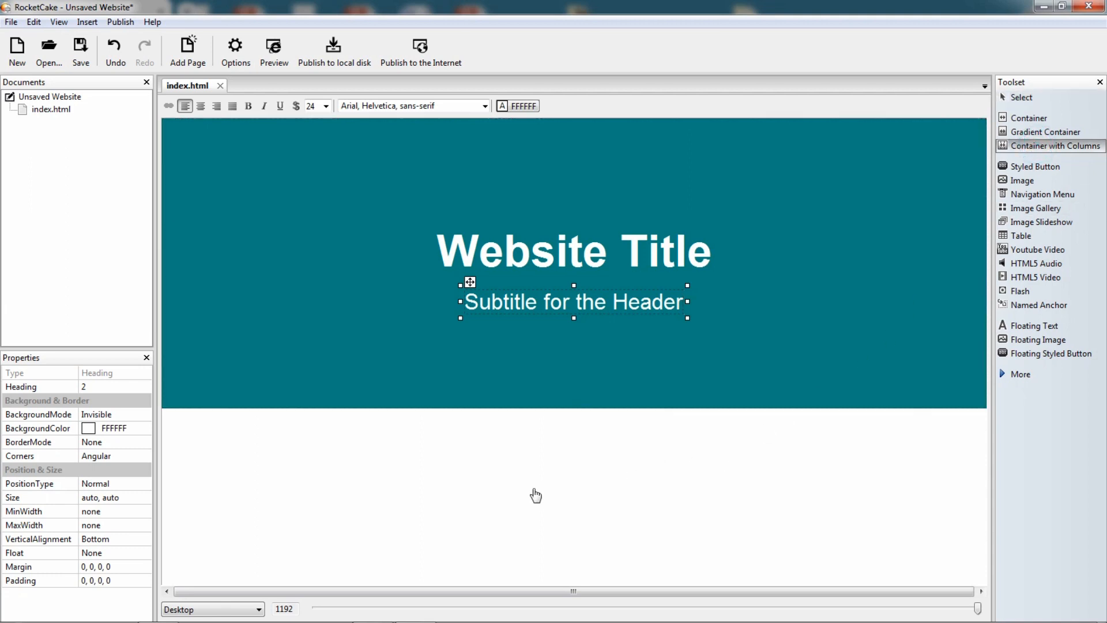
# Step: Insert a Container with Columns below the header, set to 2 columns
pyautogui.click(1047, 145)
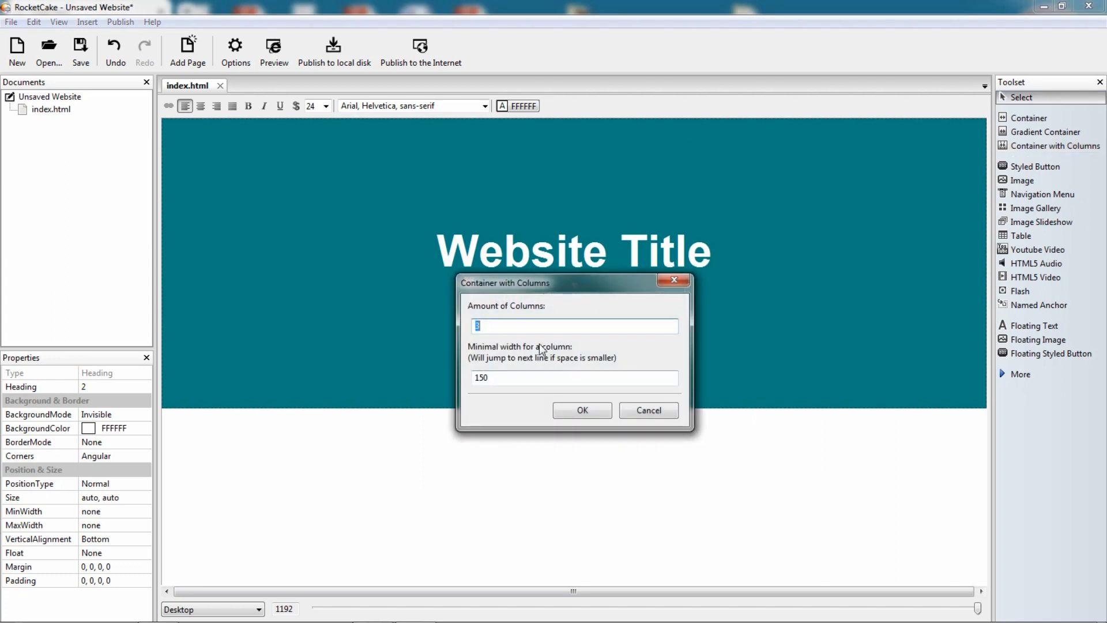
pyautogui.write('2')
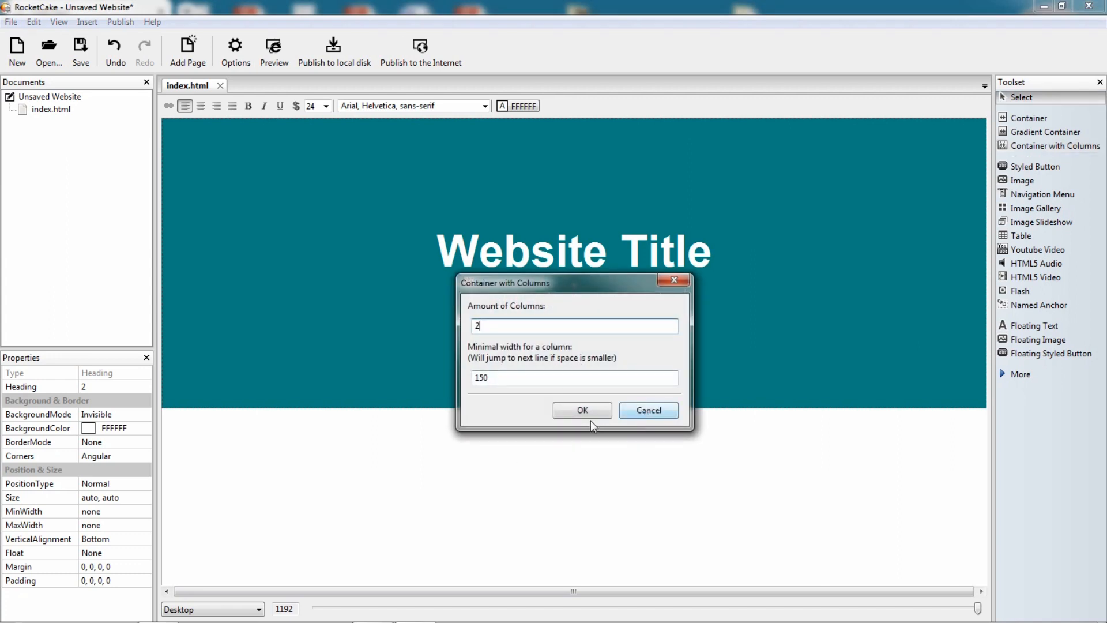
pyautogui.click(582, 411)
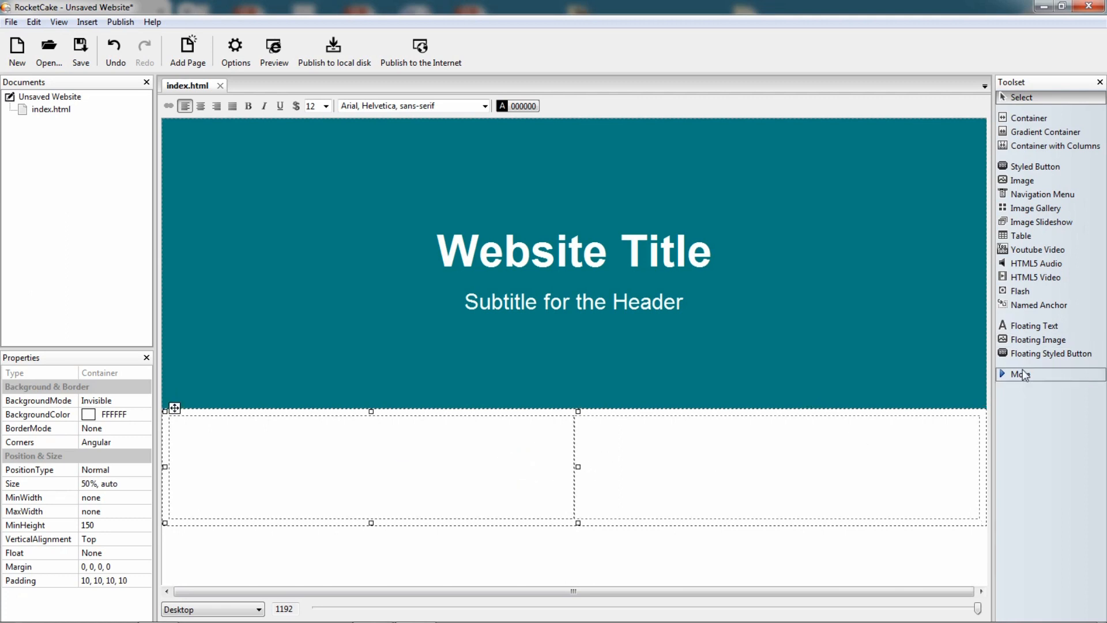
# Step: Insert Heading 2 elements into the columns reading 'Article' and 'Aside'
pyautogui.click(1018, 373)
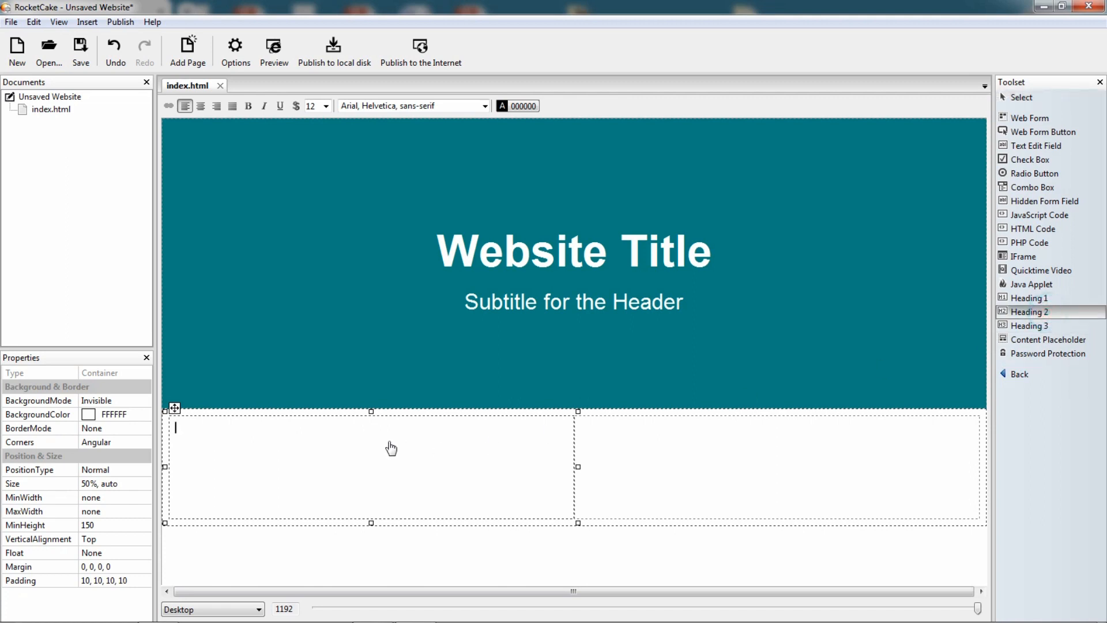
pyautogui.click(1029, 311)
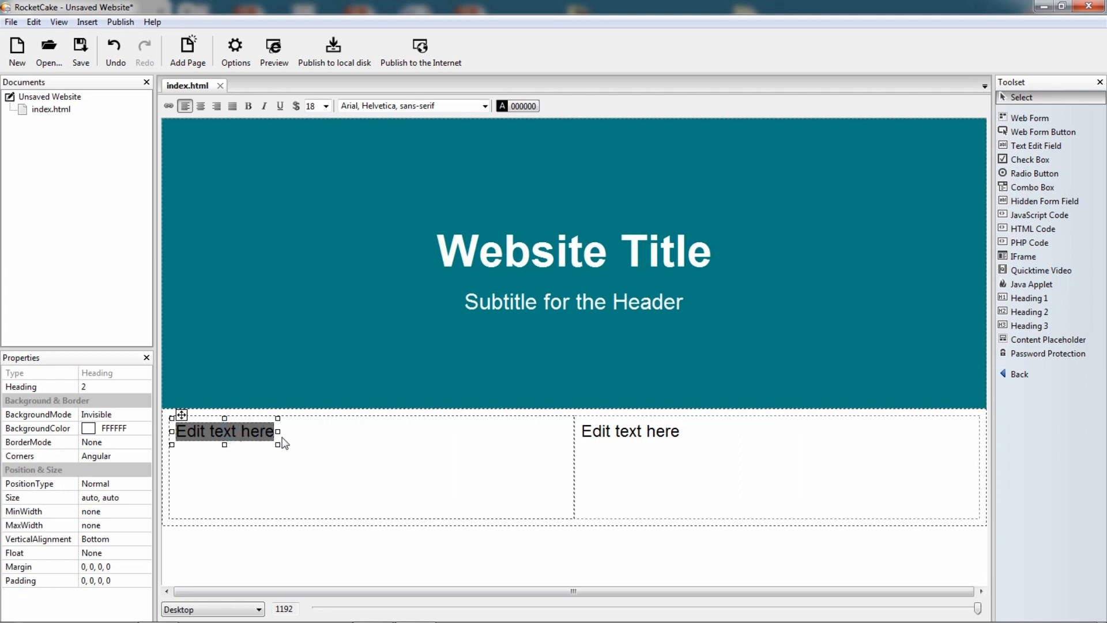
pyautogui.write('Article')
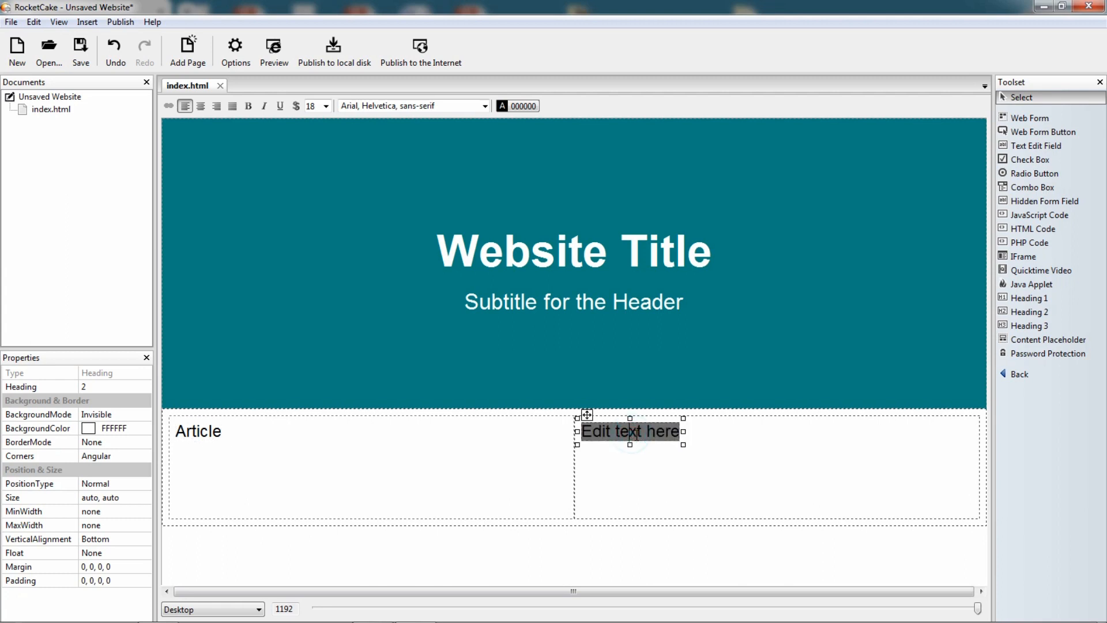
pyautogui.write('Aside')
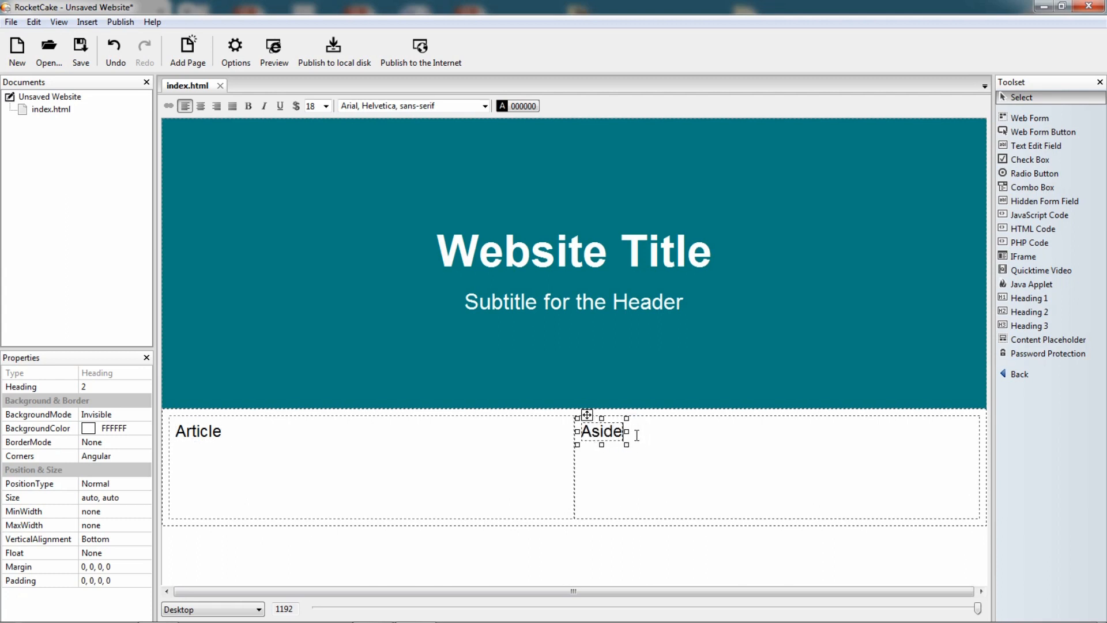
# Step: Set the text colour of both the Aside and Article headings to blue
pyautogui.click(517, 106)
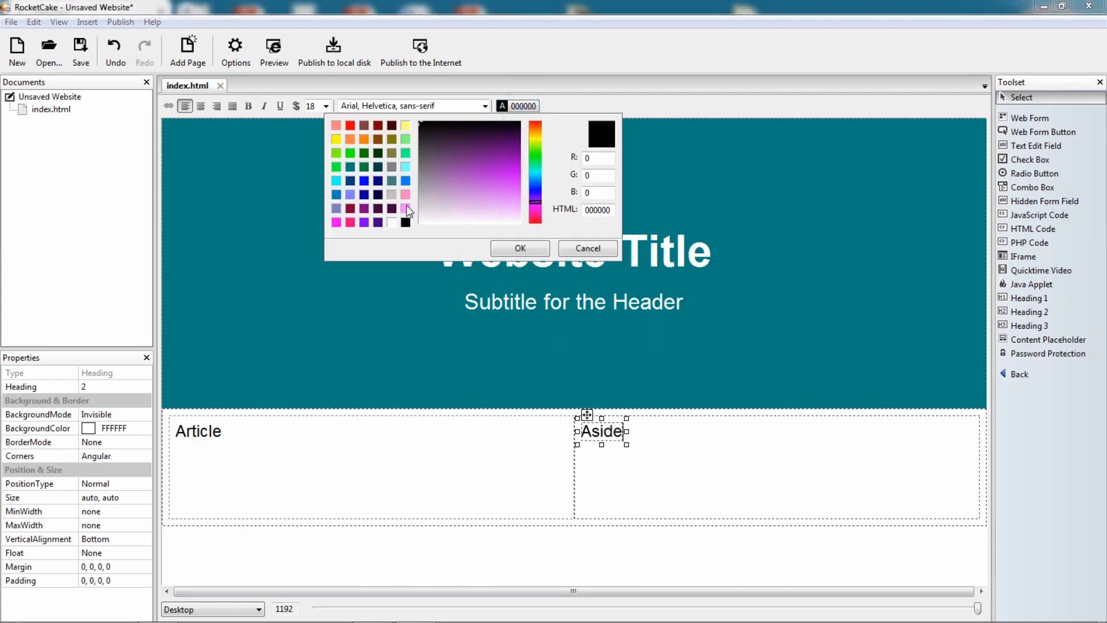
pyautogui.click(520, 248)
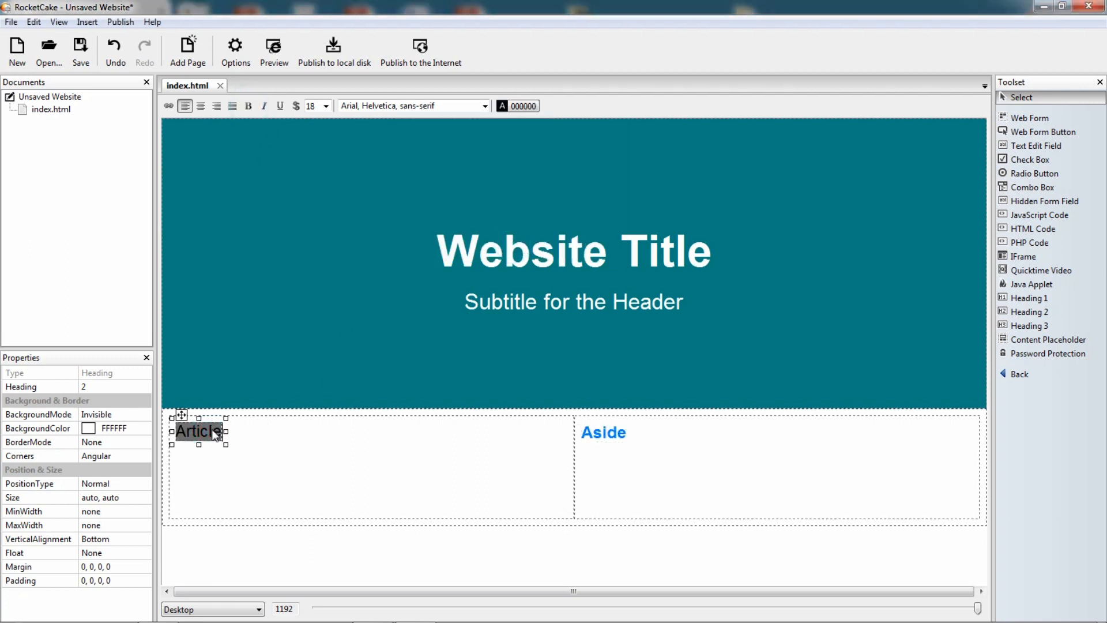
pyautogui.click(524, 105)
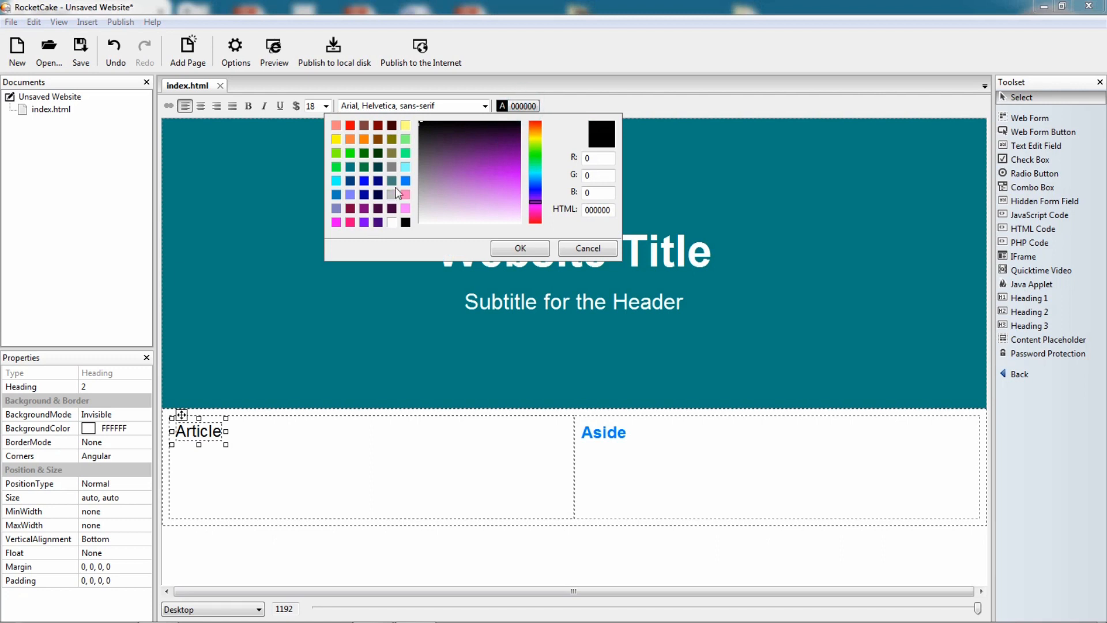
pyautogui.click(520, 248)
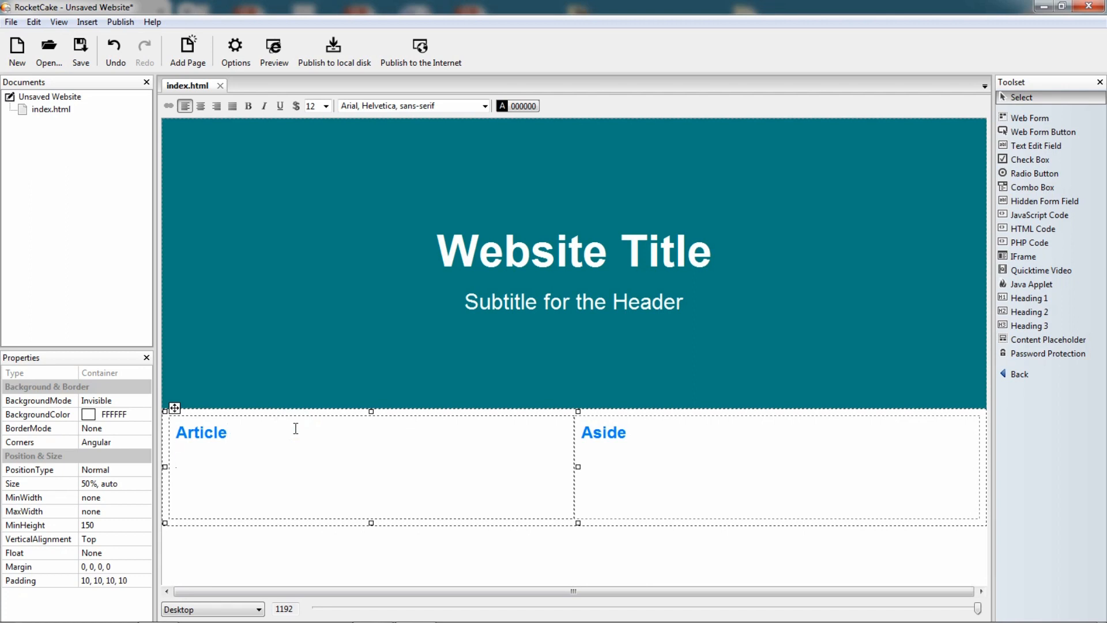
pyautogui.moveTo(302, 412)
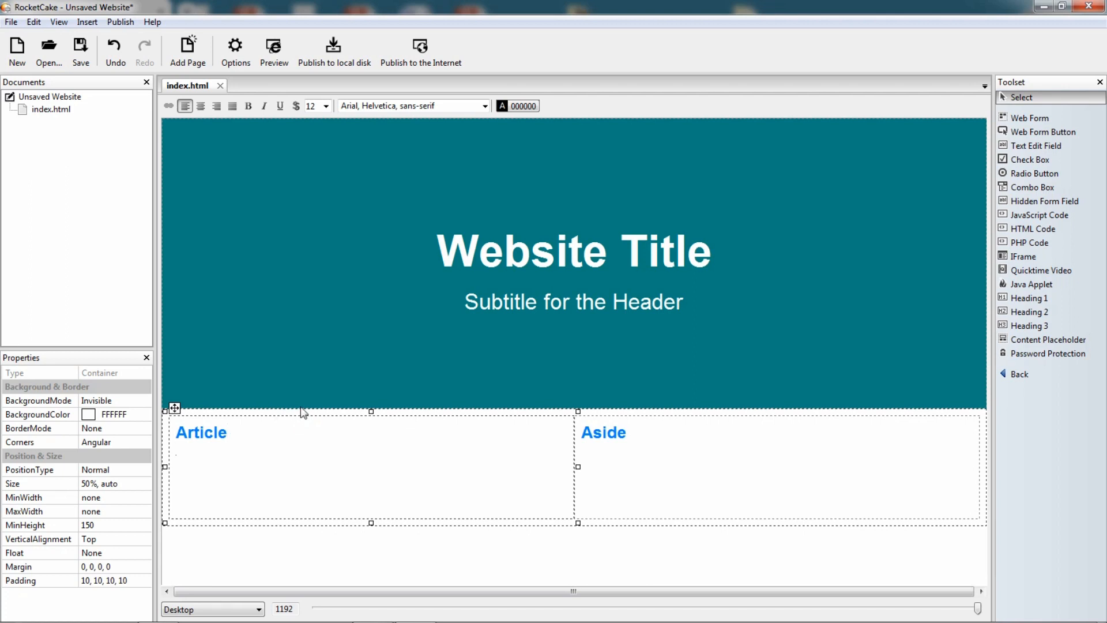
pyautogui.click(273, 46)
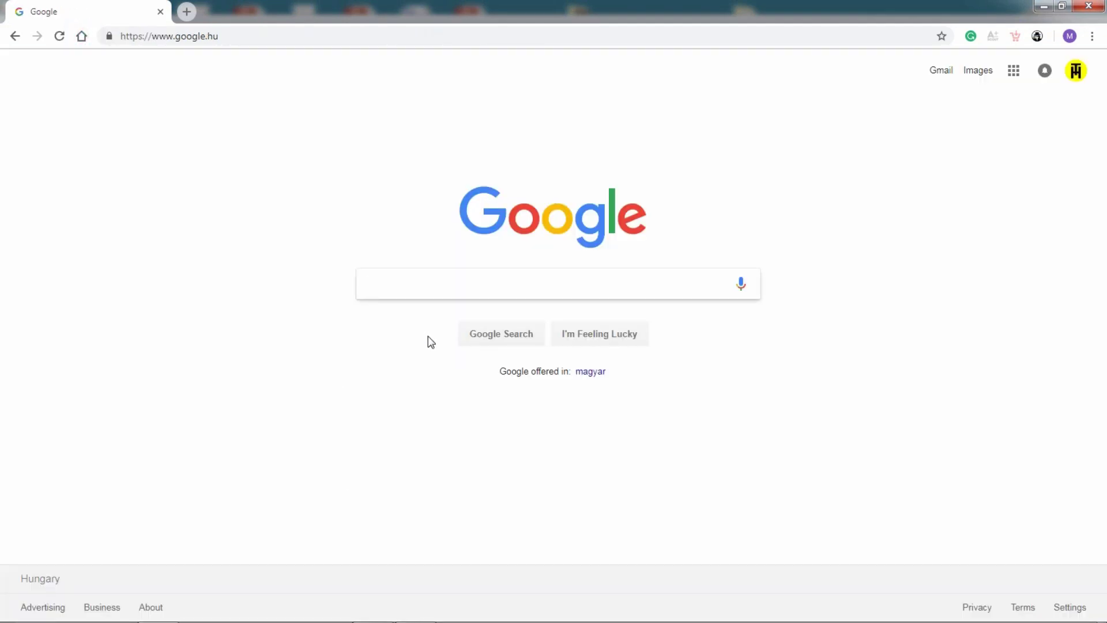
# Step: Generate Lorem Ipsum paragraphs on lipsum.com and select the first three paragraphs
pyautogui.write('lorem ipsu')
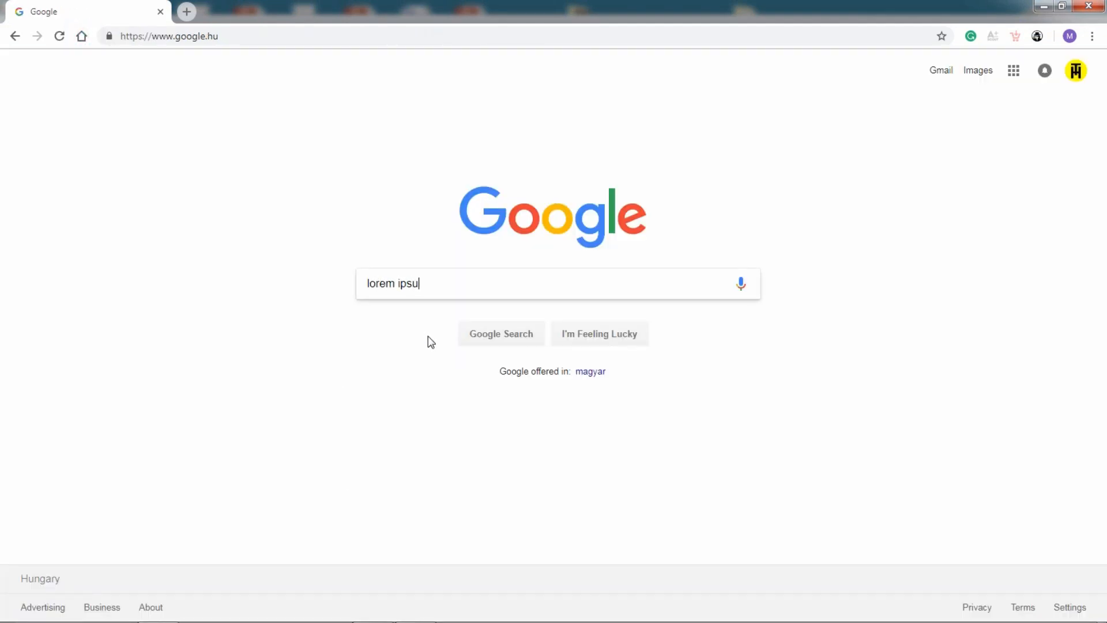
pyautogui.press('Enter')
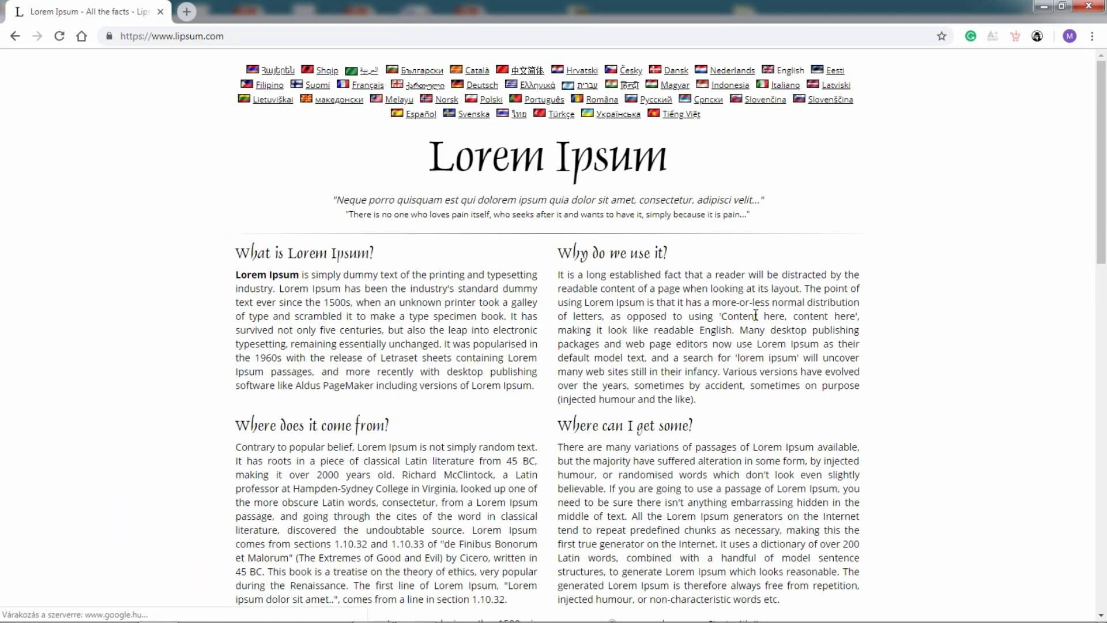
pyautogui.scroll(-3)
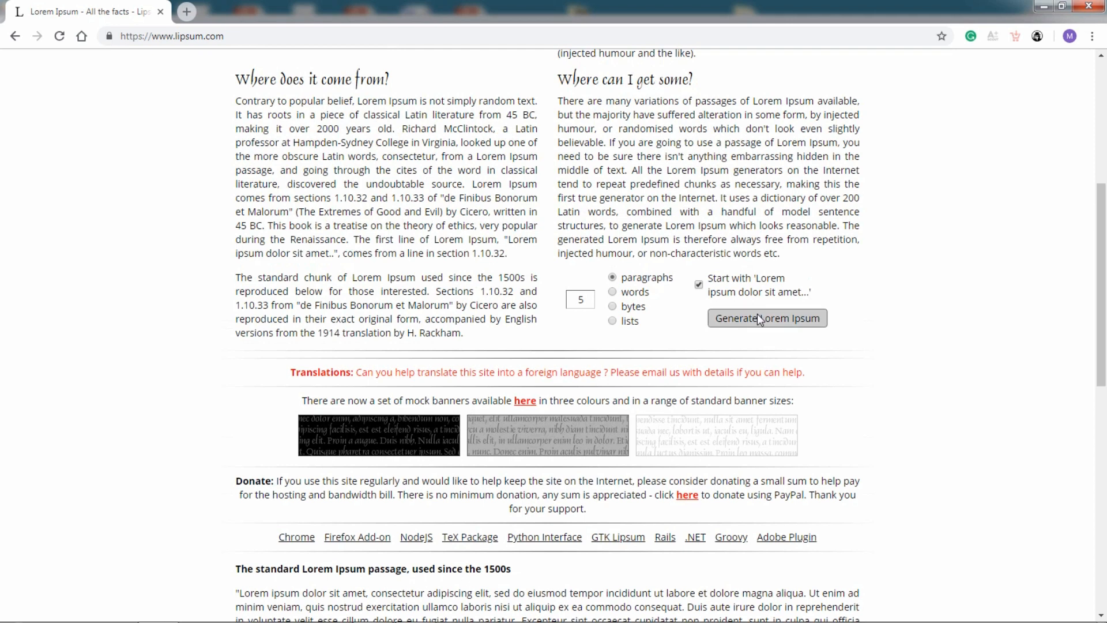
pyautogui.click(768, 318)
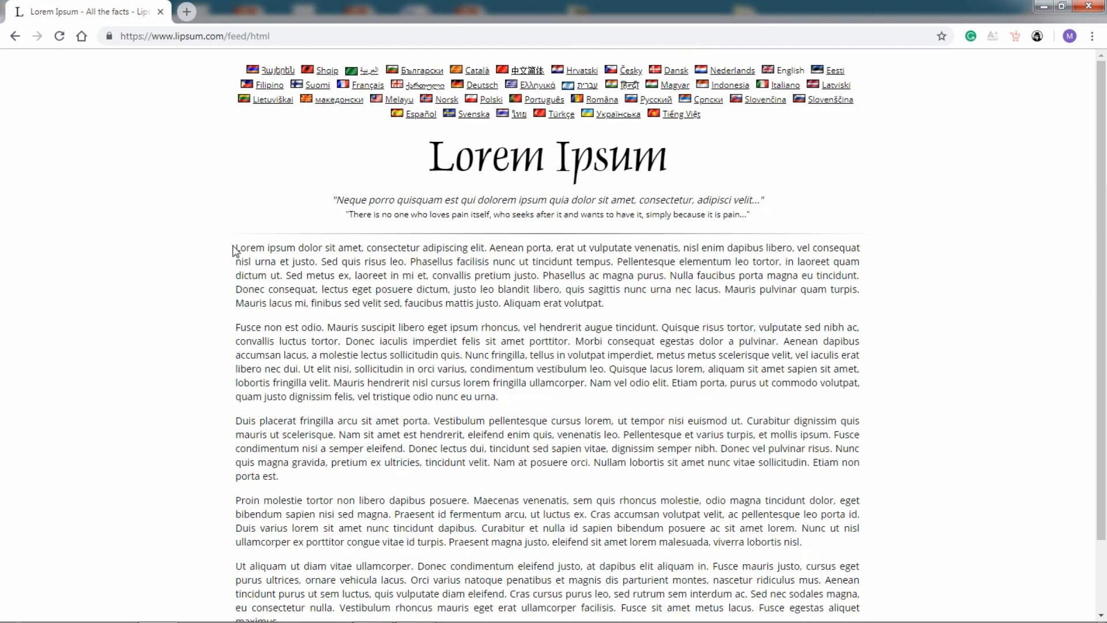
pyautogui.moveTo(236, 248); pyautogui.dragTo(277, 475)
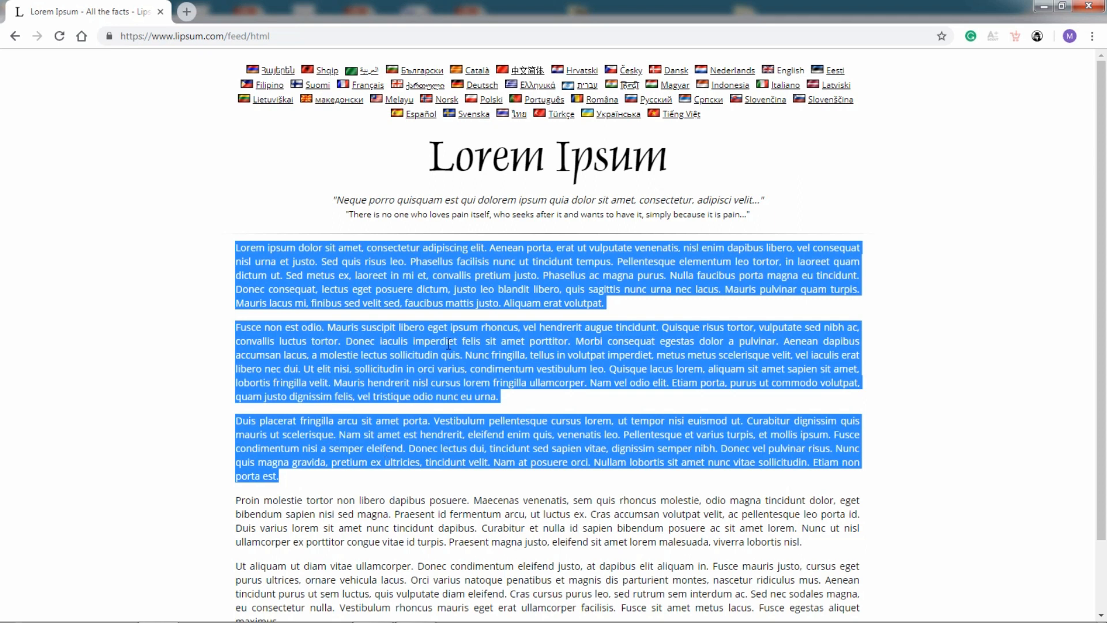
pyautogui.moveTo(481, 358)
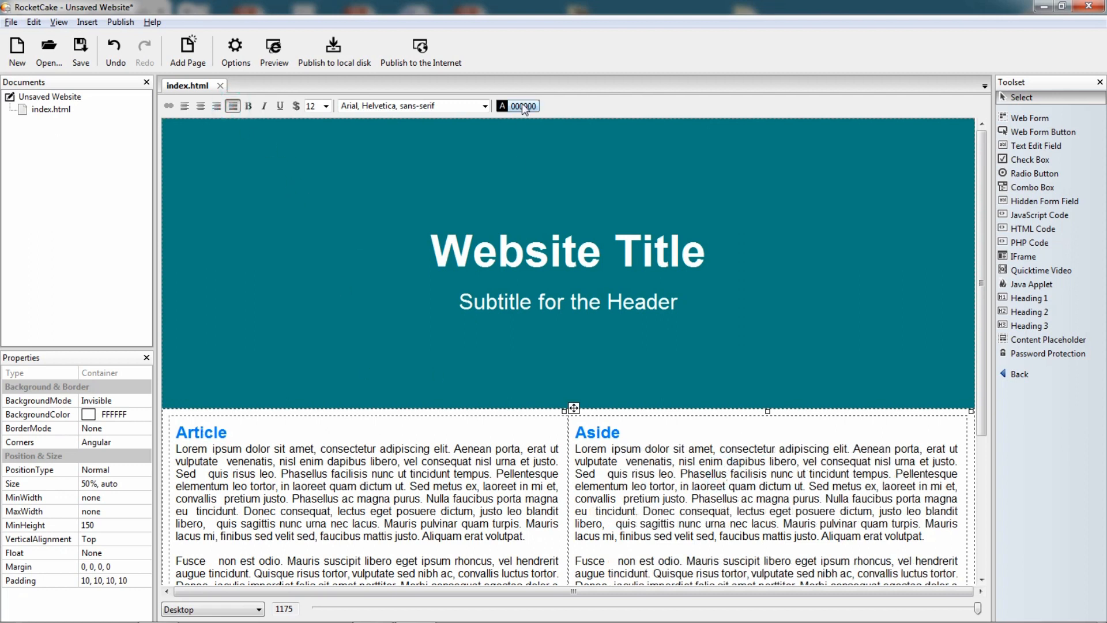
# Step: Set the body text to dark grey 282828, centre the Aside heading, and preview
pyautogui.click(523, 105)
pyautogui.write('40')
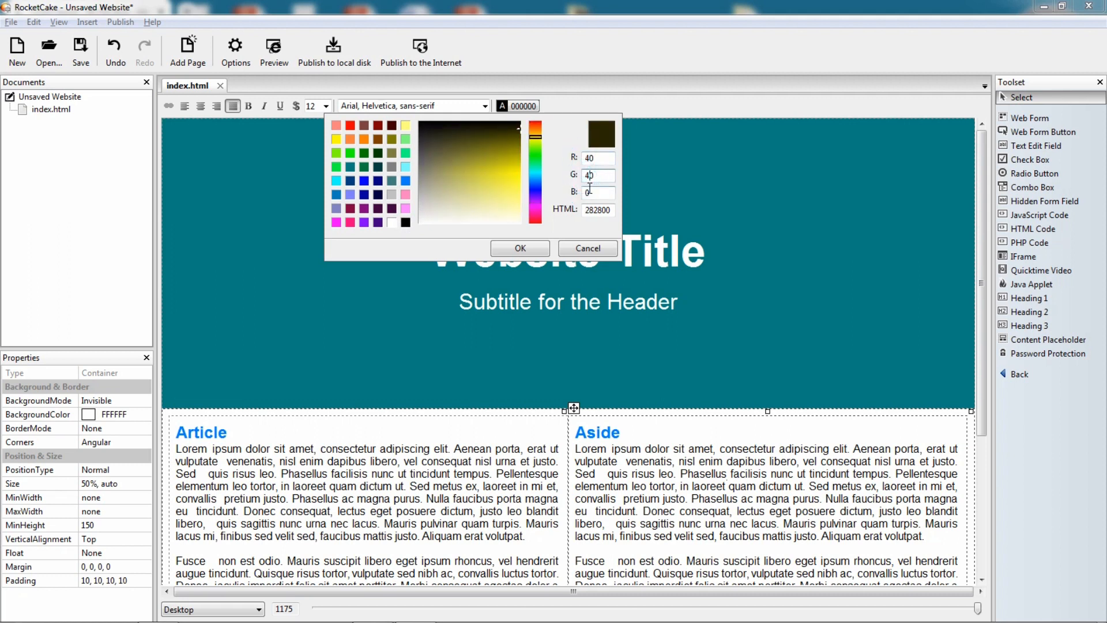
pyautogui.click(520, 248)
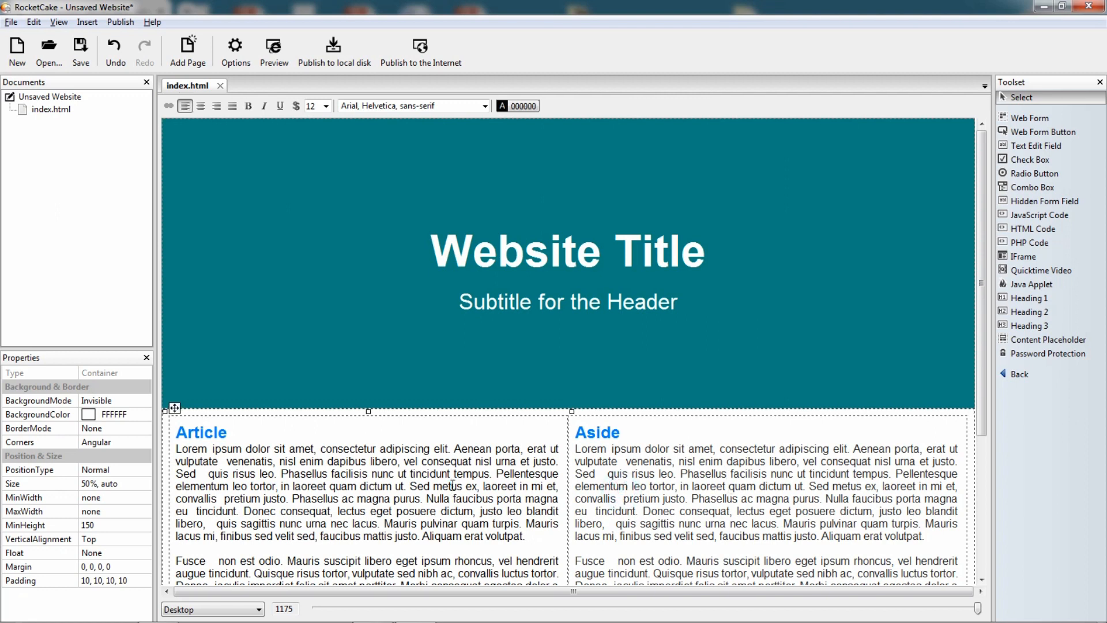
pyautogui.click(524, 106)
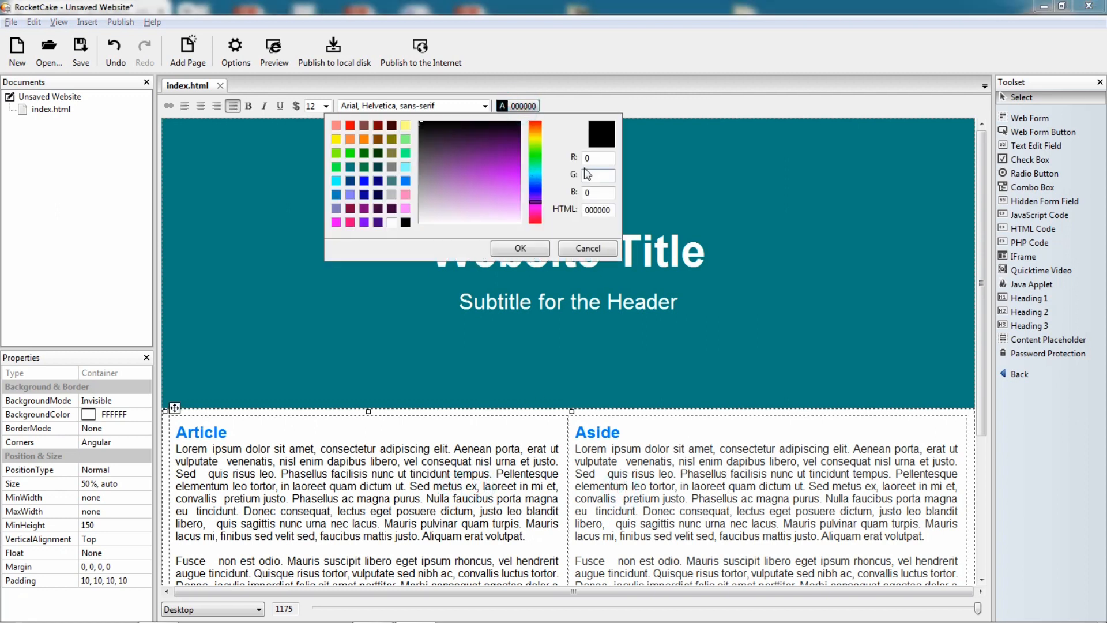
pyautogui.click(518, 128)
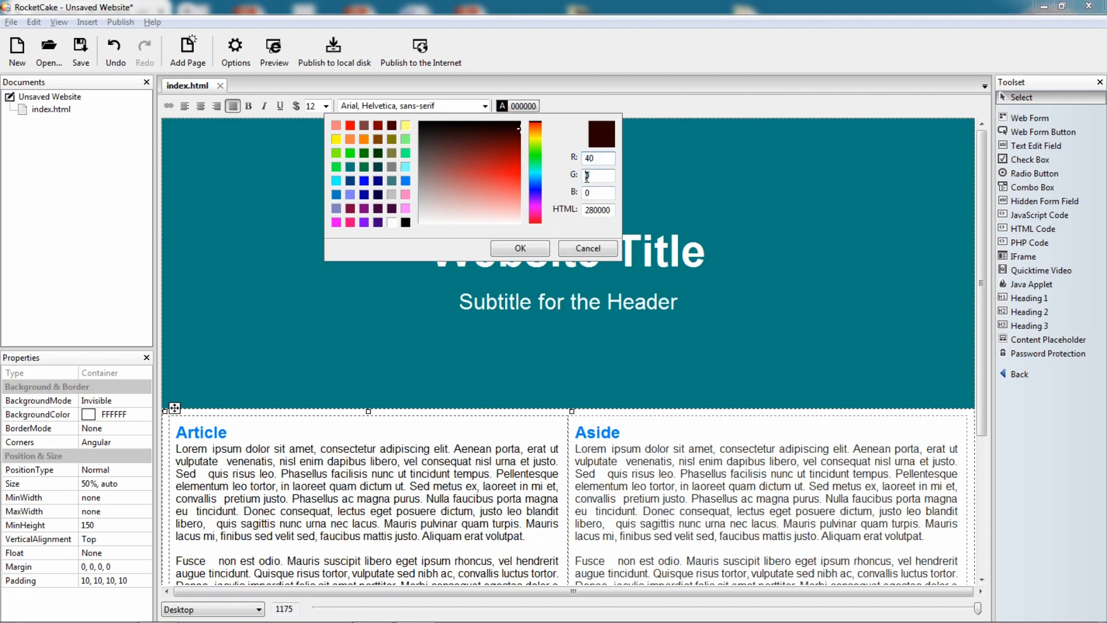
pyautogui.click(520, 248)
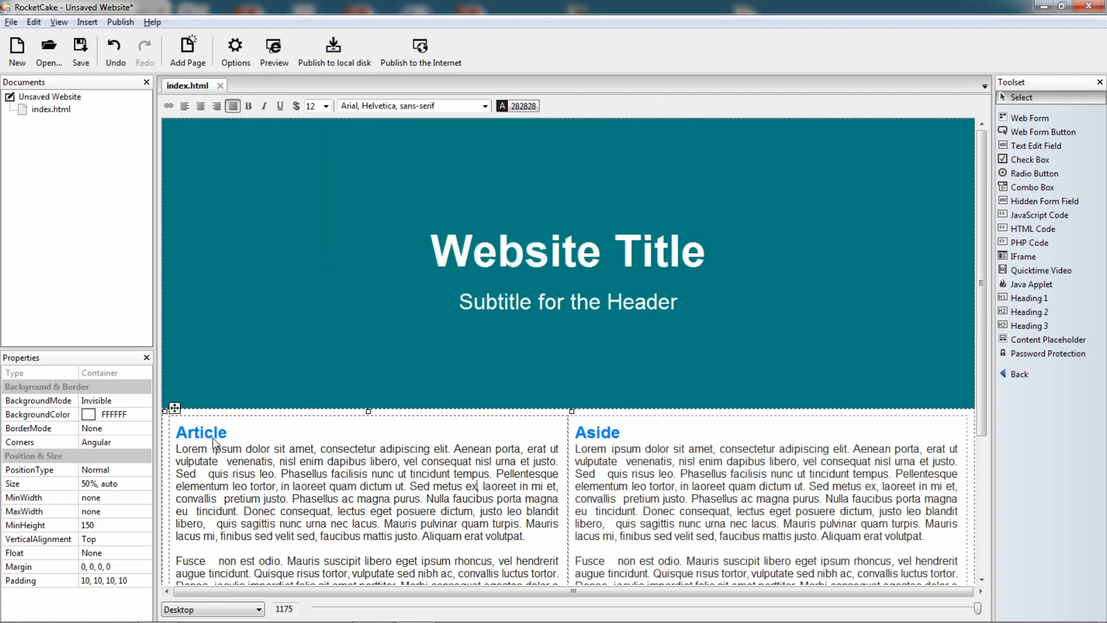
pyautogui.click(201, 433)
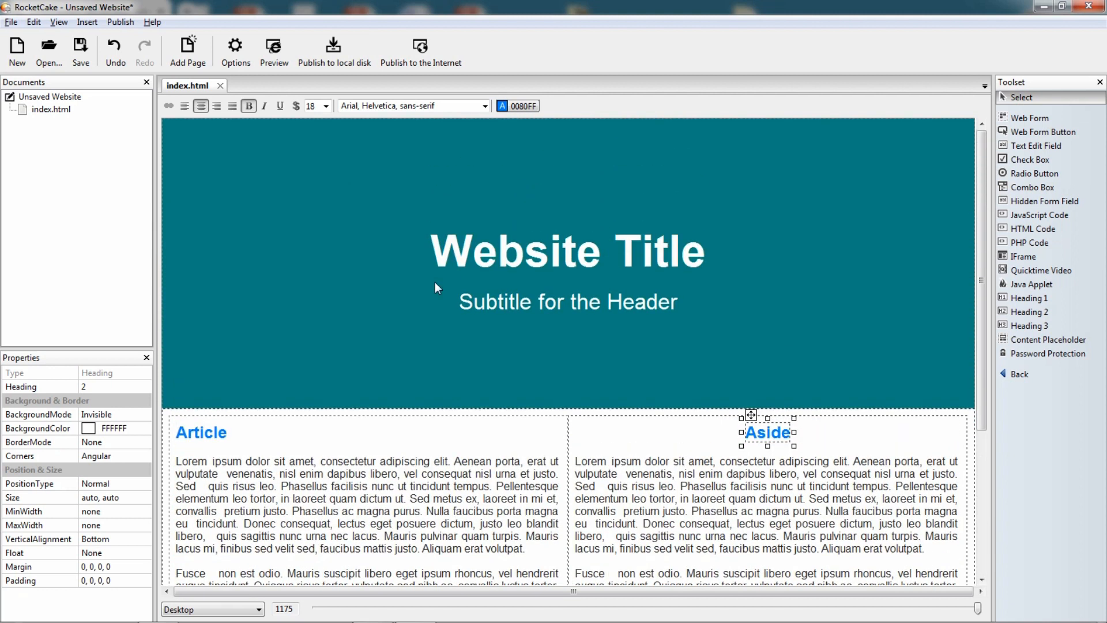
pyautogui.click(273, 46)
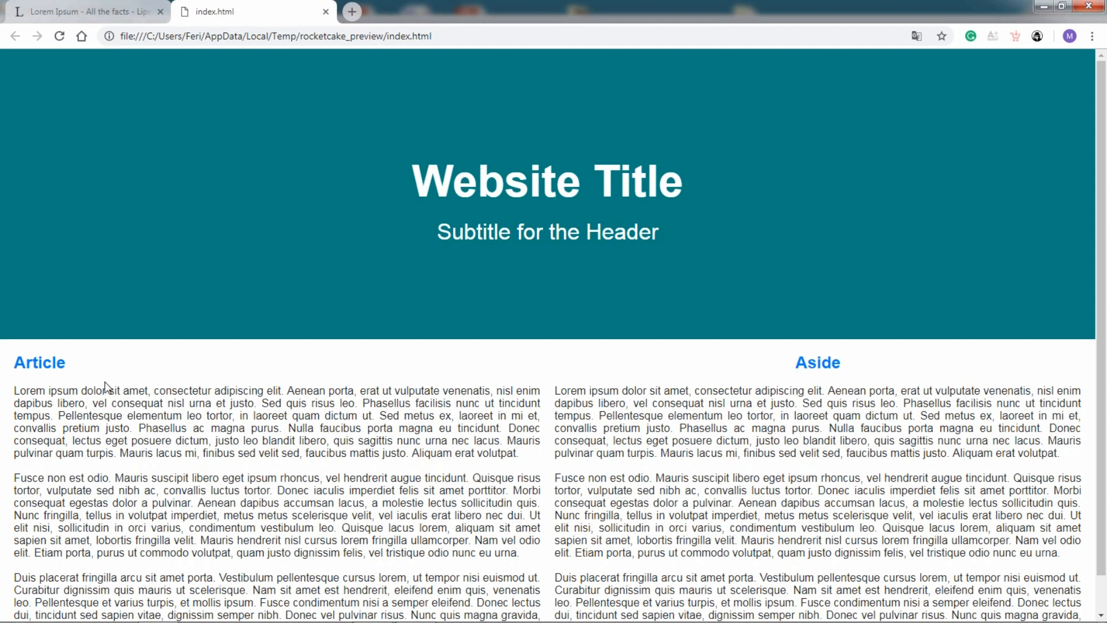
pyautogui.moveTo(283, 443)
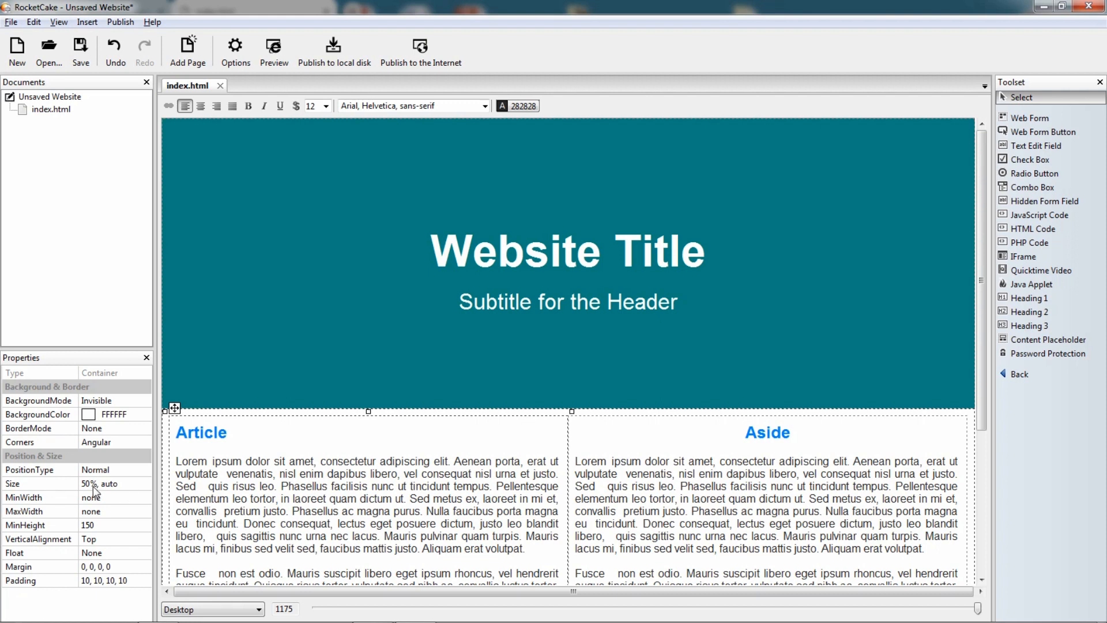
# Step: Set the Article column Size to 70% and the Aside column Size to 30%
pyautogui.click(84, 483)
pyautogui.write('7')
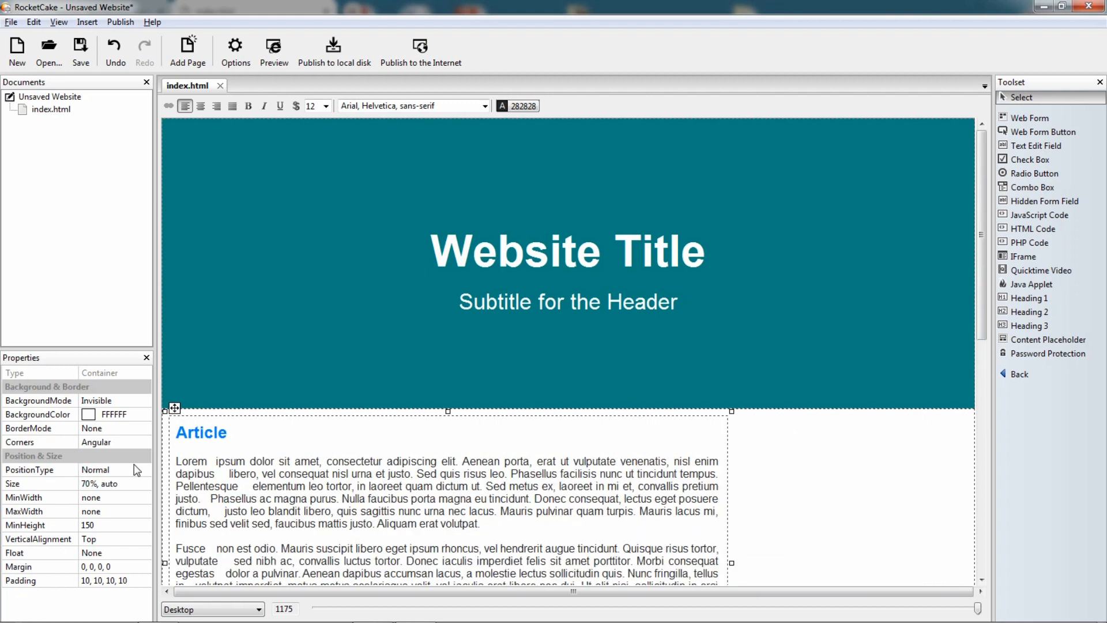
pyautogui.scroll(-3)
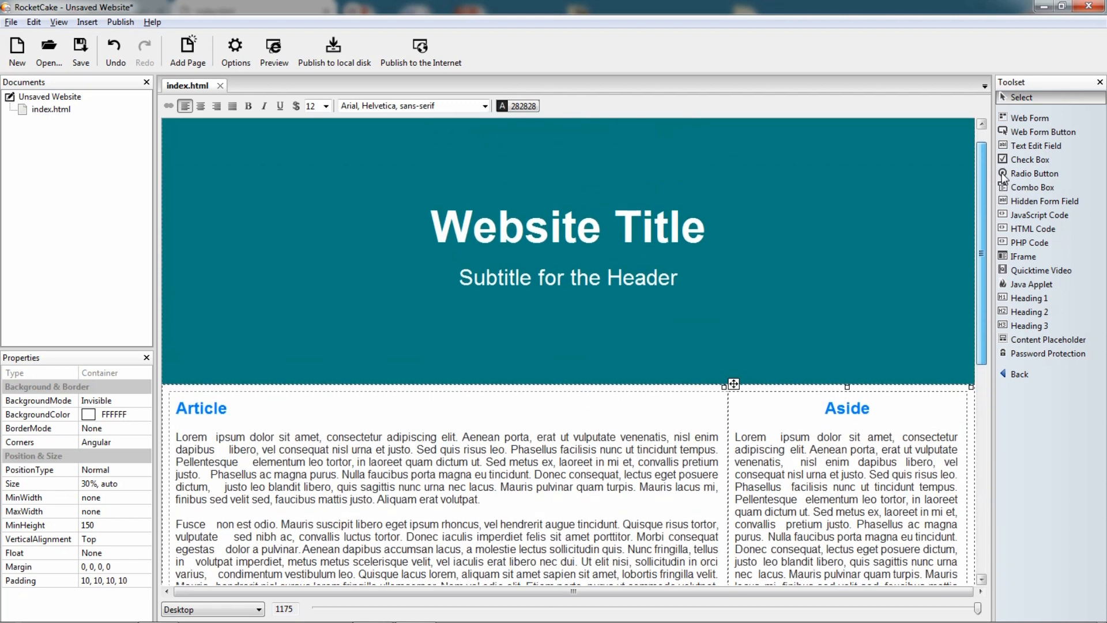
pyautogui.scroll(-3)
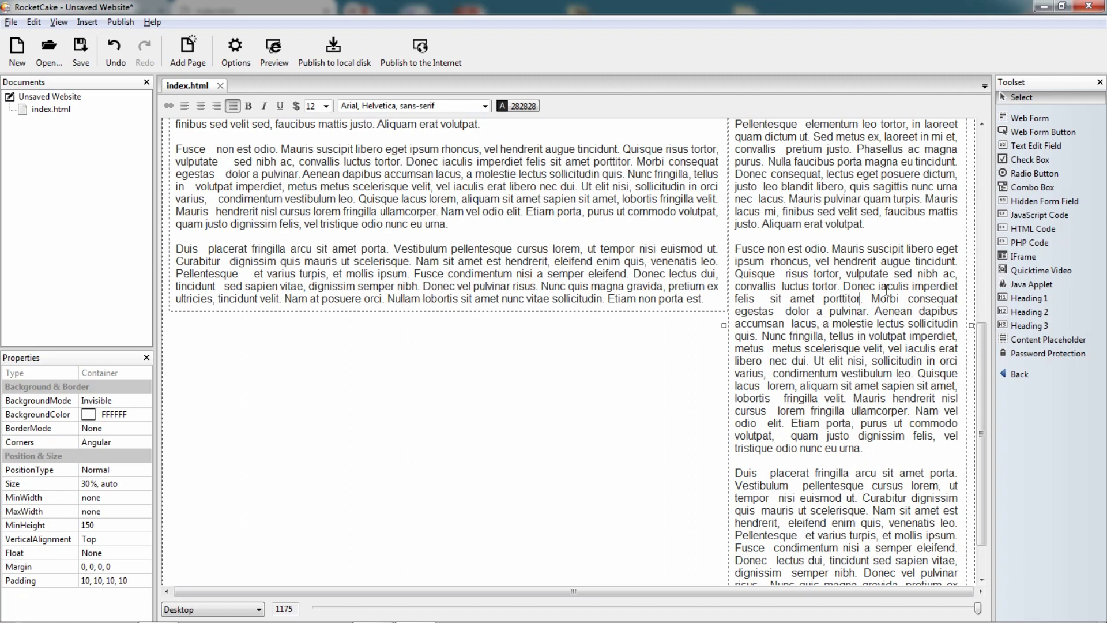
pyautogui.moveTo(877, 298); pyautogui.dragTo(770, 571)
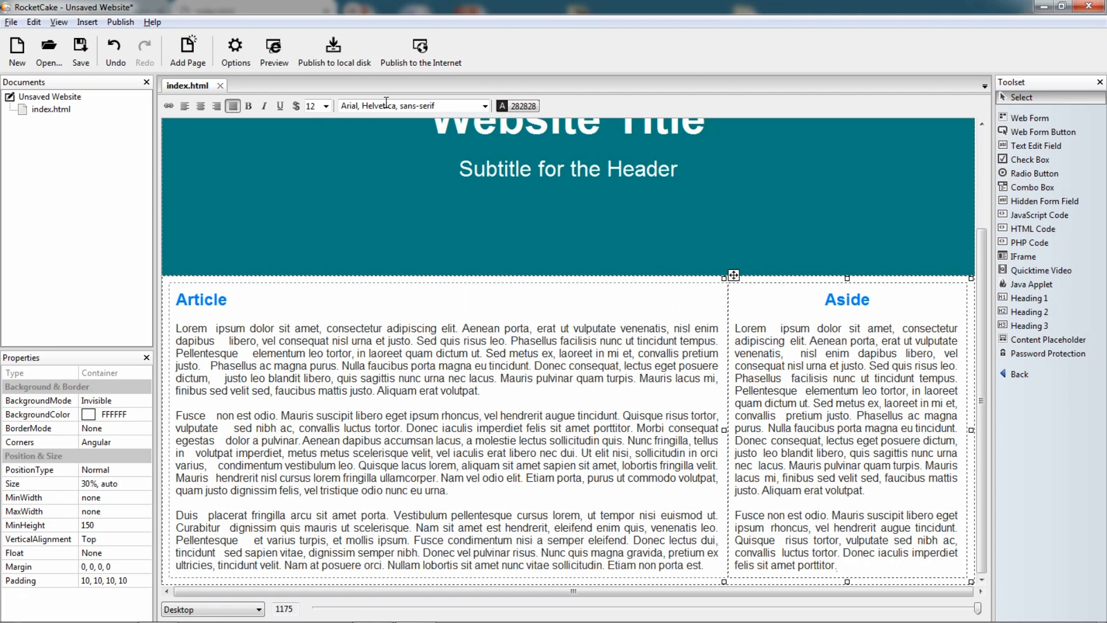
# Step: Preview the resized columns in the browser and highlight the first Article line
pyautogui.click(274, 46)
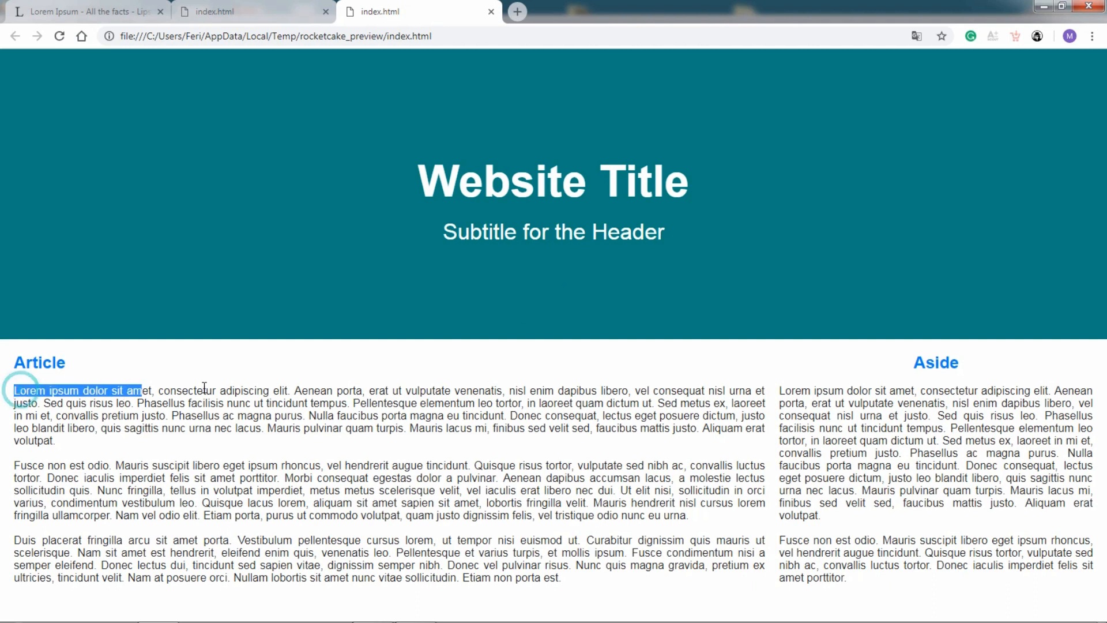
pyautogui.moveTo(14, 390); pyautogui.dragTo(762, 390)
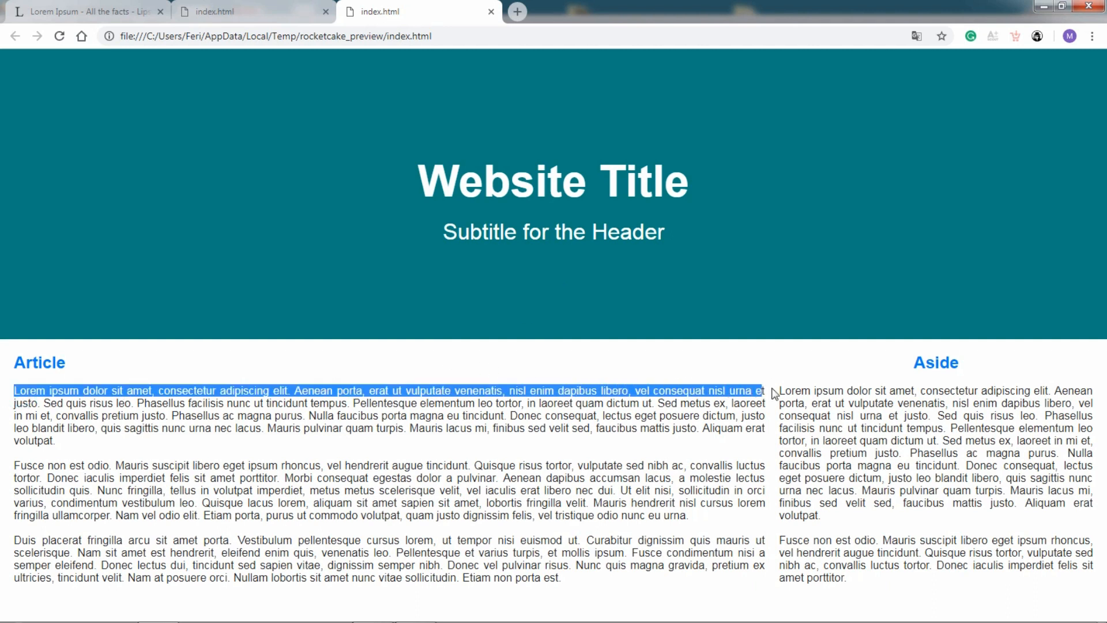
pyautogui.click(634, 399)
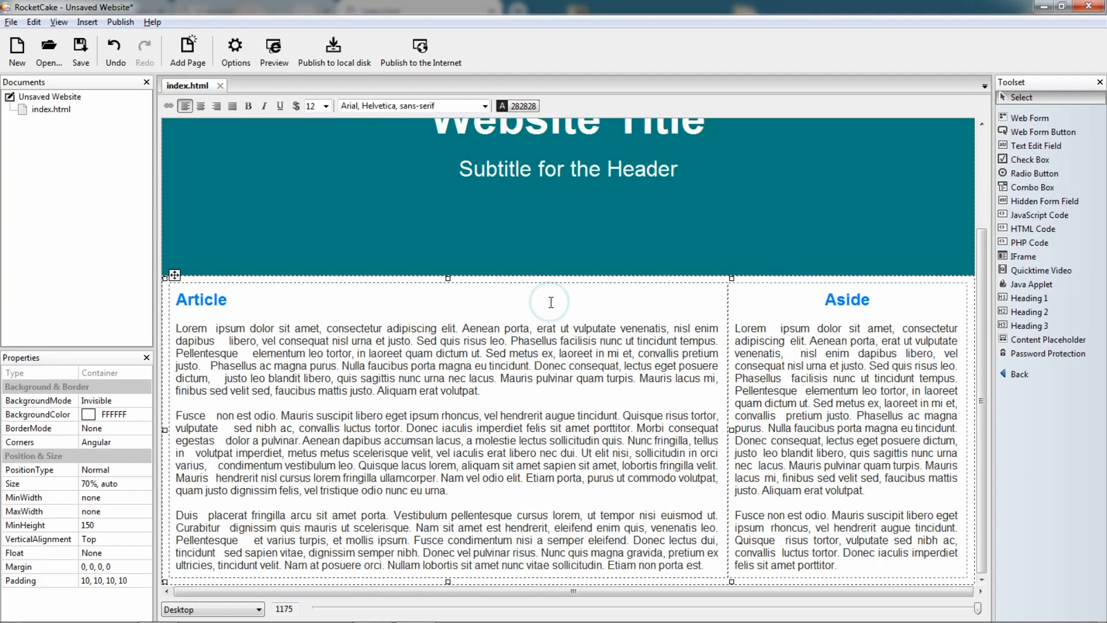
# Step: Cap the content container's MaxWidth at 1000, centre it, and preview in the browser
pyautogui.scroll(-3)
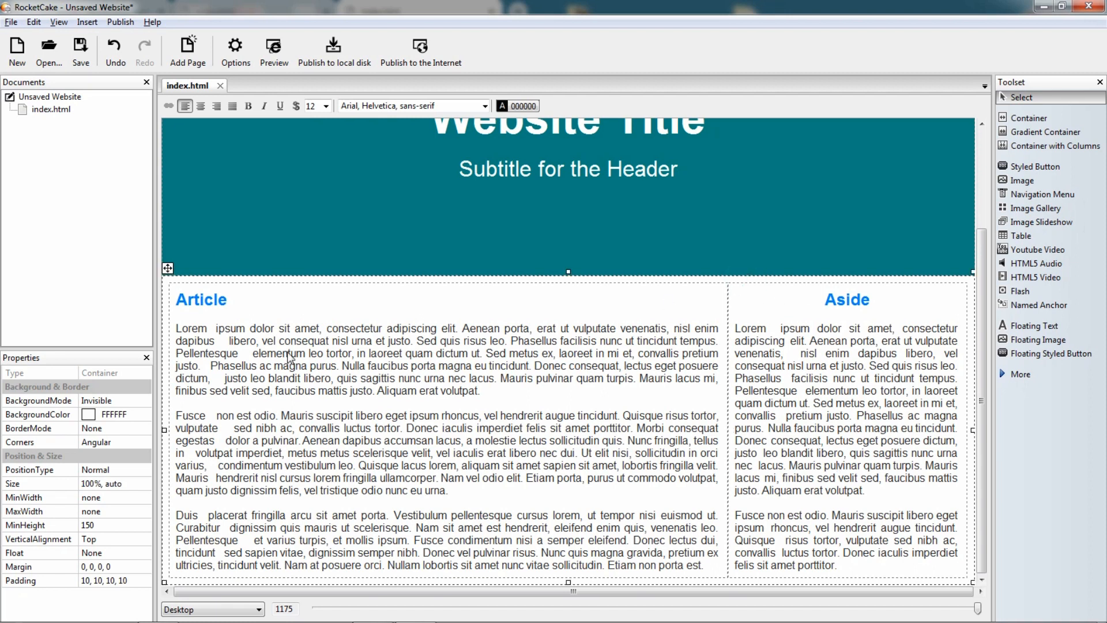
pyautogui.moveTo(83, 562)
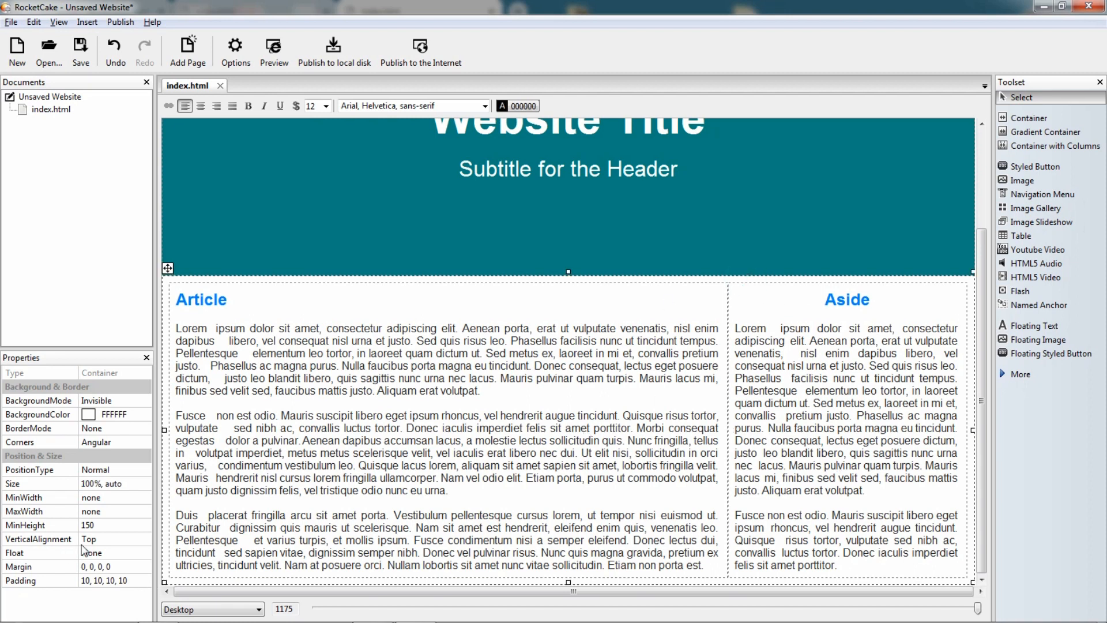
pyautogui.moveTo(99, 524)
pyautogui.write('1')
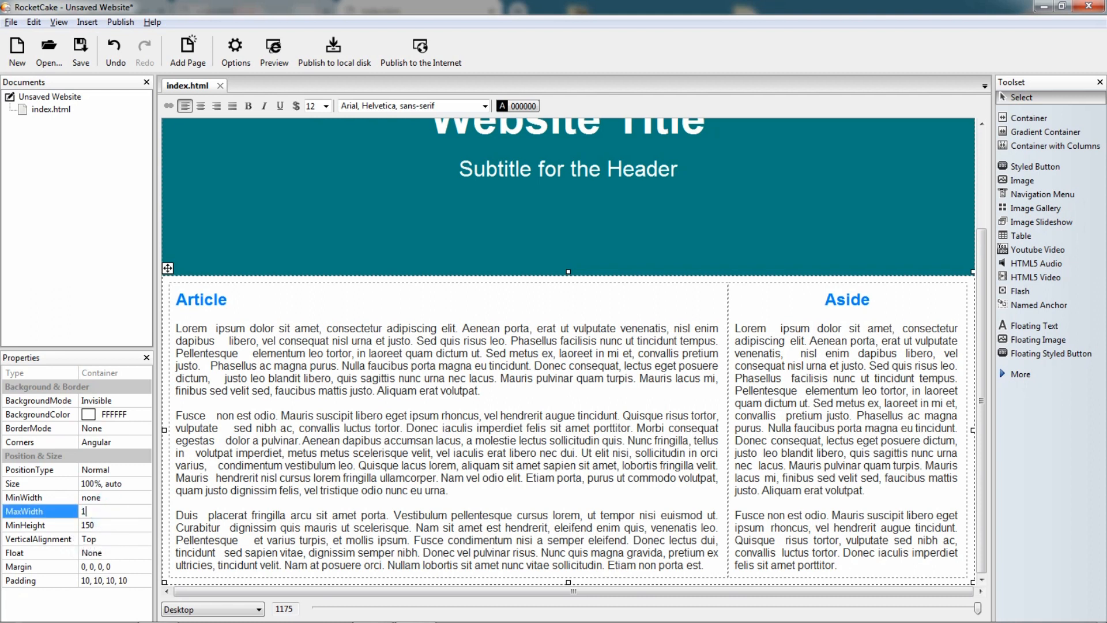
pyautogui.write('000')
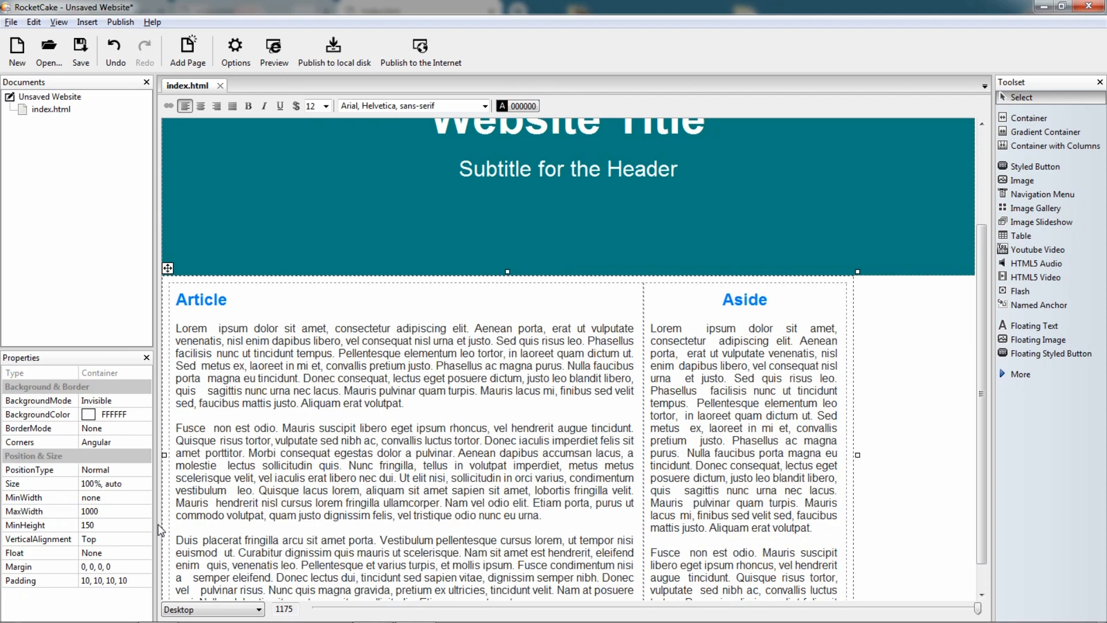
pyautogui.click(200, 106)
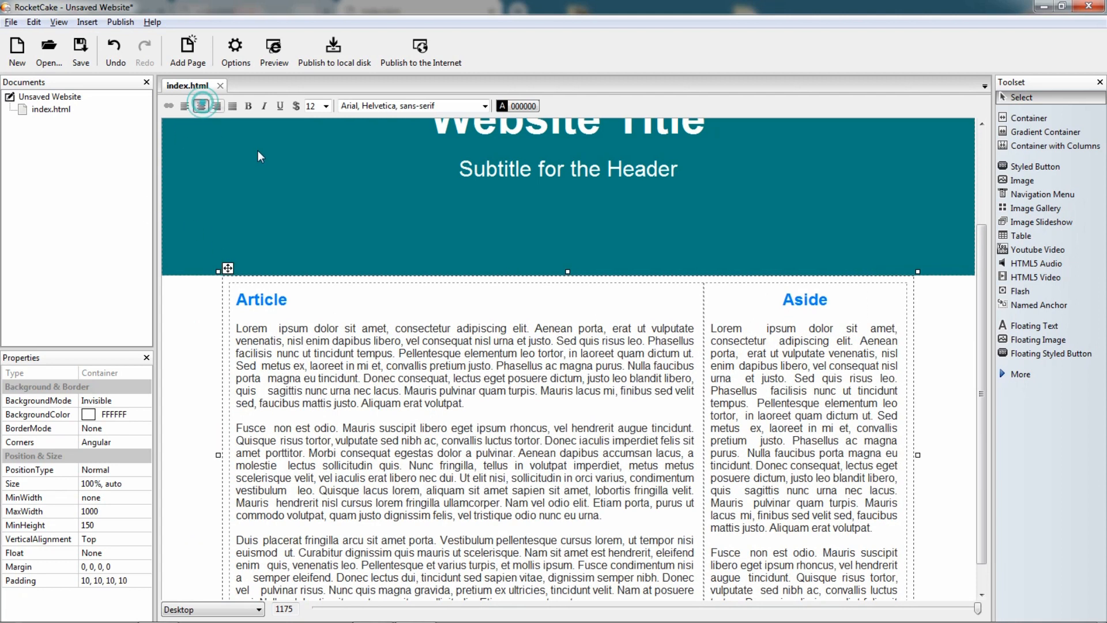
pyautogui.click(273, 46)
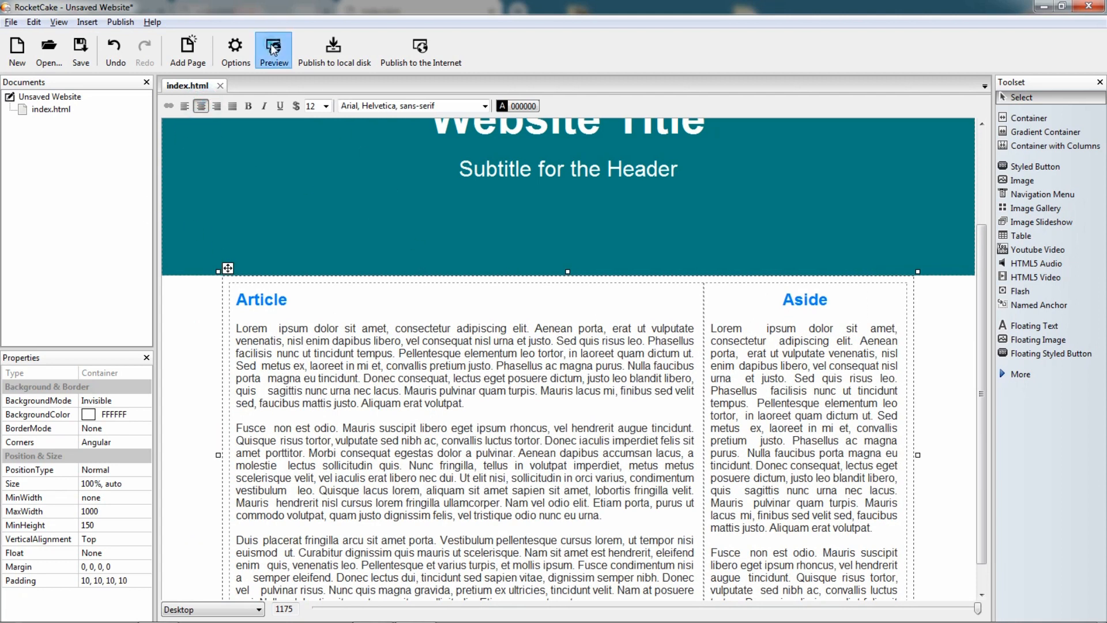
pyautogui.click(273, 45)
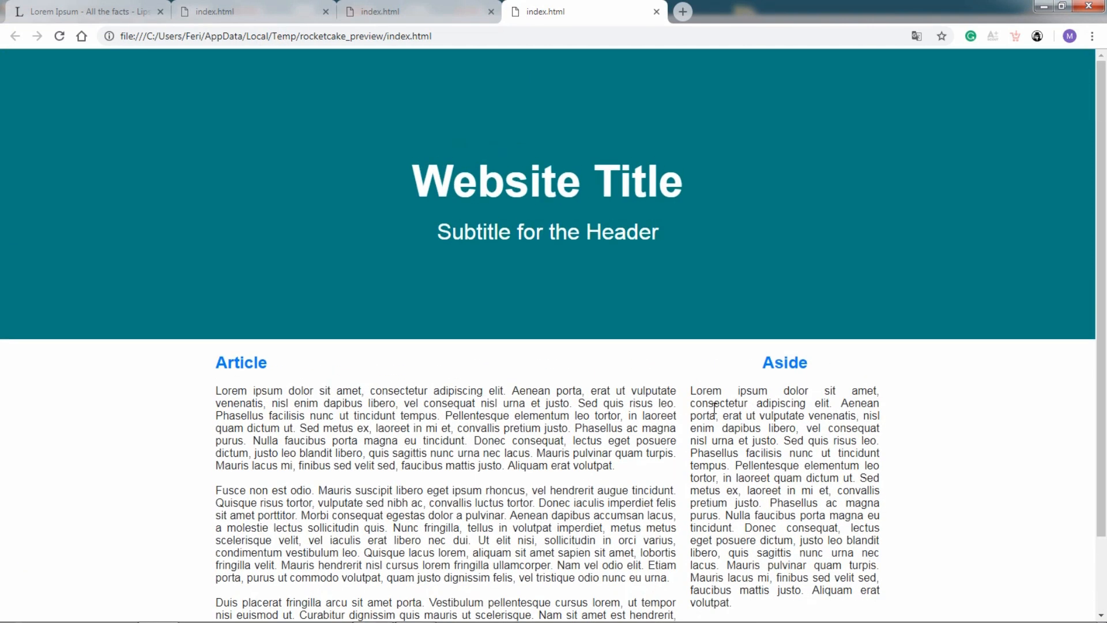
pyautogui.moveTo(681, 216)
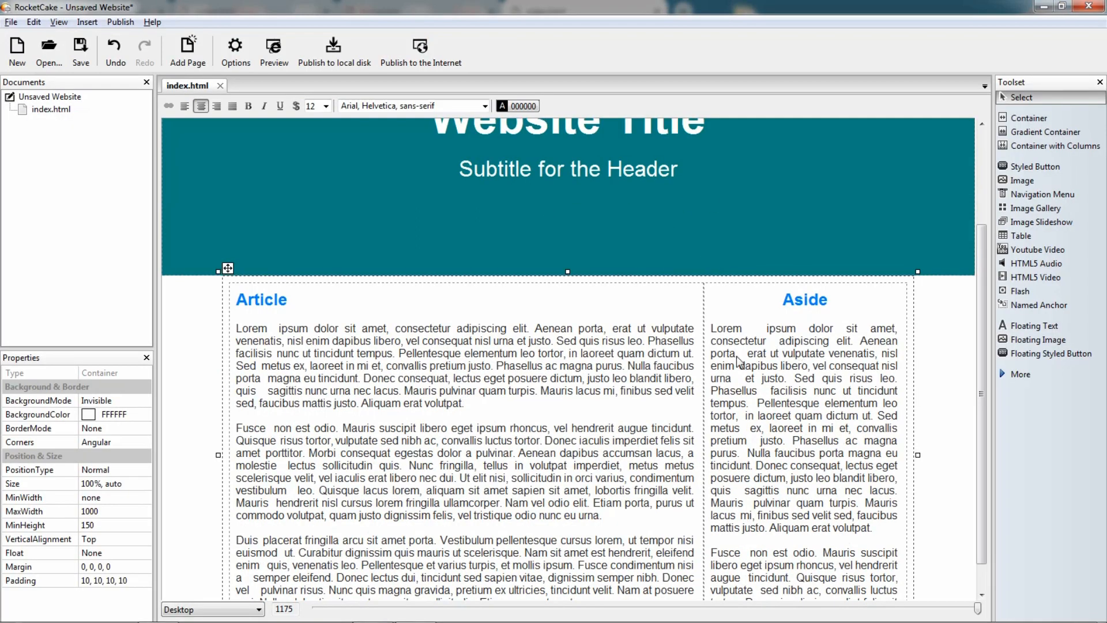
pyautogui.moveTo(704, 357)
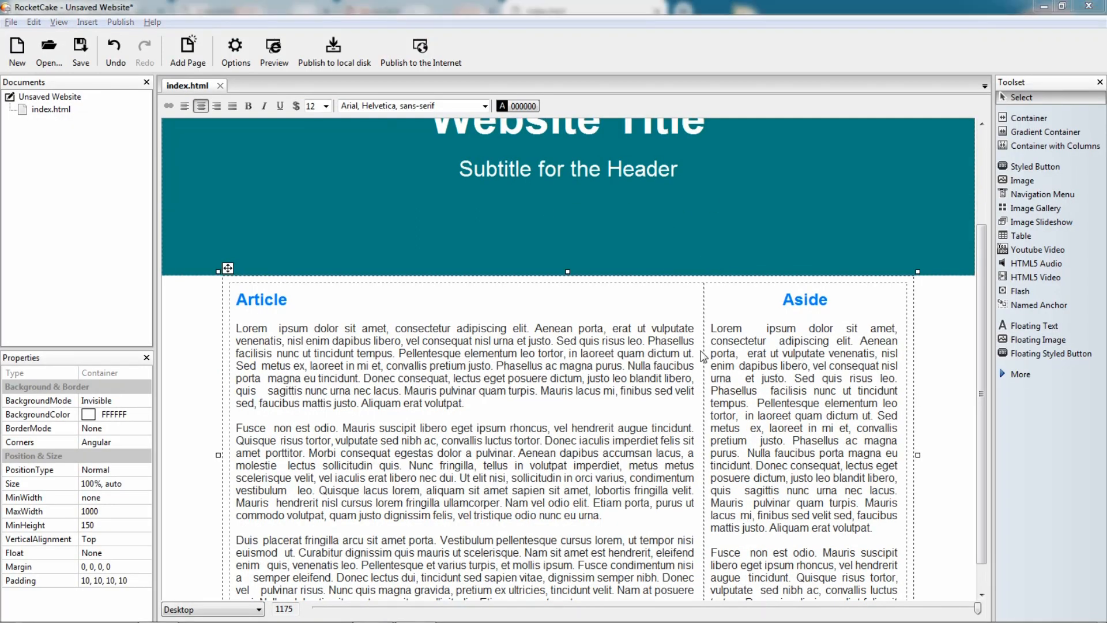
# Step: Return to the Chrome preview tab to inspect the centred two-column layout
pyautogui.click(273, 45)
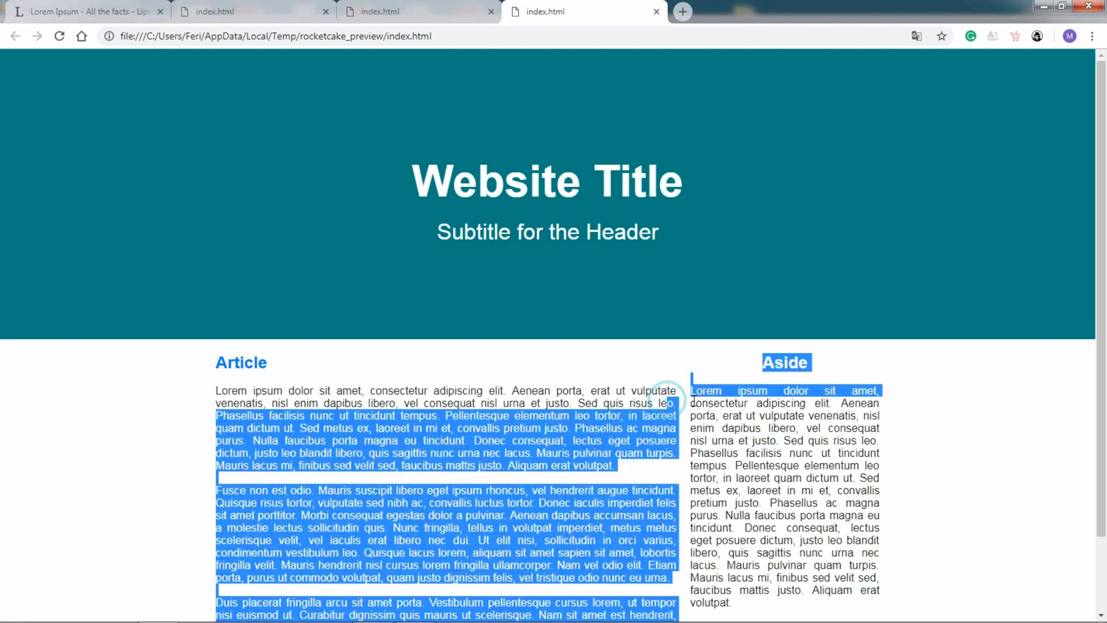
# Step: Set Padding to 20 on all four sides for both the Article and Aside columns
pyautogui.click(689, 419)
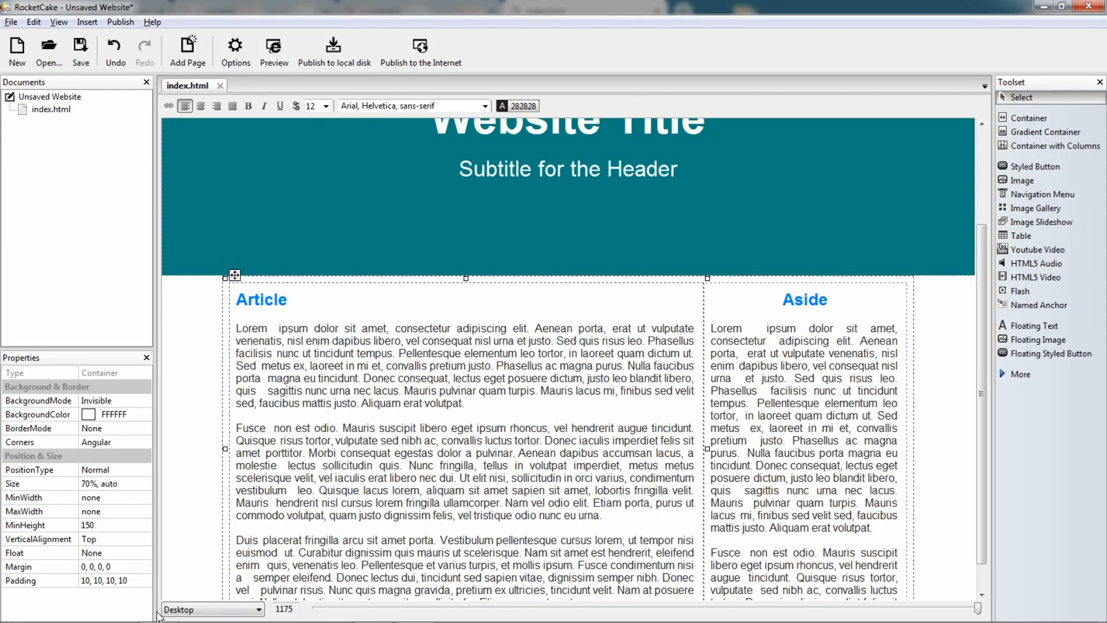
pyautogui.click(106, 580)
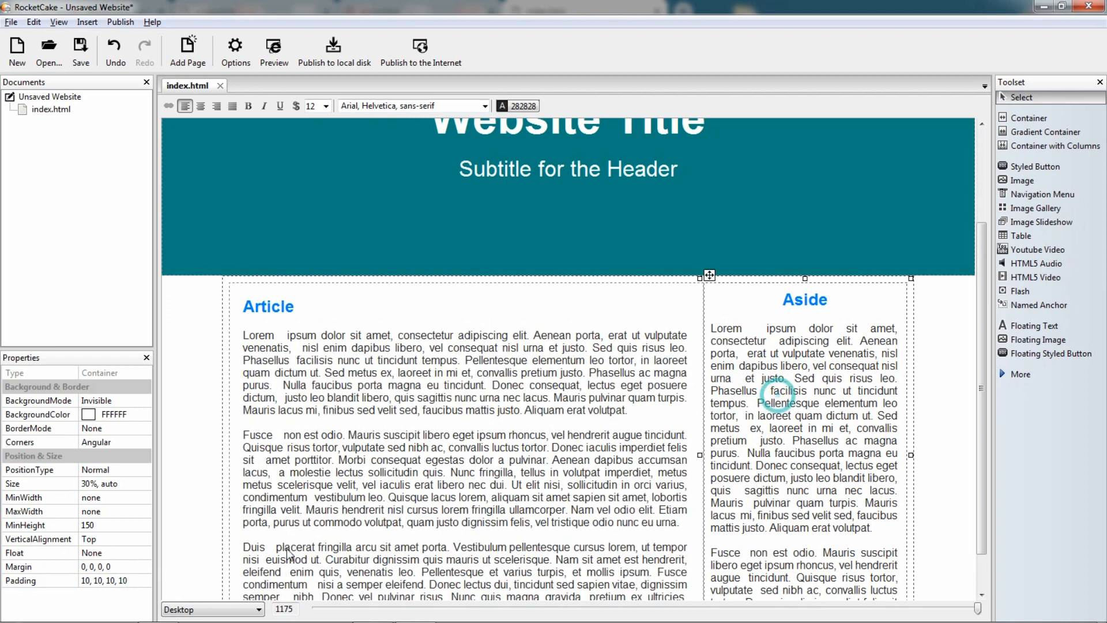
pyautogui.click(110, 580)
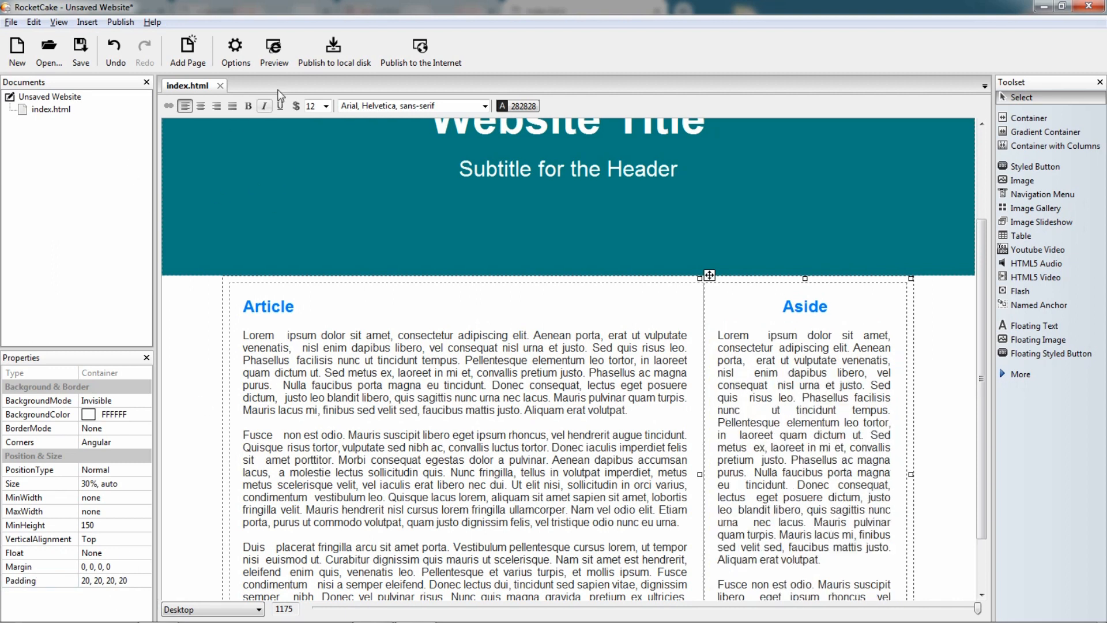
pyautogui.click(274, 46)
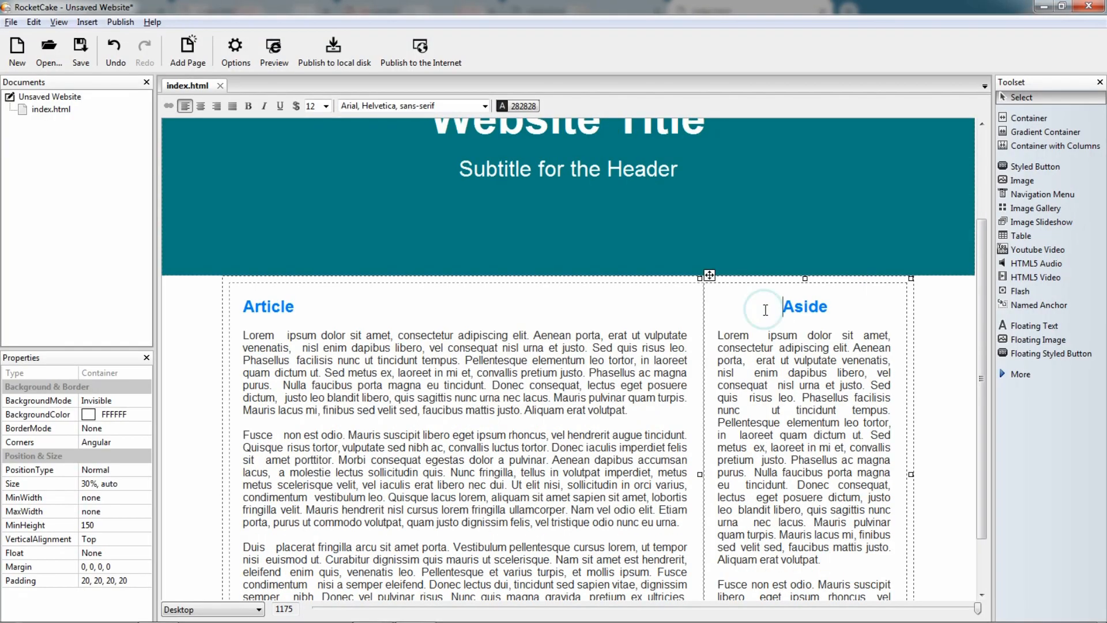
# Step: Set the Aside container's background colour to RGB 225,225,225 (E1E1E1)
pyautogui.click(144, 414)
pyautogui.write('225')
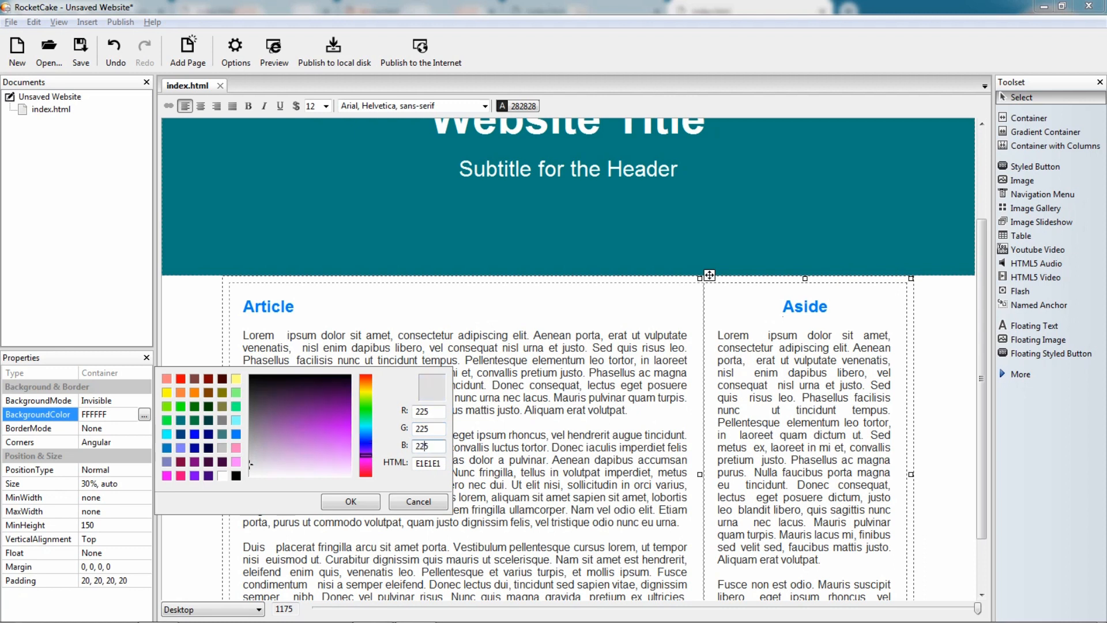
pyautogui.click(350, 501)
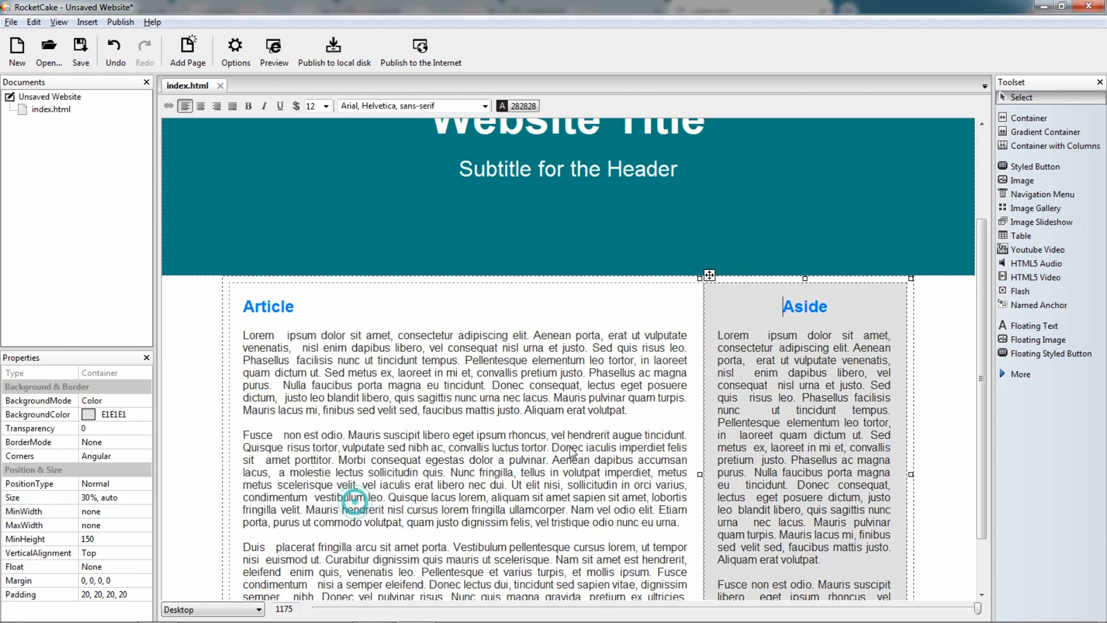
pyautogui.click(273, 46)
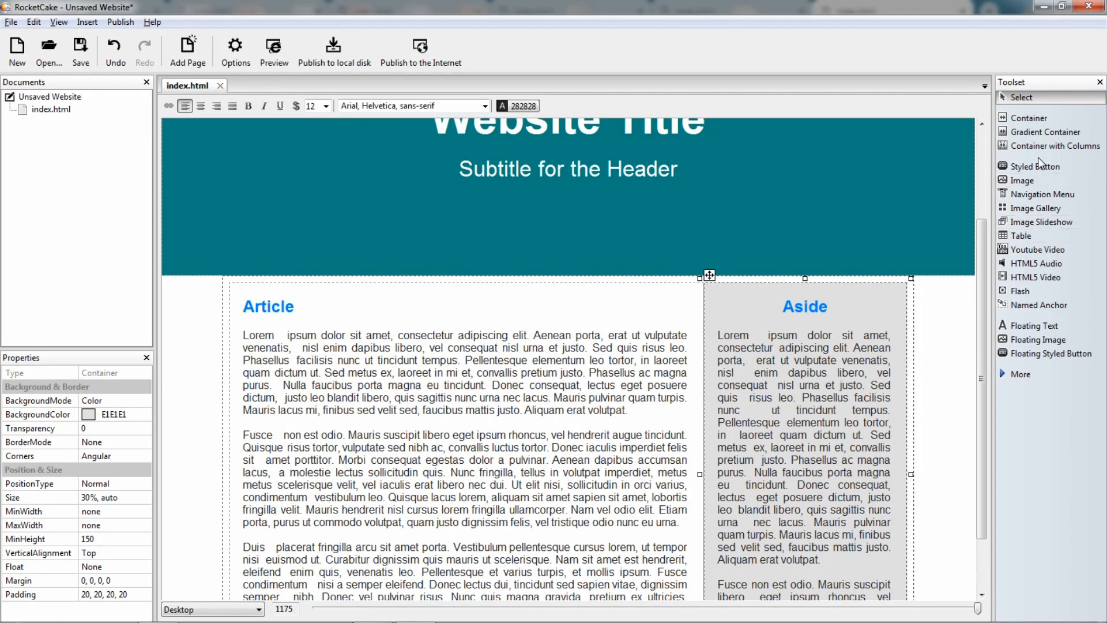
pyautogui.moveTo(1044, 151)
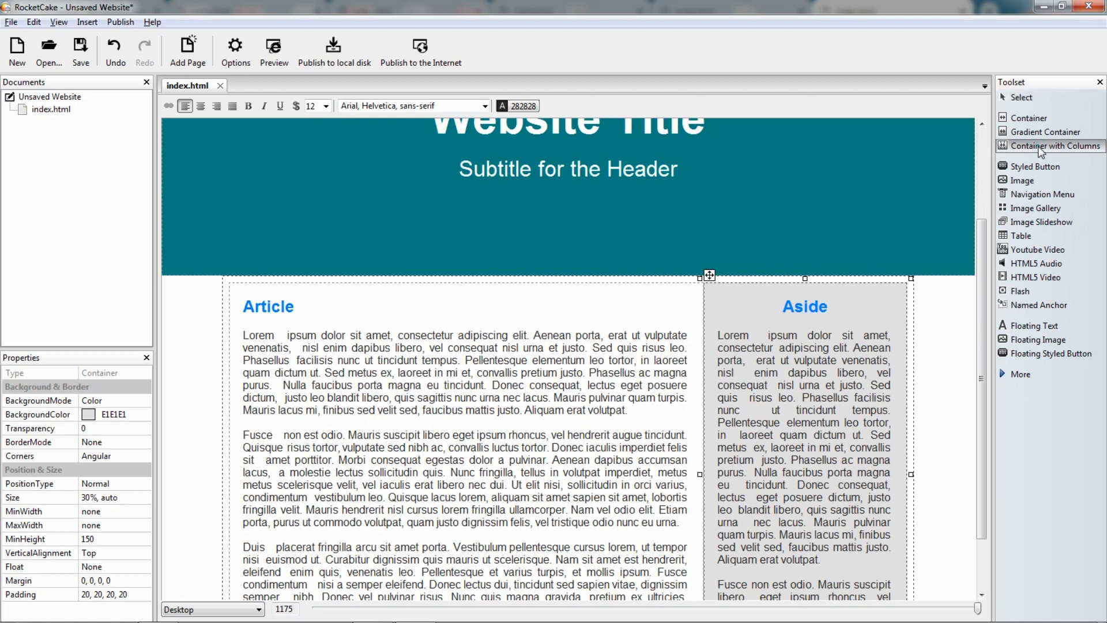
# Step: Insert a 3-column container (min width 150), size columns to 30%, and centre it
pyautogui.click(1050, 146)
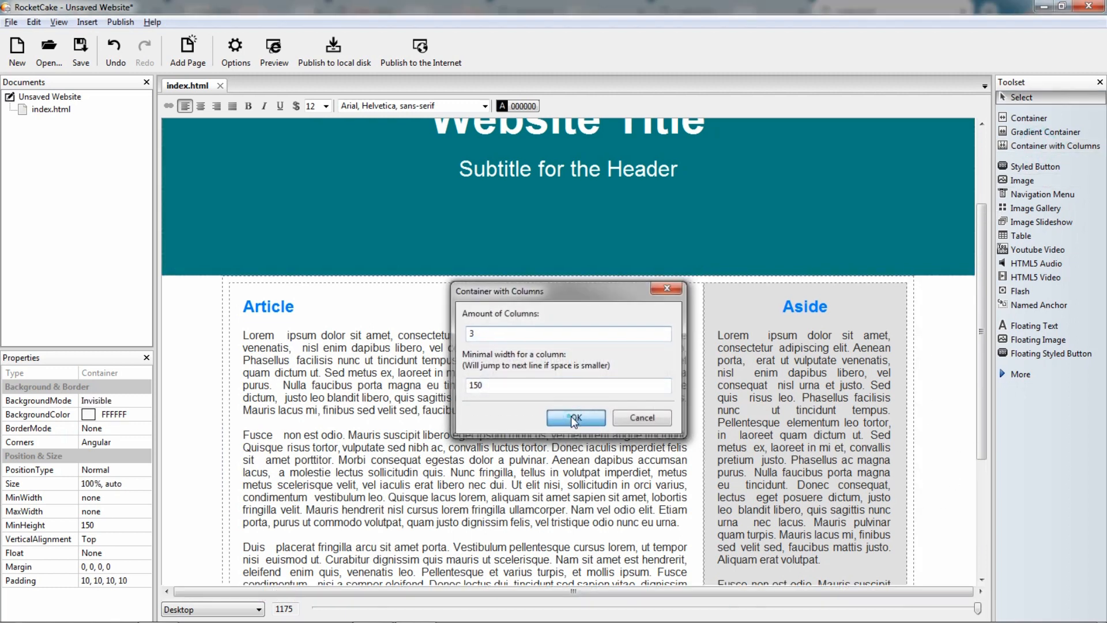
pyautogui.click(575, 417)
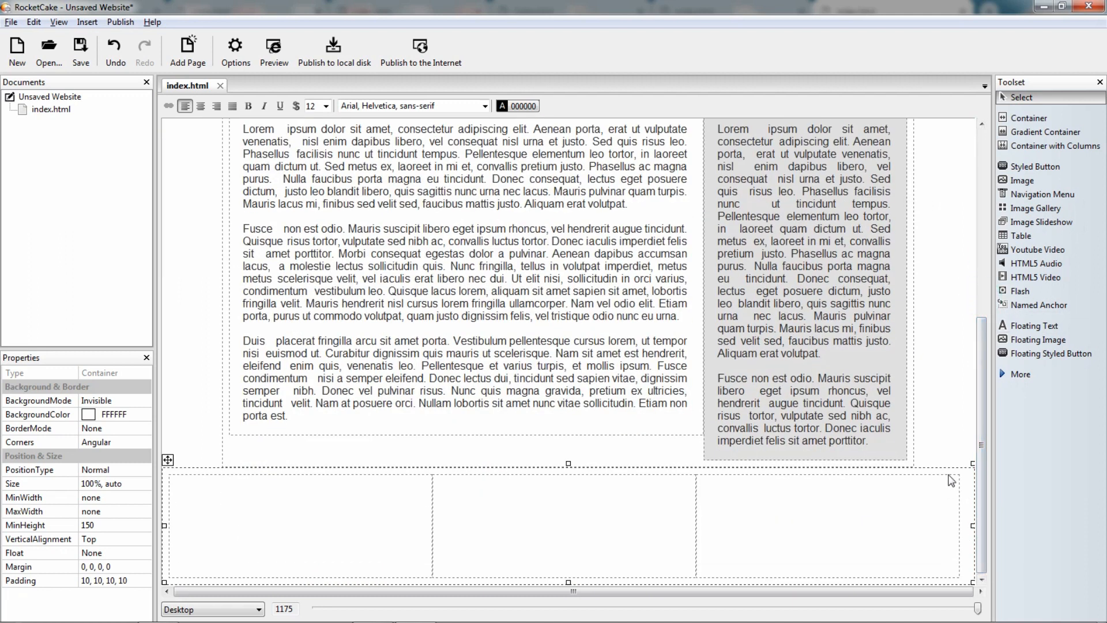
pyautogui.moveTo(917, 486)
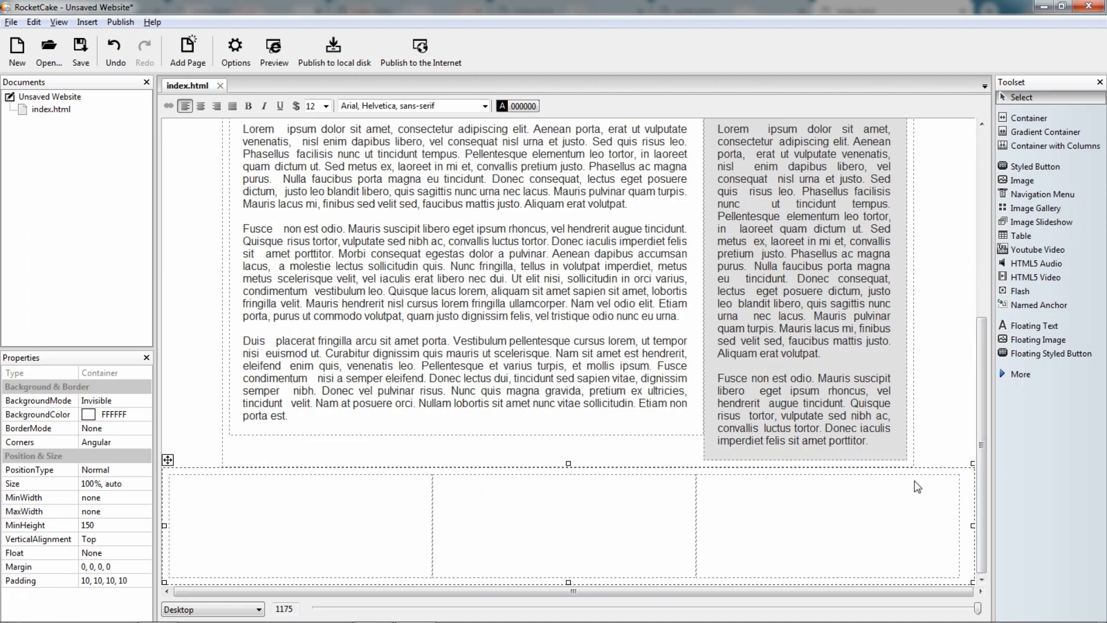
pyautogui.moveTo(359, 542)
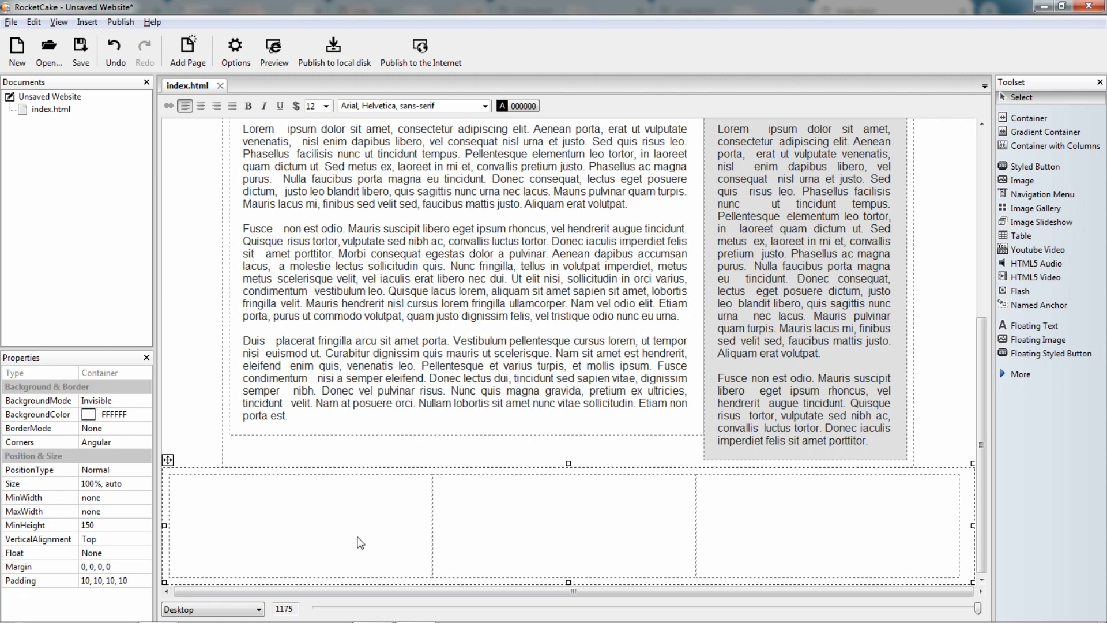
pyautogui.moveTo(311, 553)
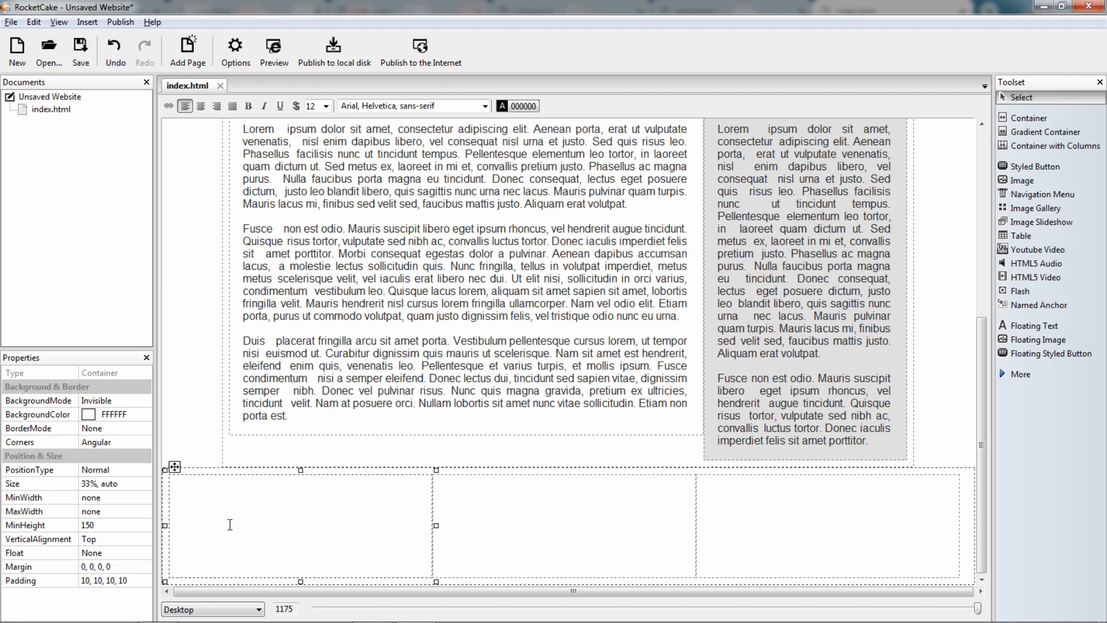
pyautogui.click(23, 483)
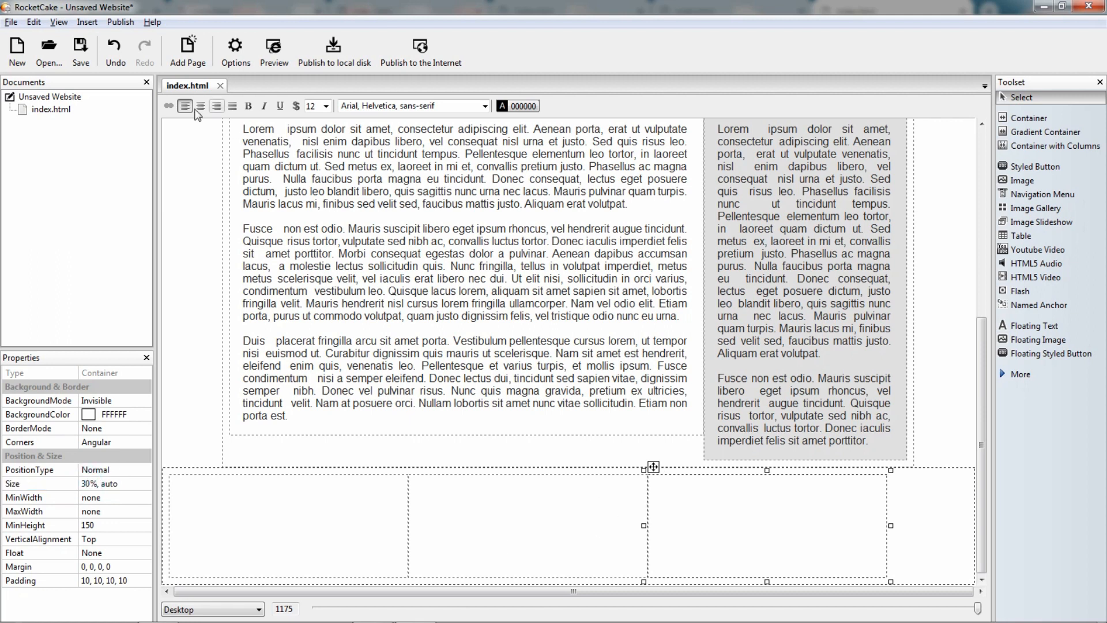
pyautogui.click(200, 106)
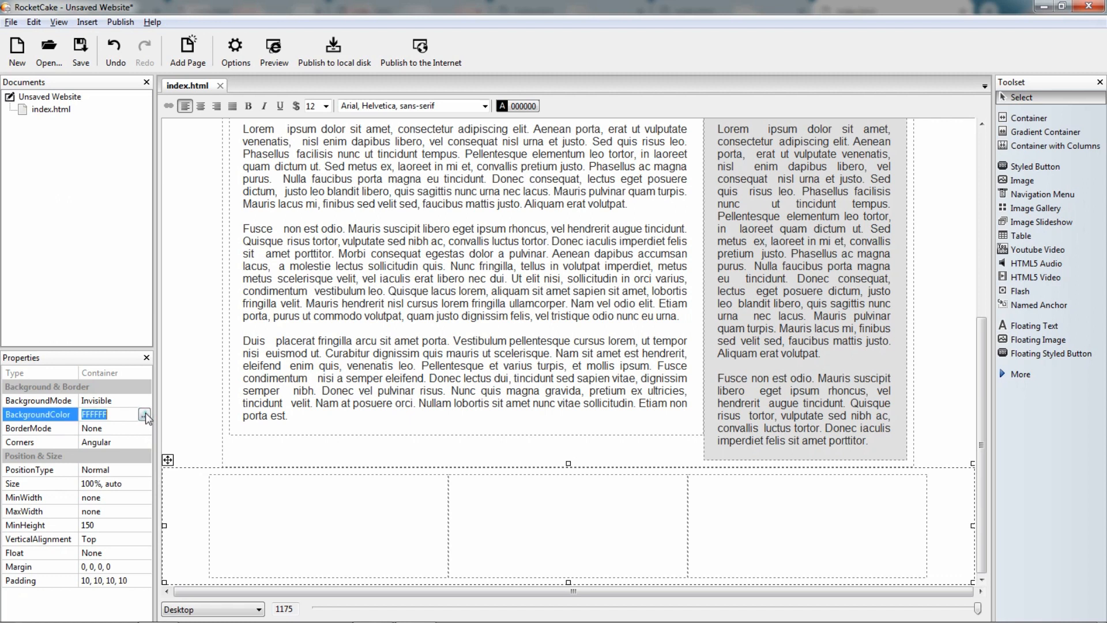
# Step: Set the footer row container's background colour to RGB 40,40,40 (282828)
pyautogui.click(145, 414)
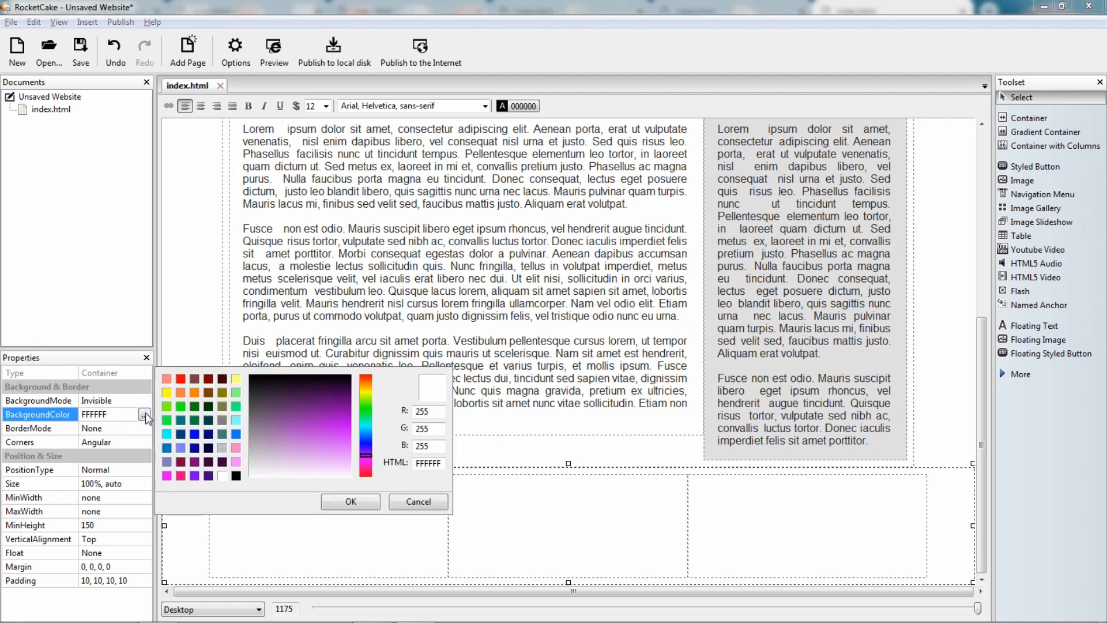
pyautogui.click(236, 476)
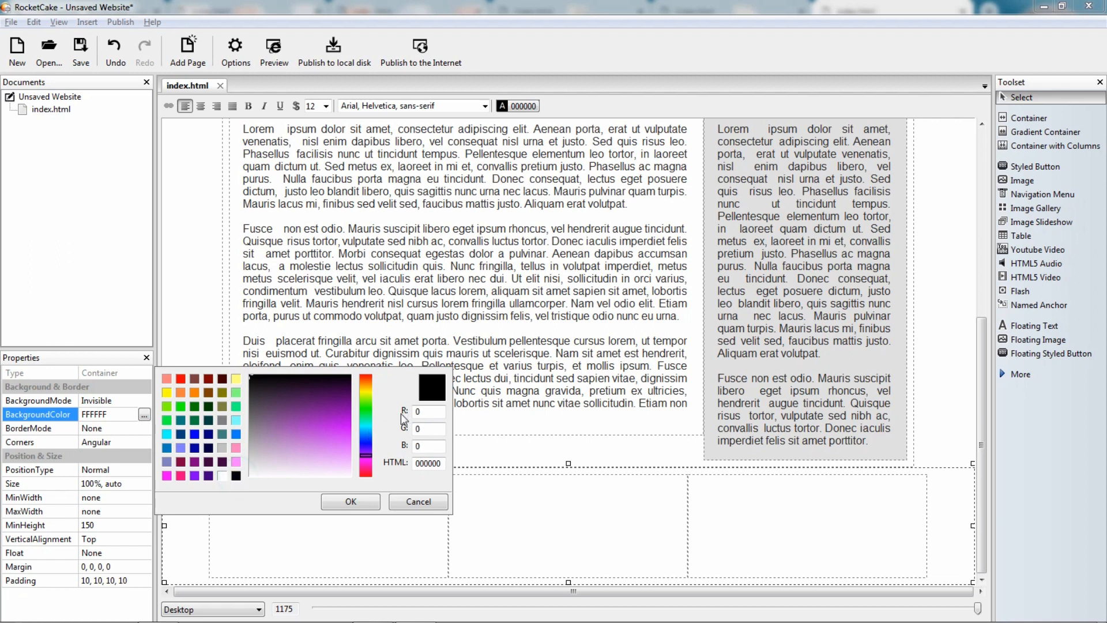
pyautogui.click(427, 411)
pyautogui.write('40')
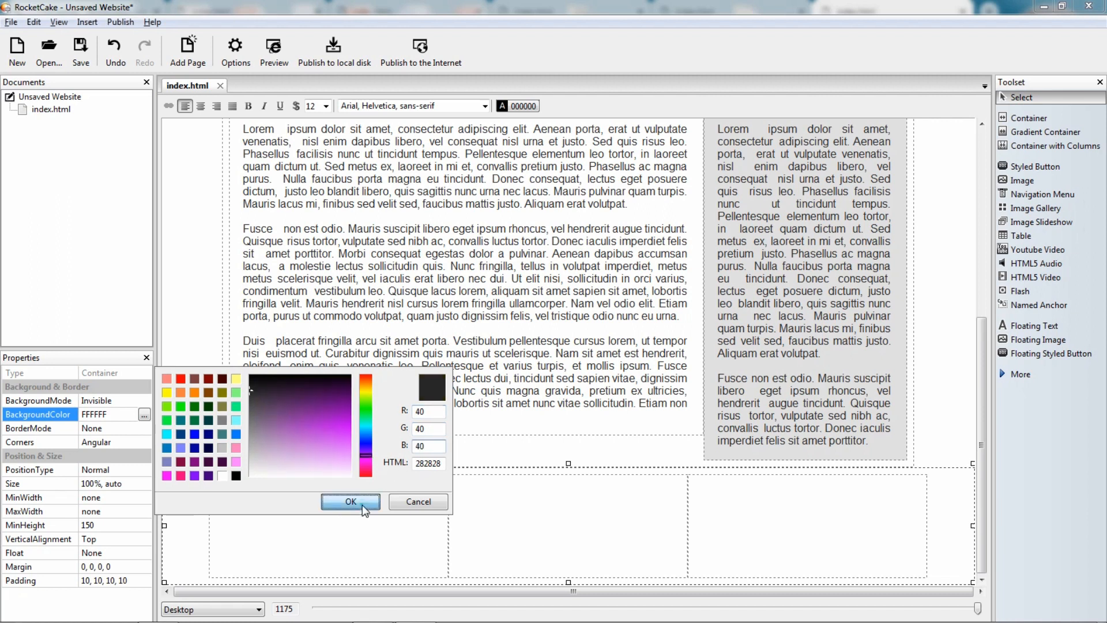
pyautogui.click(350, 502)
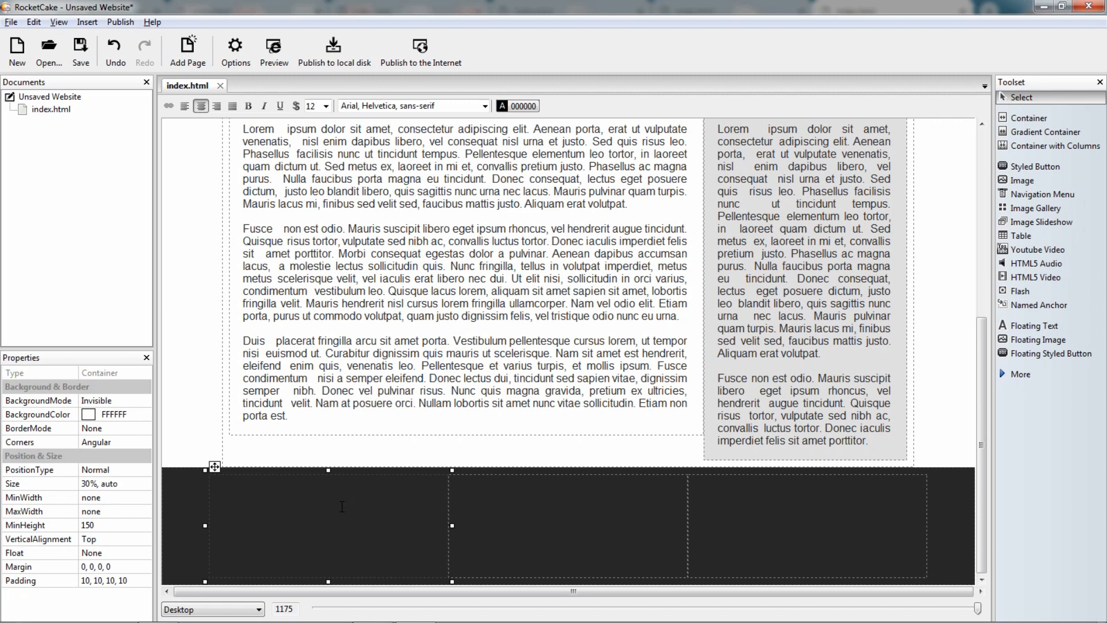
# Step: Type 'Footer Column 1' and style the footer text light grey C0C0C0 at size 11
pyautogui.write('Footer C')
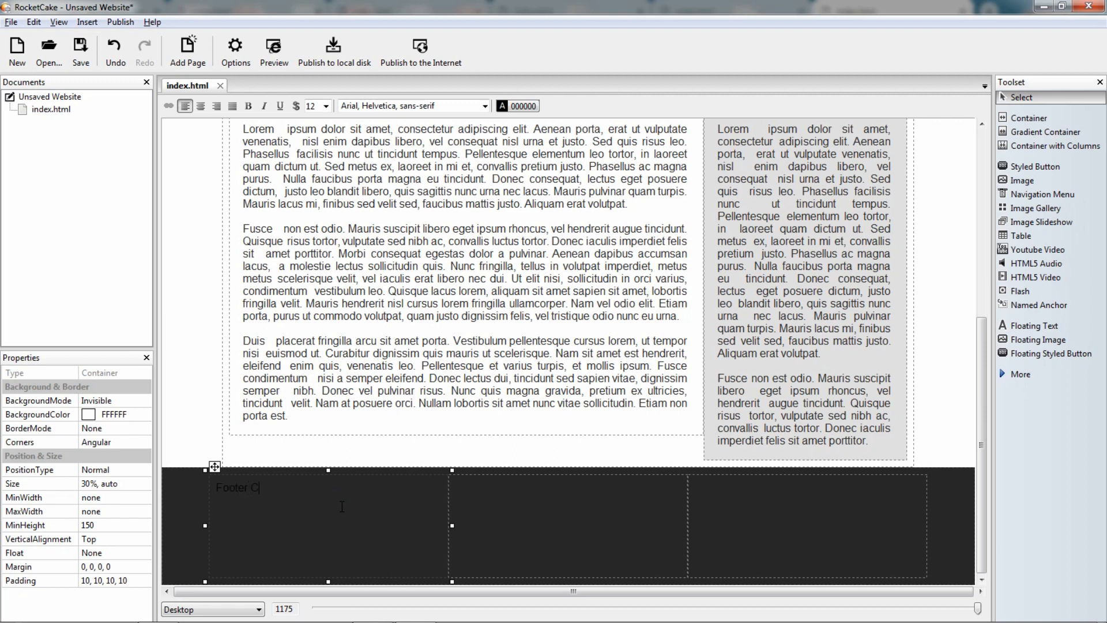
pyautogui.write('olumn 1')
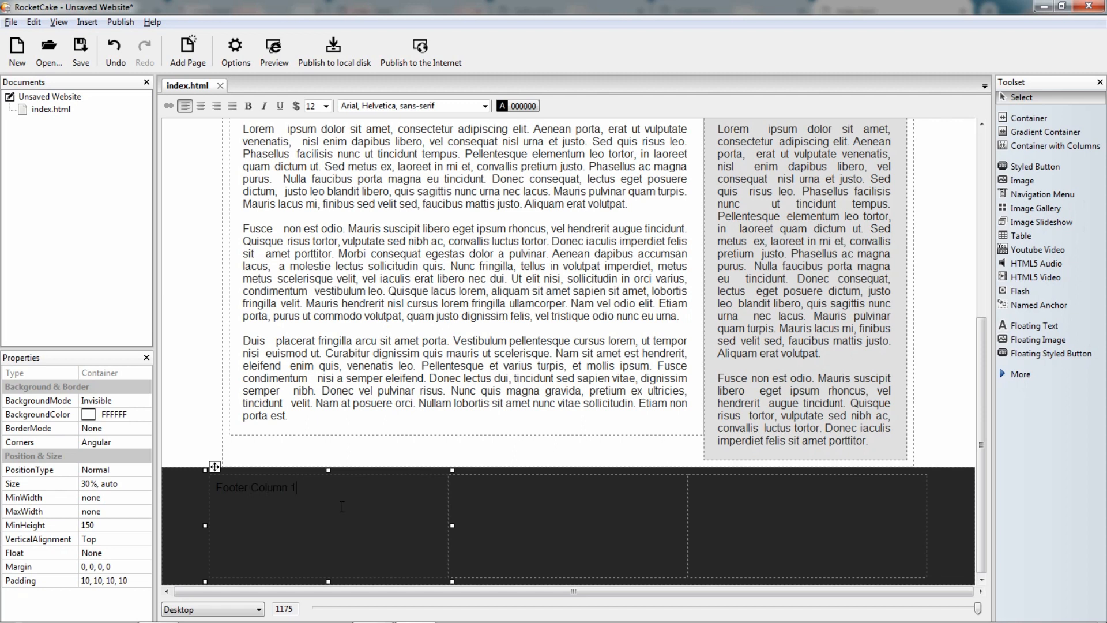
pyautogui.click(503, 105)
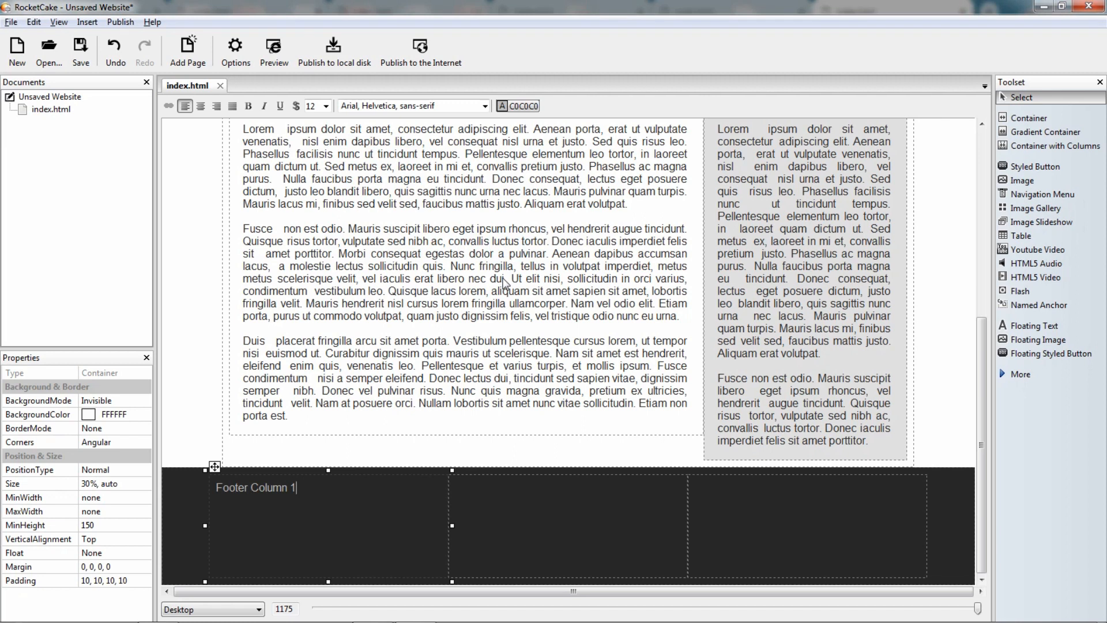
pyautogui.click(332, 106)
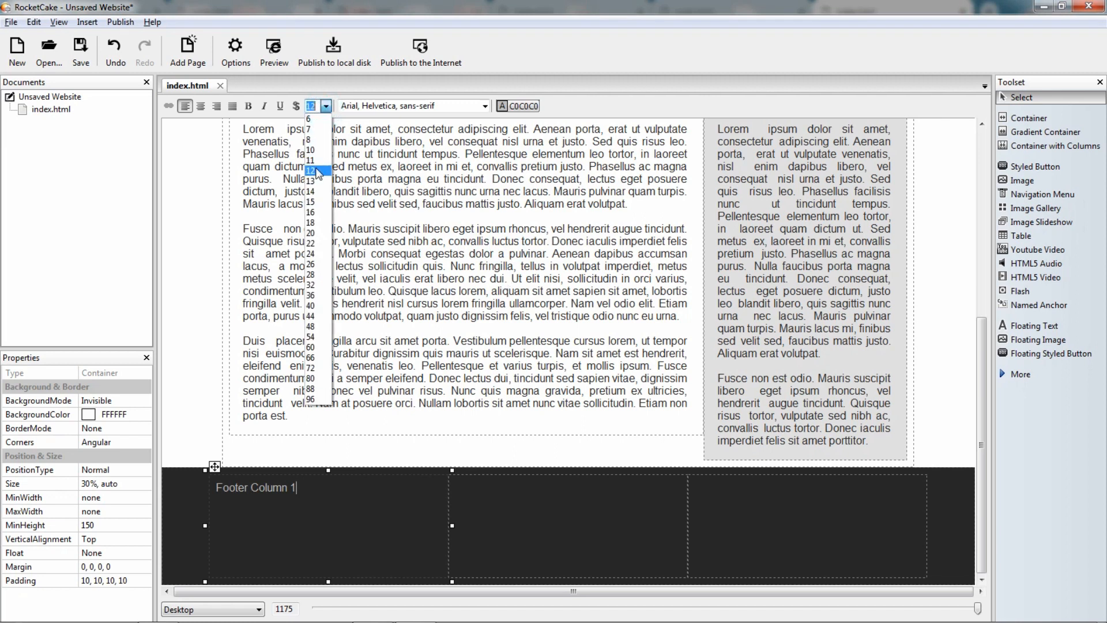
pyautogui.click(310, 160)
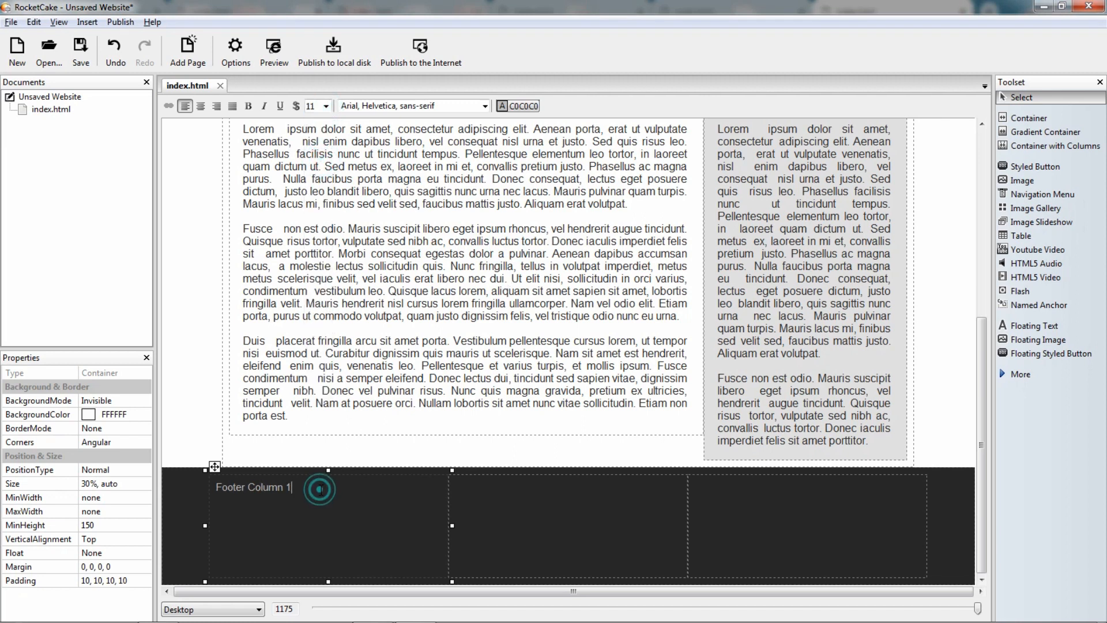
# Step: Add Line 2 to Line 4, bold the Footer Column headings, and preview the page
pyautogui.write('Line 2')
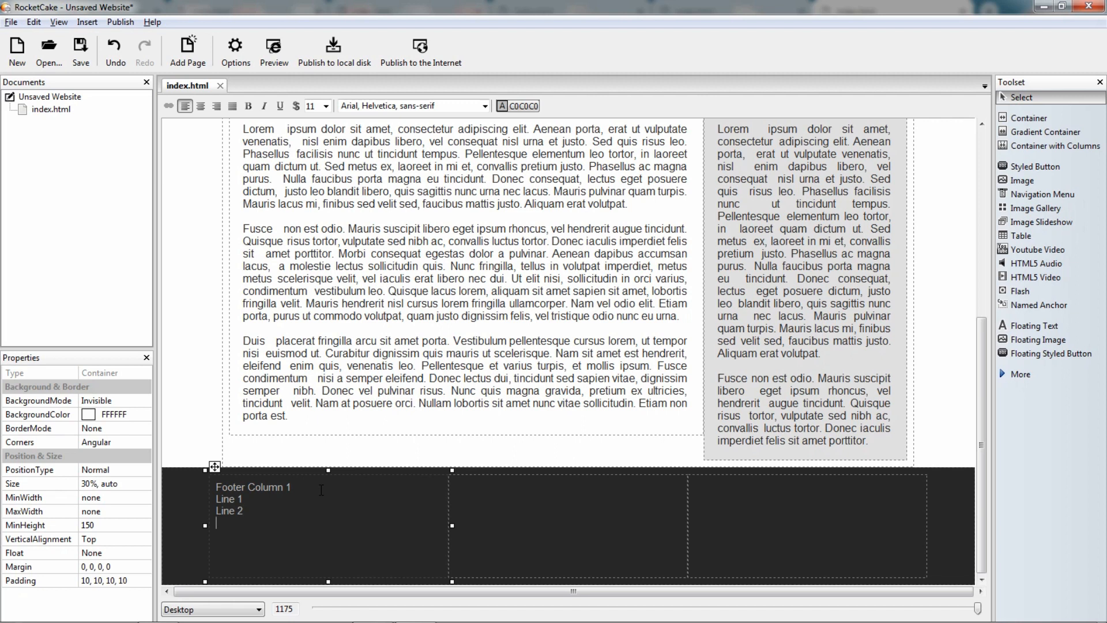
pyautogui.write('Line 3')
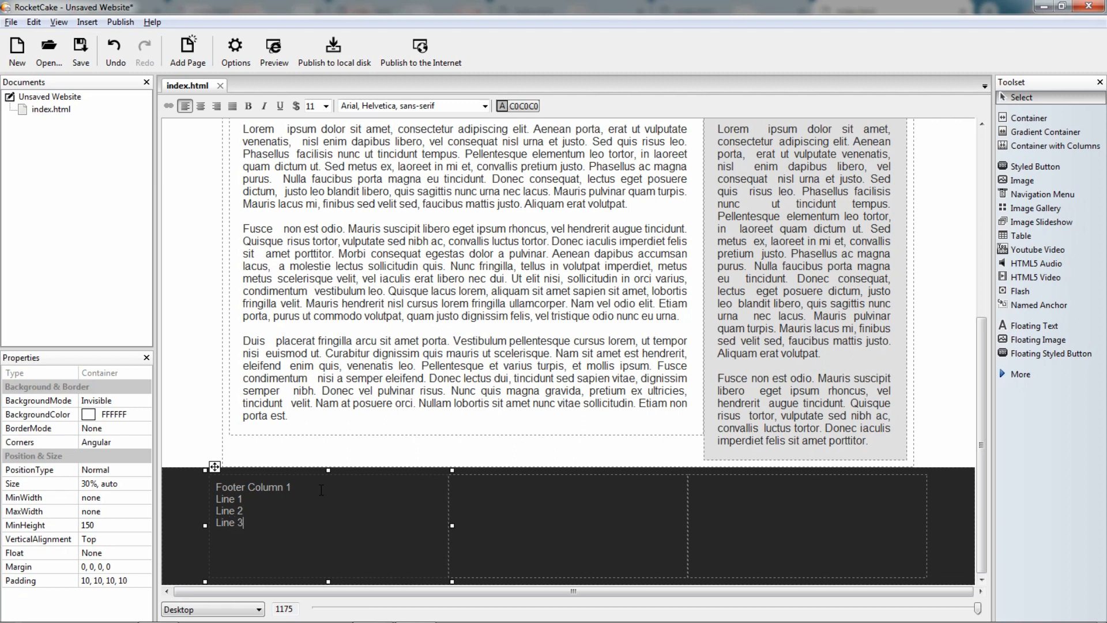
pyautogui.write('Line 4')
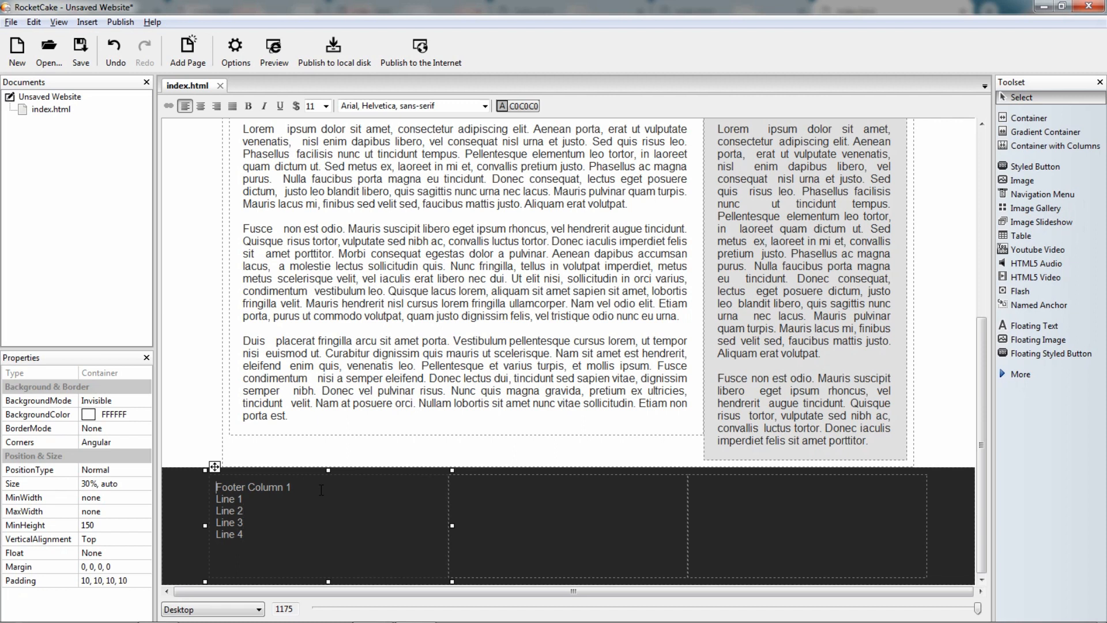
pyautogui.doubleClick(253, 487)
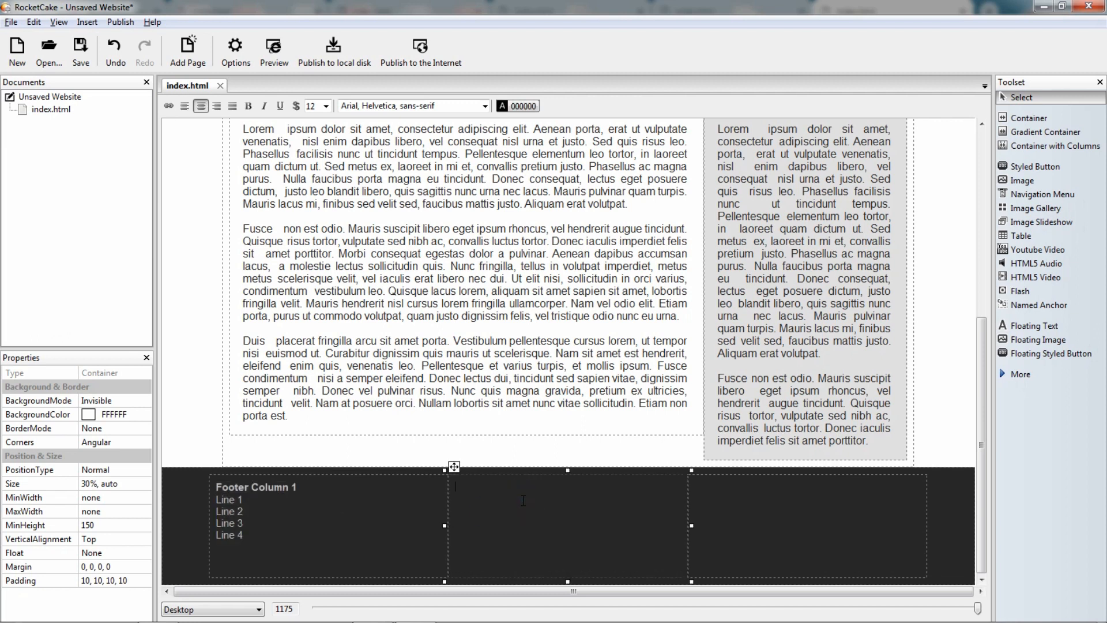
pyautogui.write('Footer Column 1')
pyautogui.click(807, 525)
pyautogui.write('Footer Column 3')
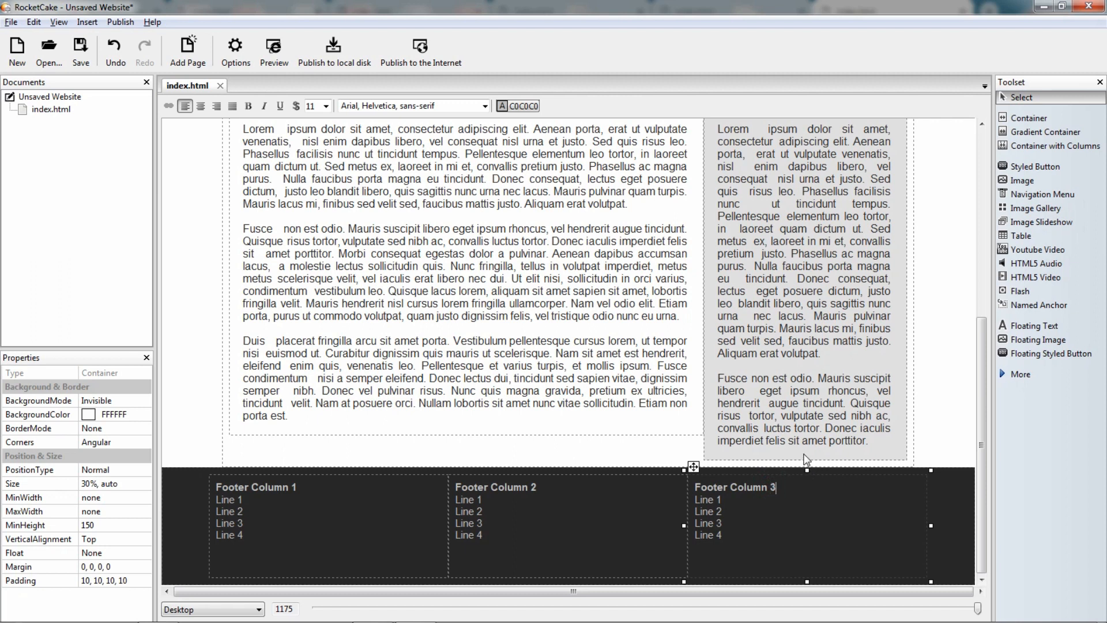
pyautogui.click(274, 46)
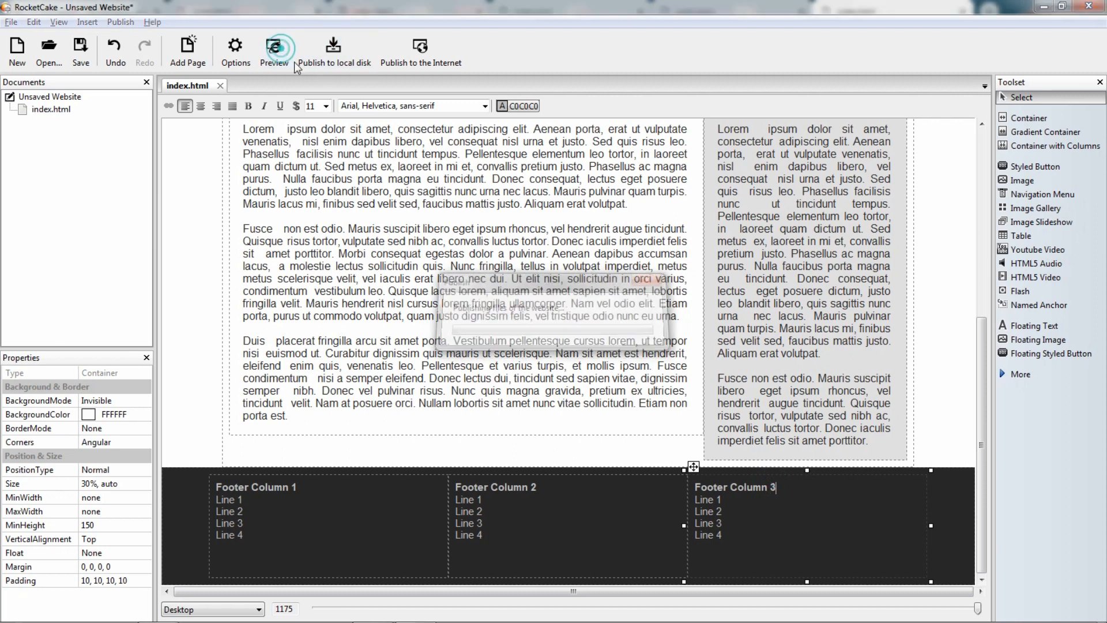
# Step: Scroll the Chrome preview down to the dark three-column footer below Article and Aside
pyautogui.click(273, 45)
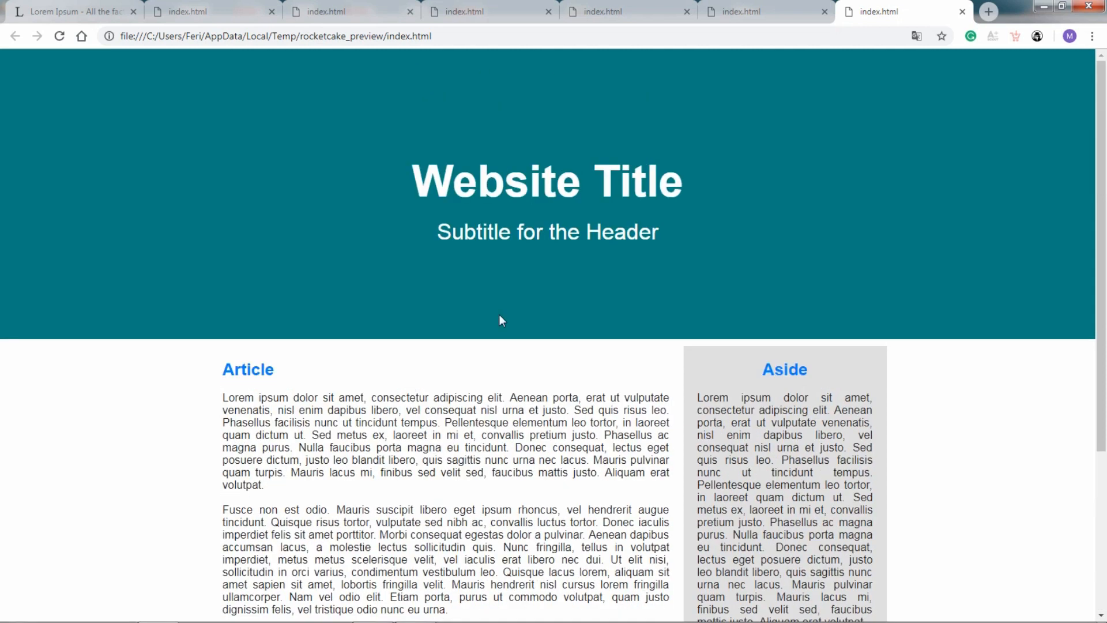
pyautogui.scroll(-3)
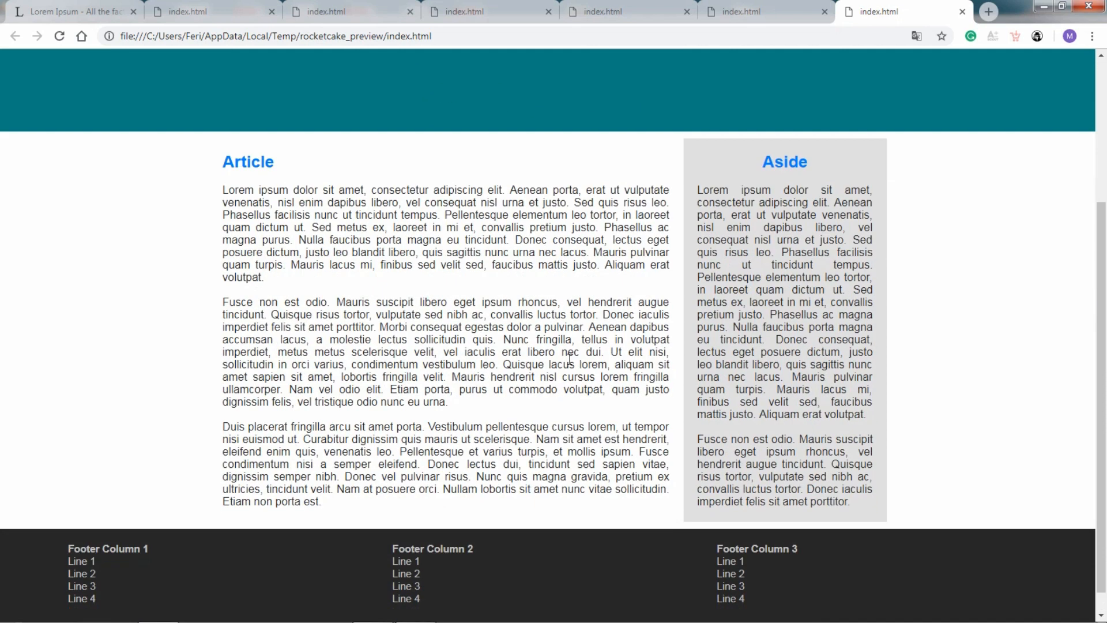
pyautogui.moveTo(534, 340)
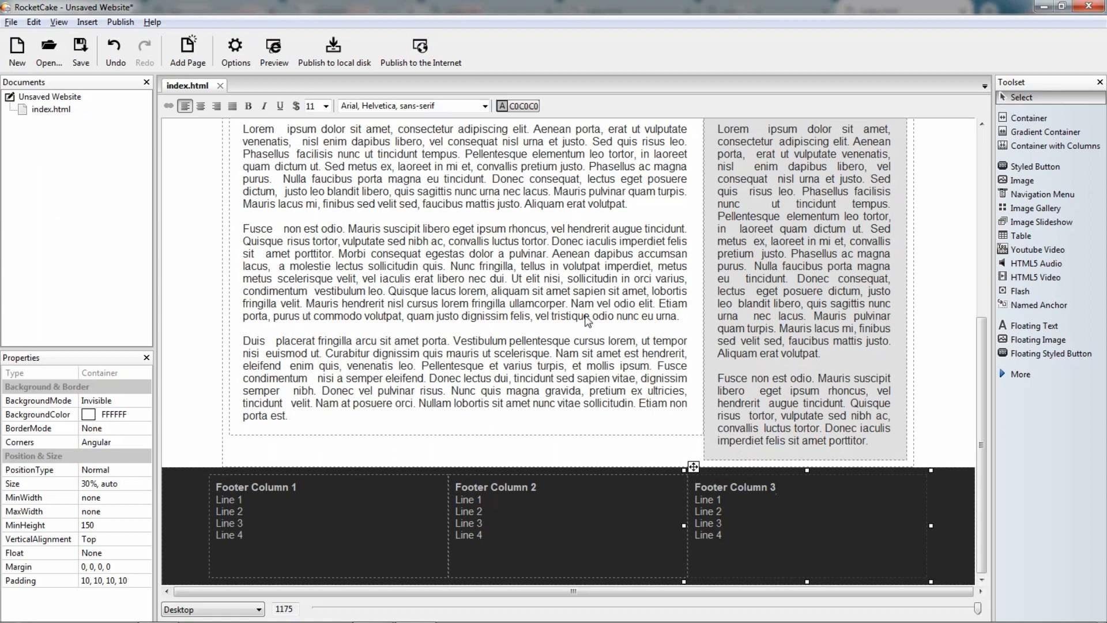
pyautogui.moveTo(766, 284)
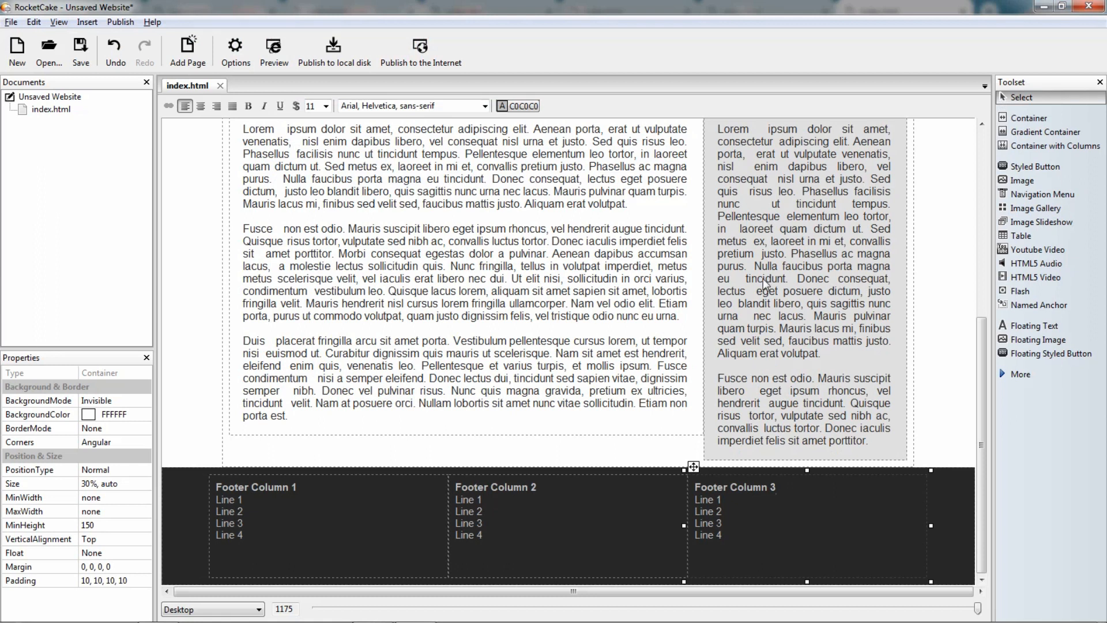
pyautogui.moveTo(700, 243)
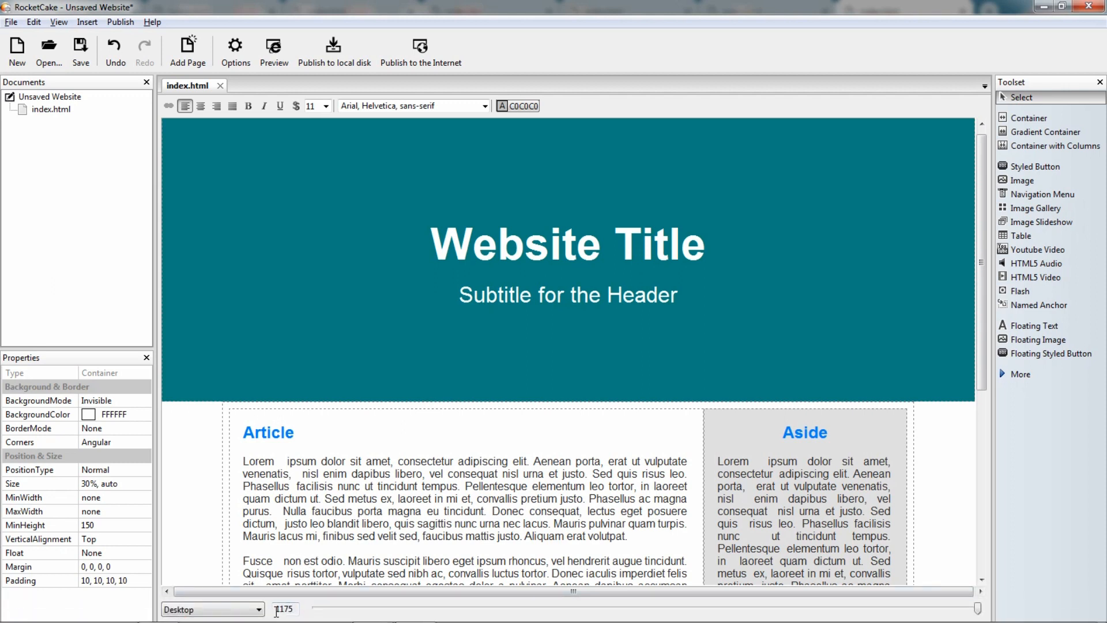
pyautogui.click(288, 609)
pyautogui.write('1155')
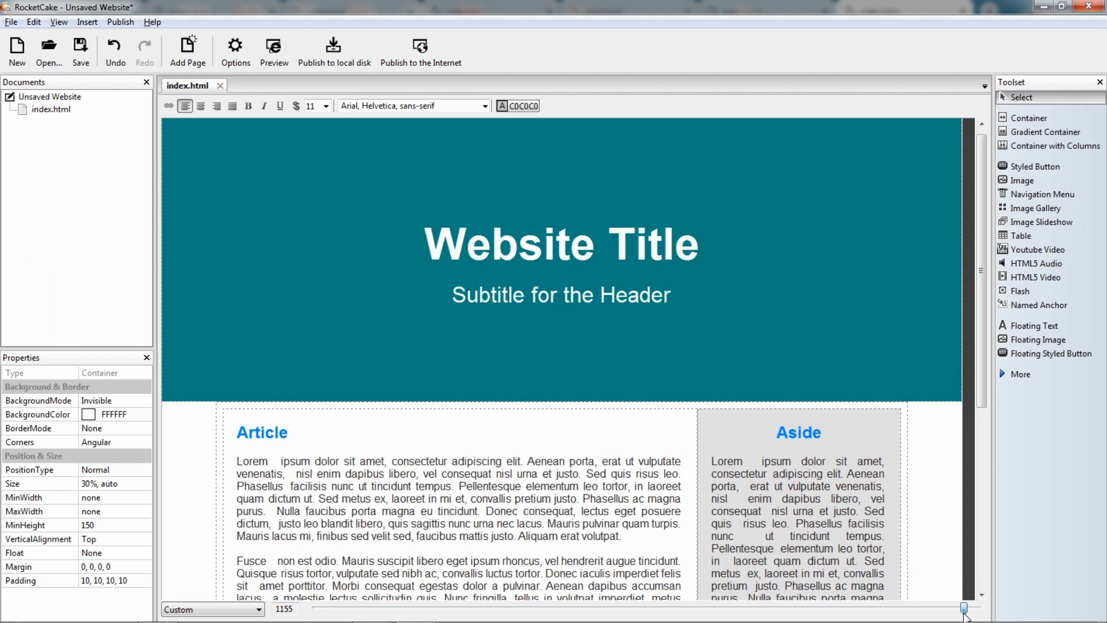
pyautogui.moveTo(962, 606); pyautogui.dragTo(877, 606)
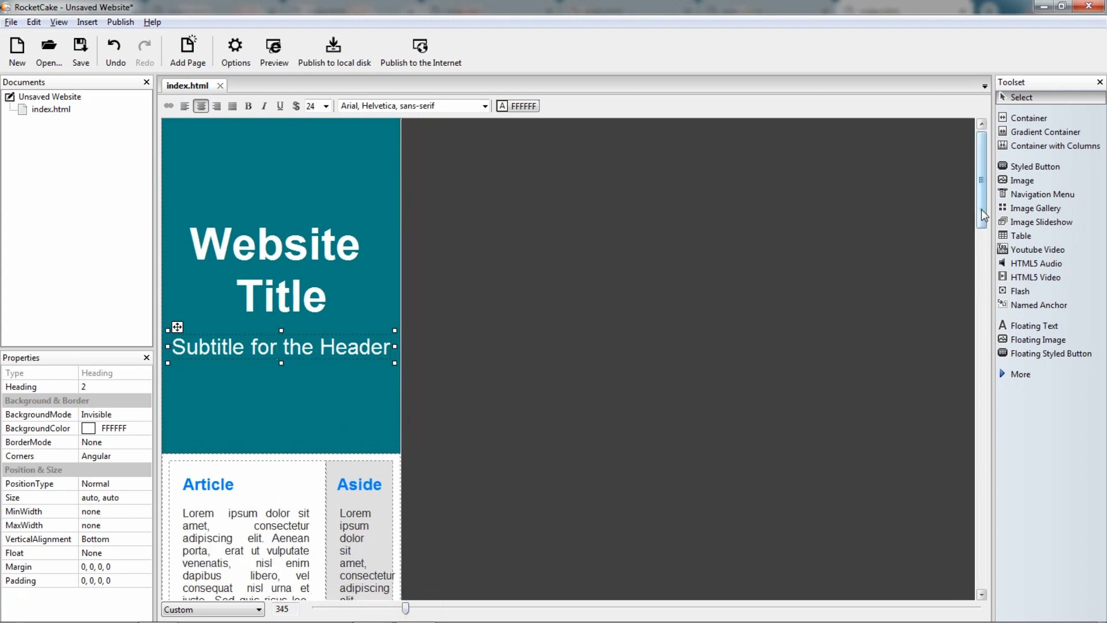
pyautogui.scroll(-3)
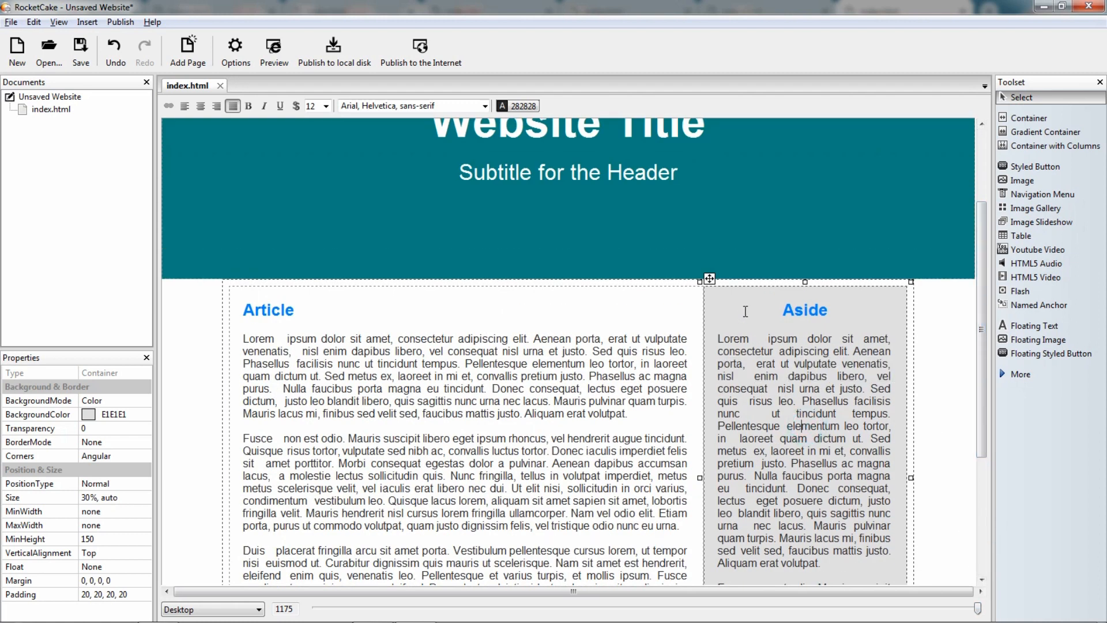
pyautogui.rightClick(742, 320)
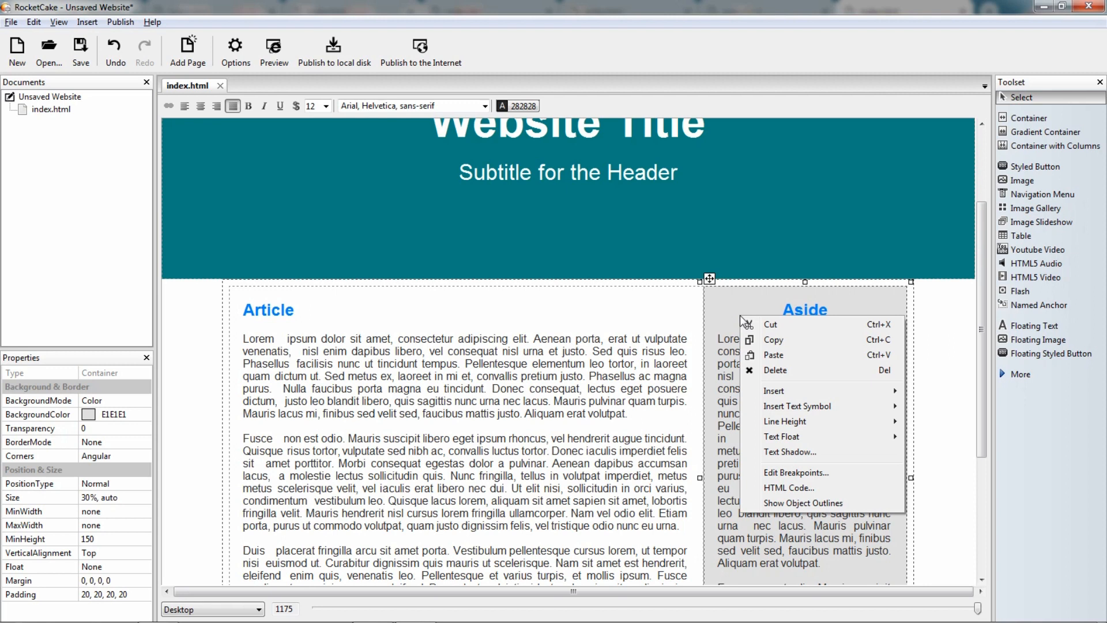
pyautogui.moveTo(795, 475)
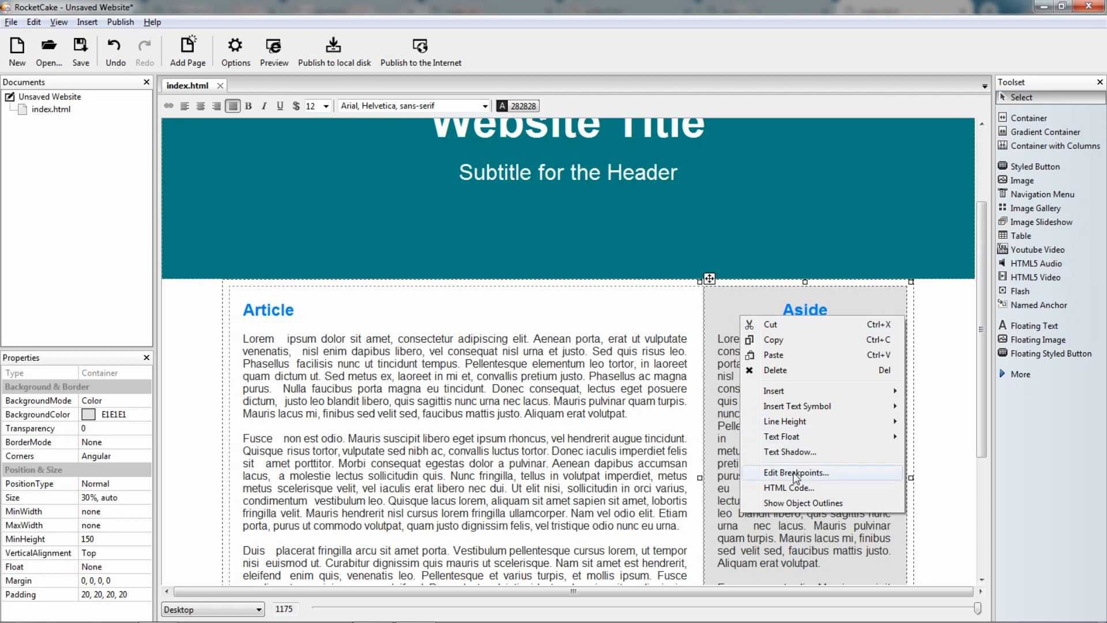
pyautogui.click(794, 473)
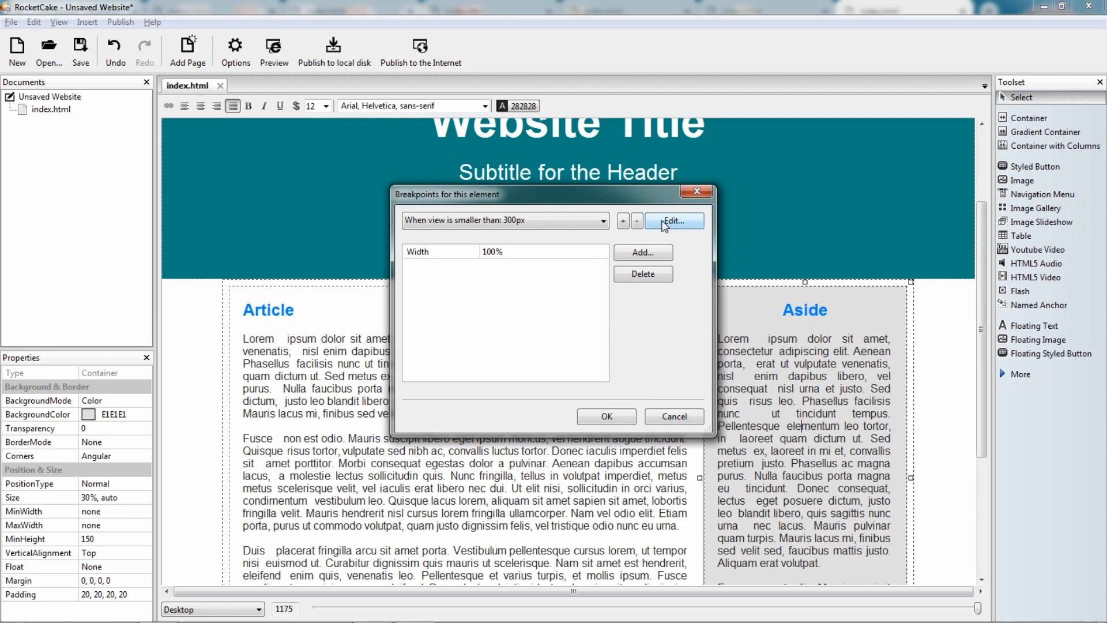
pyautogui.click(674, 220)
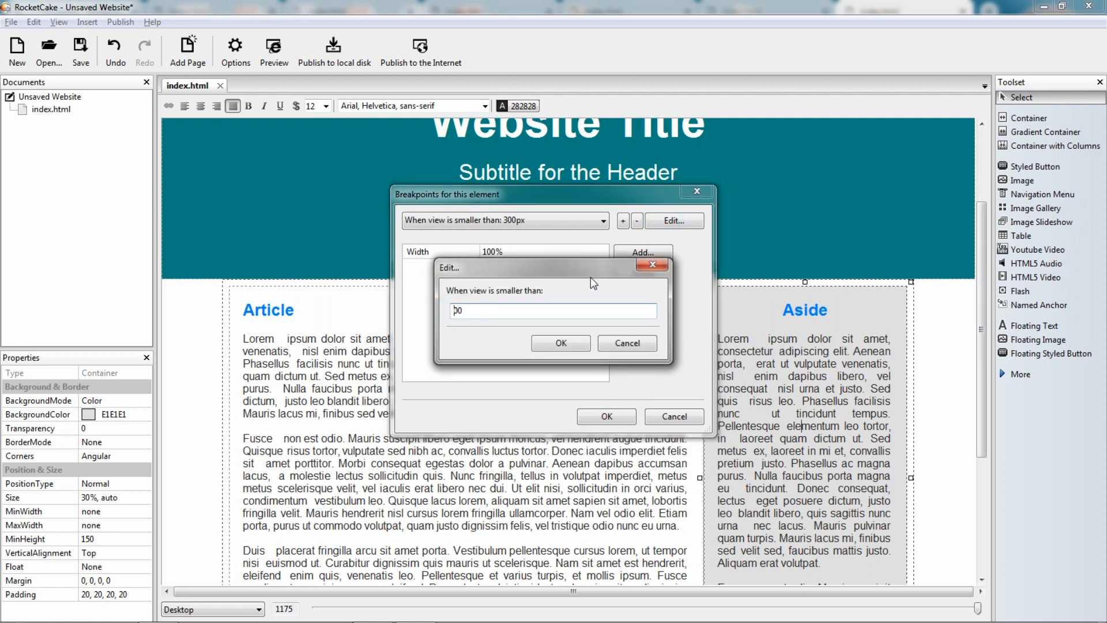
pyautogui.click(561, 343)
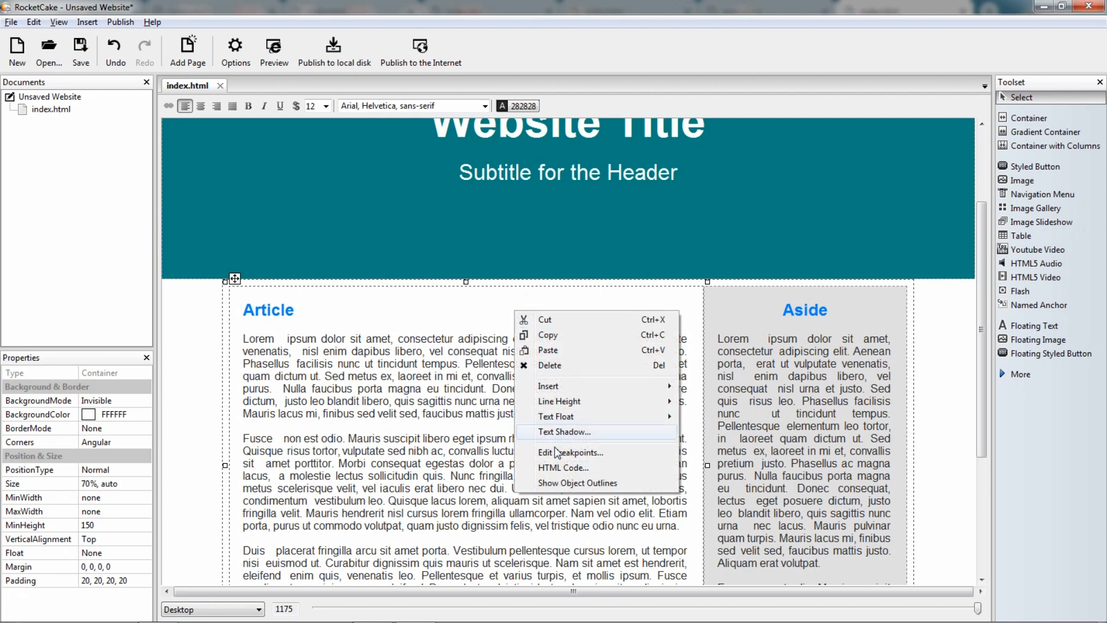
# Step: Change the Article column's full-width breakpoint threshold from 300px to 600px
pyautogui.click(570, 451)
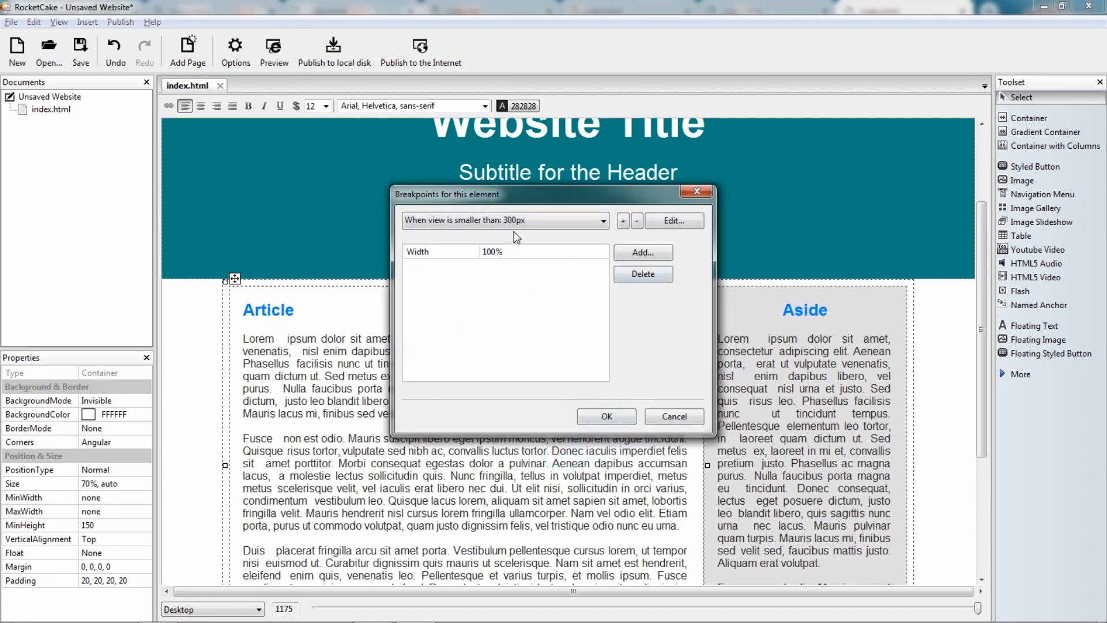
pyautogui.click(674, 221)
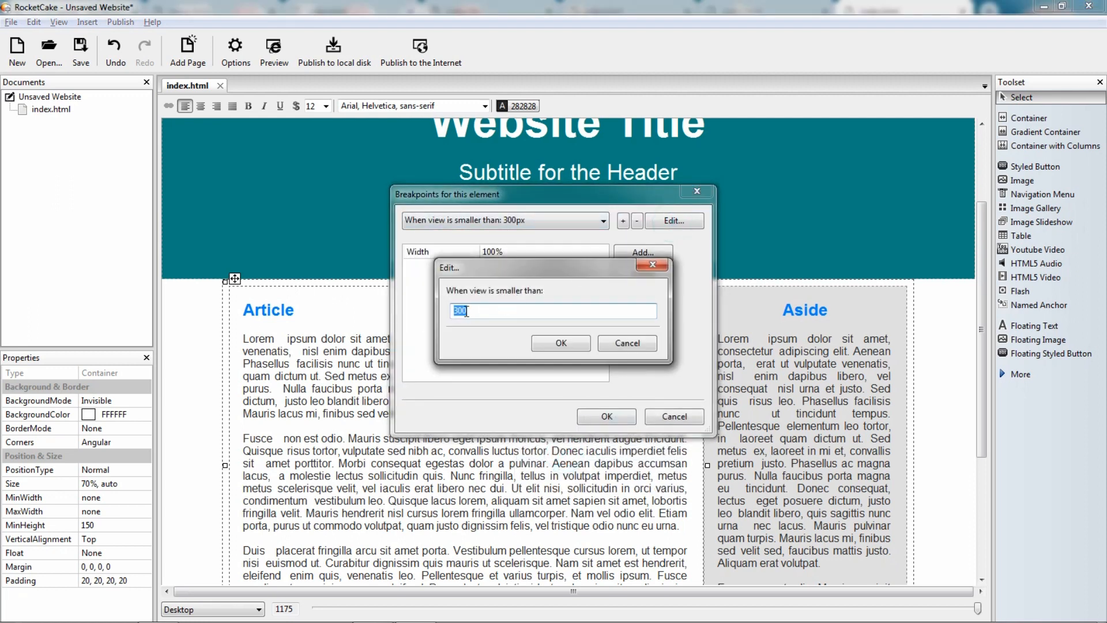
pyautogui.write('600')
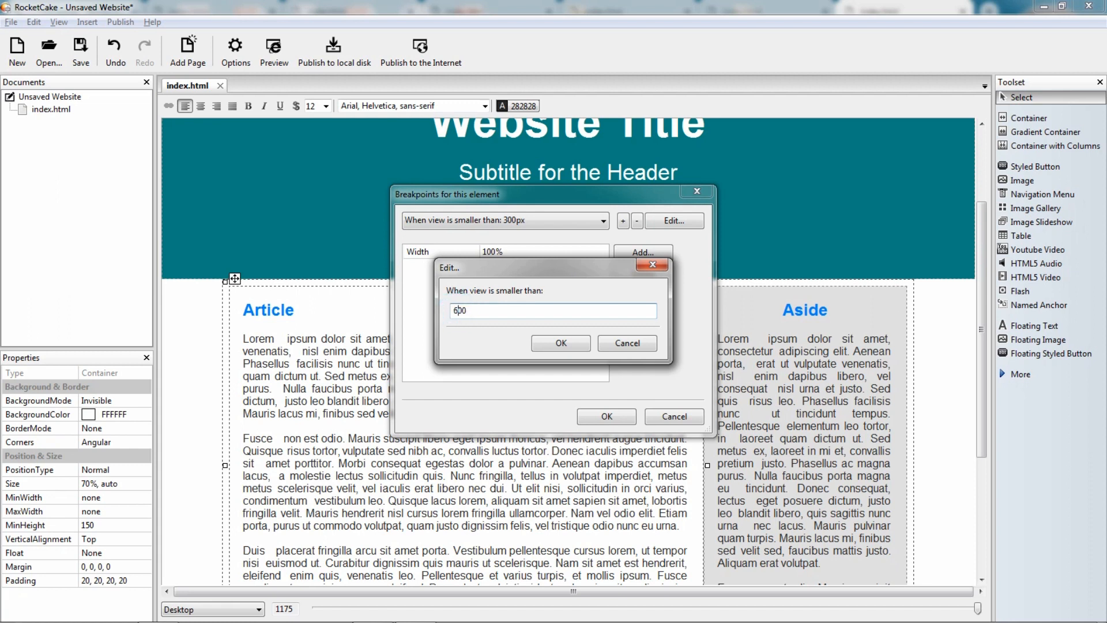
pyautogui.click(561, 343)
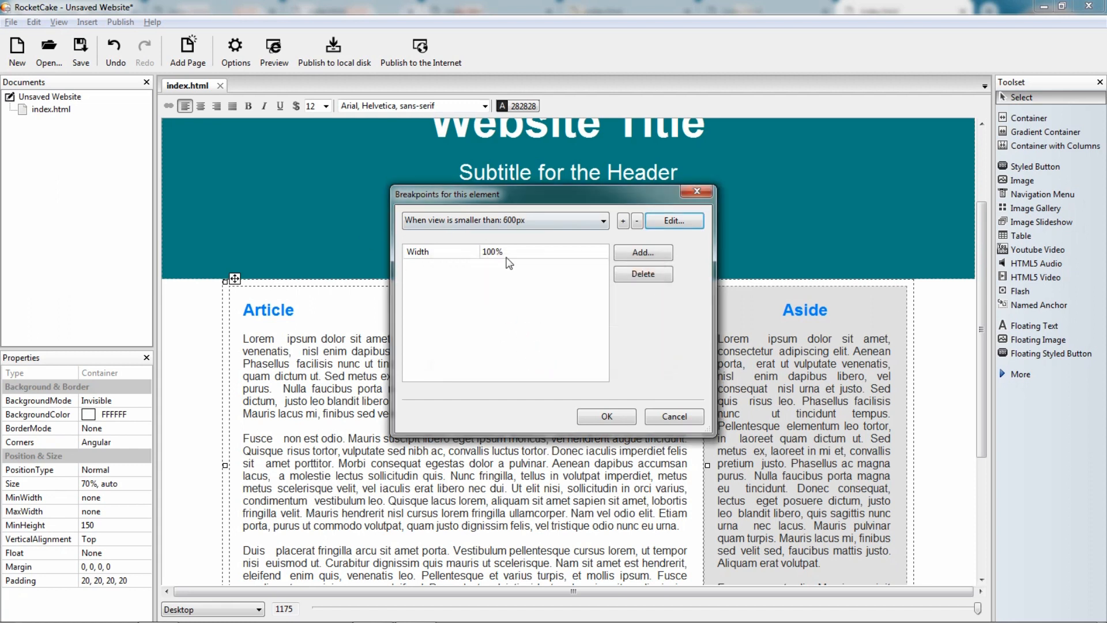
pyautogui.click(606, 415)
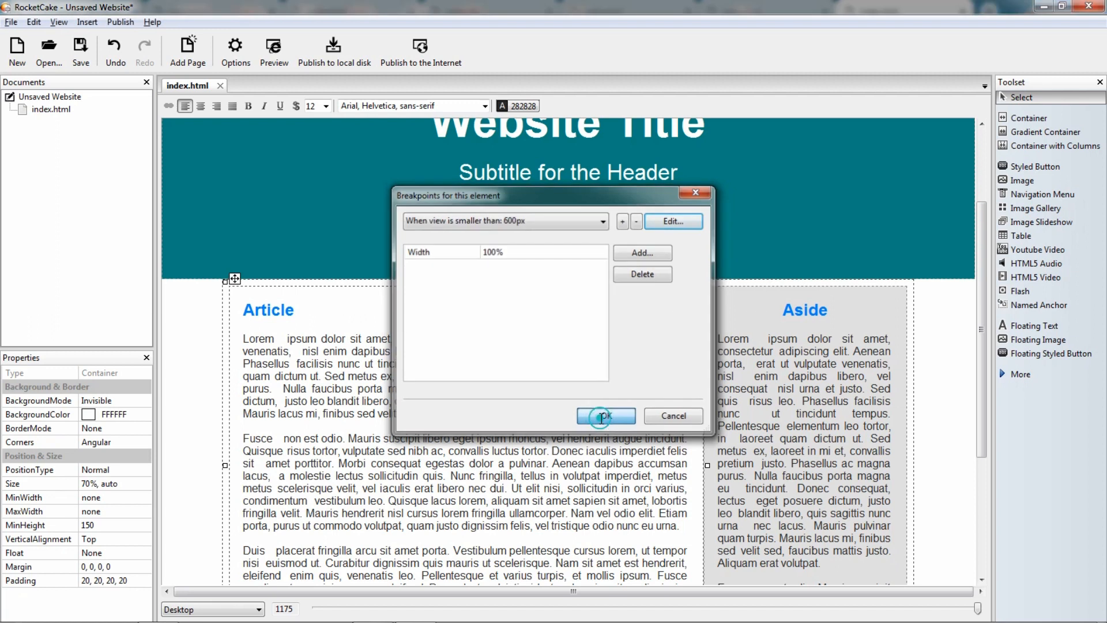
pyautogui.click(606, 415)
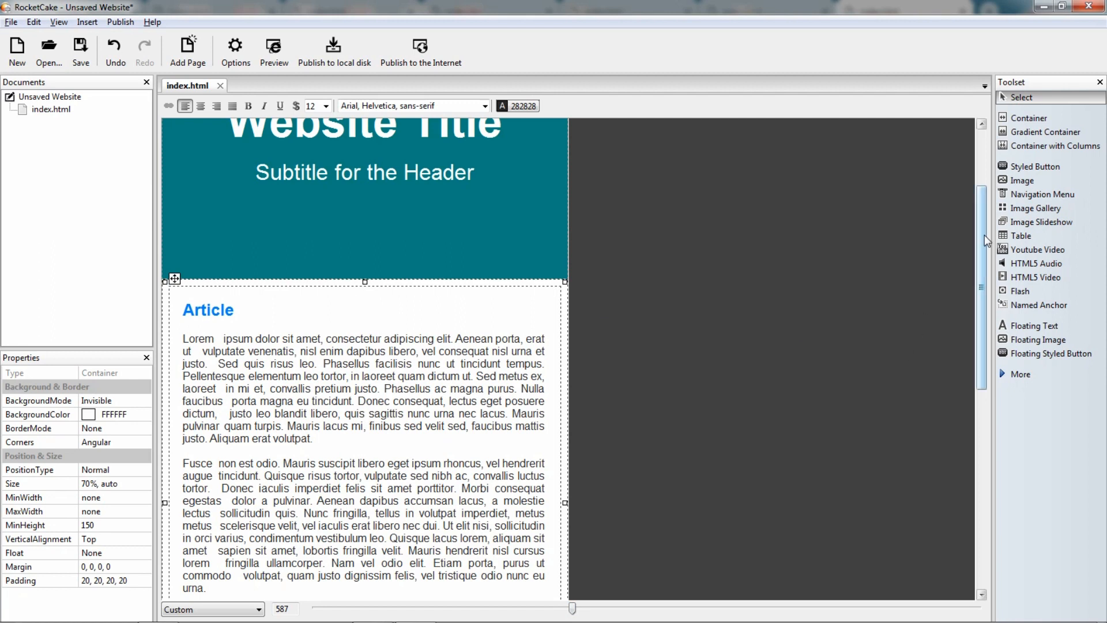
# Step: Scroll through the stacked Article and Aside layout at 587 width, then select the Website Title
pyautogui.scroll(-3)
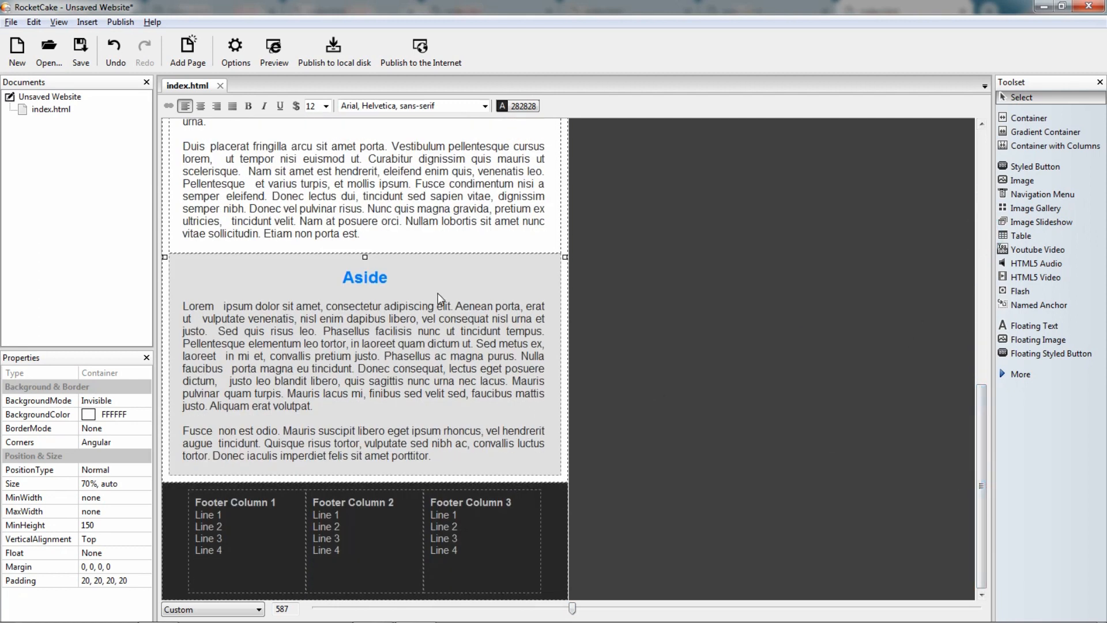
pyautogui.moveTo(981, 396)
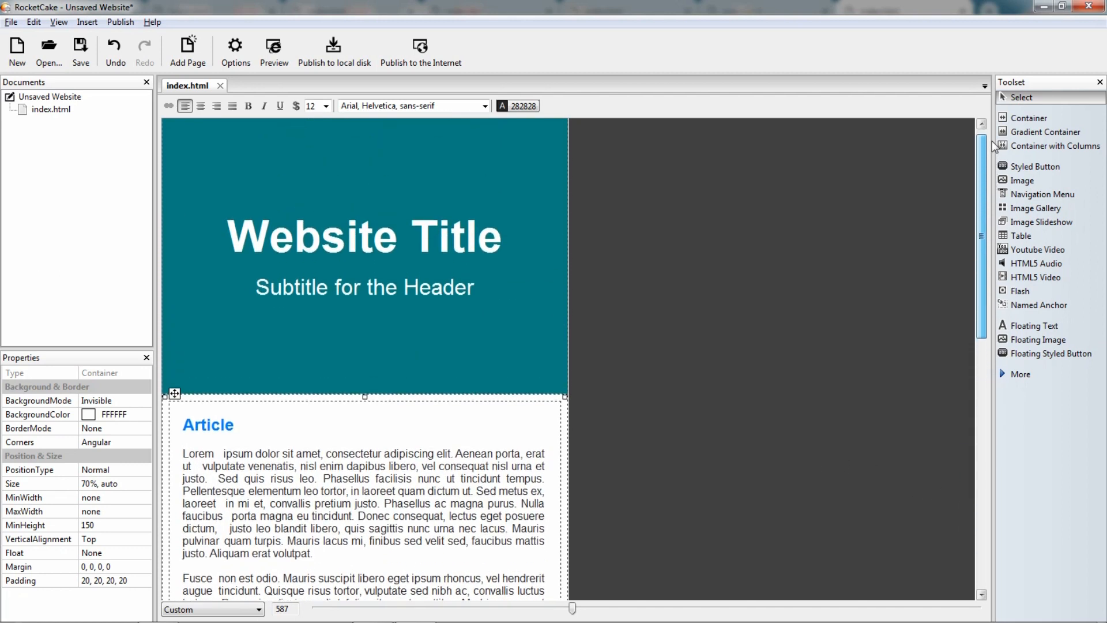
pyautogui.click(363, 236)
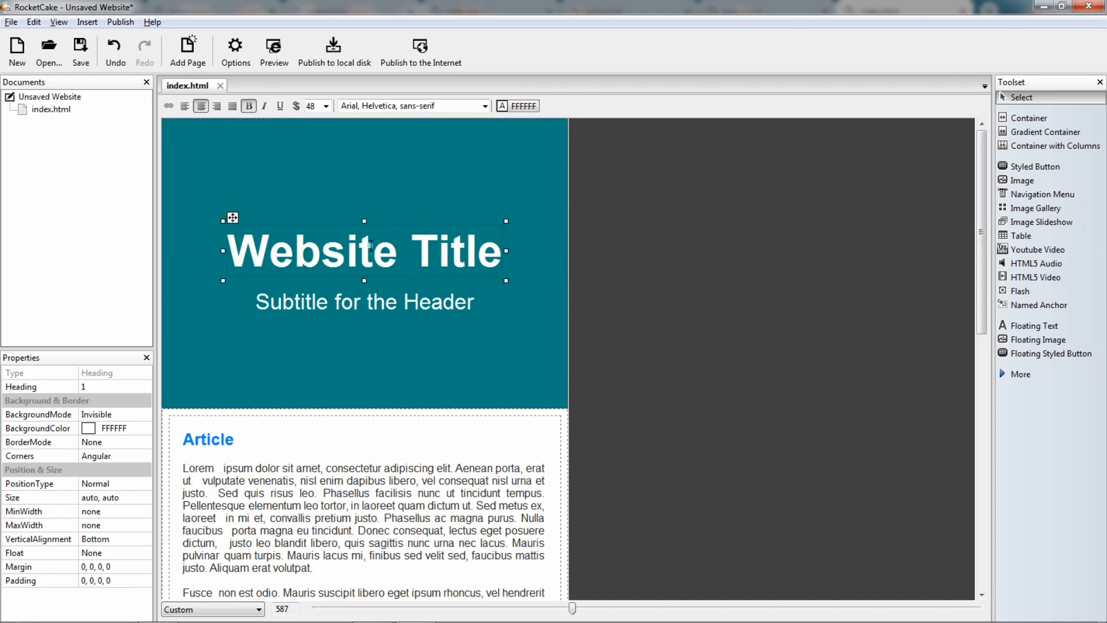
# Step: Add a 600px breakpoint to the Website Title overriding its font size to 32
pyautogui.rightClick(373, 248)
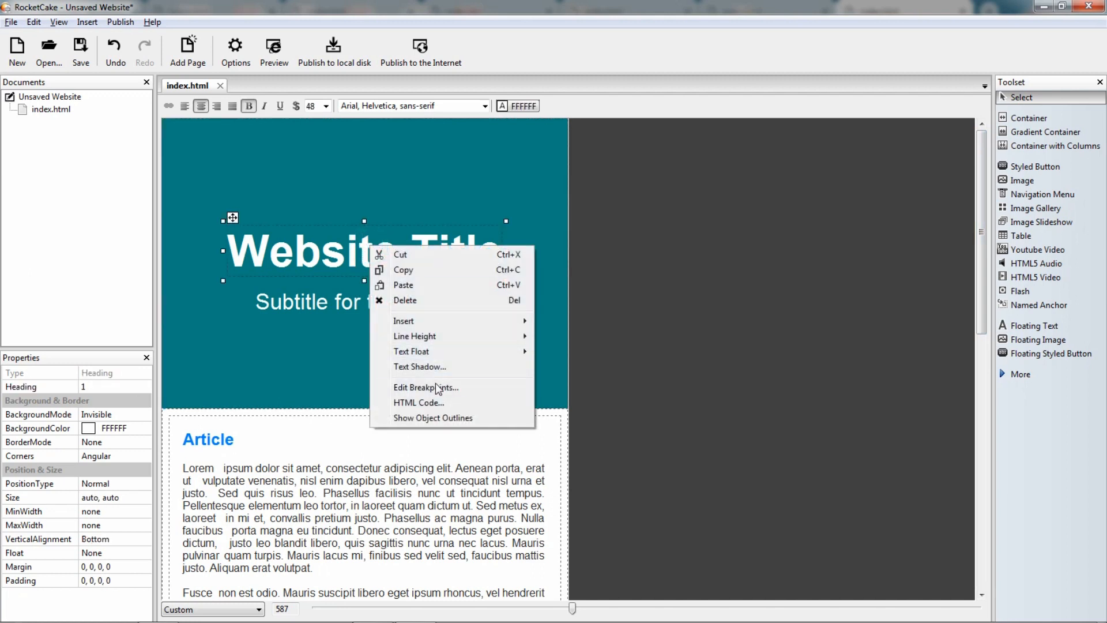
pyautogui.moveTo(436, 388)
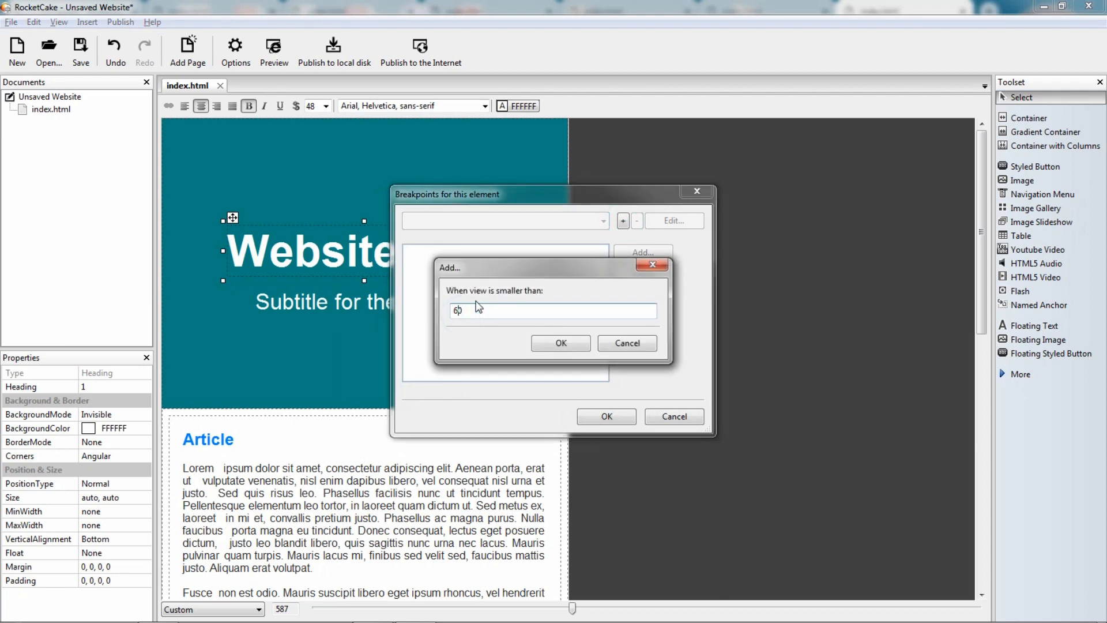
pyautogui.click(560, 343)
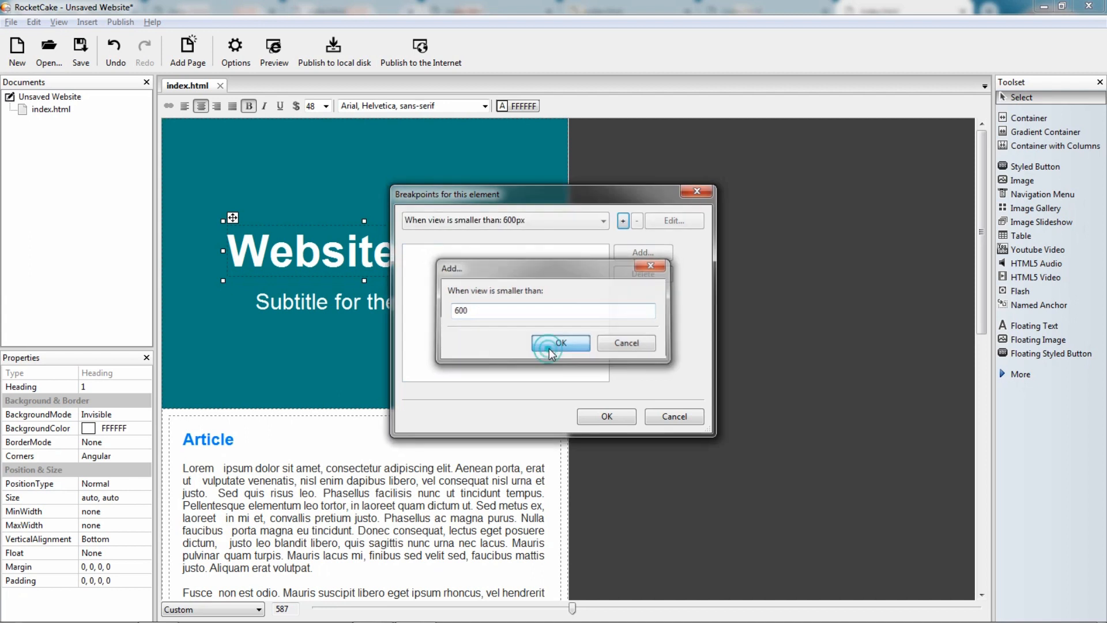
pyautogui.click(560, 343)
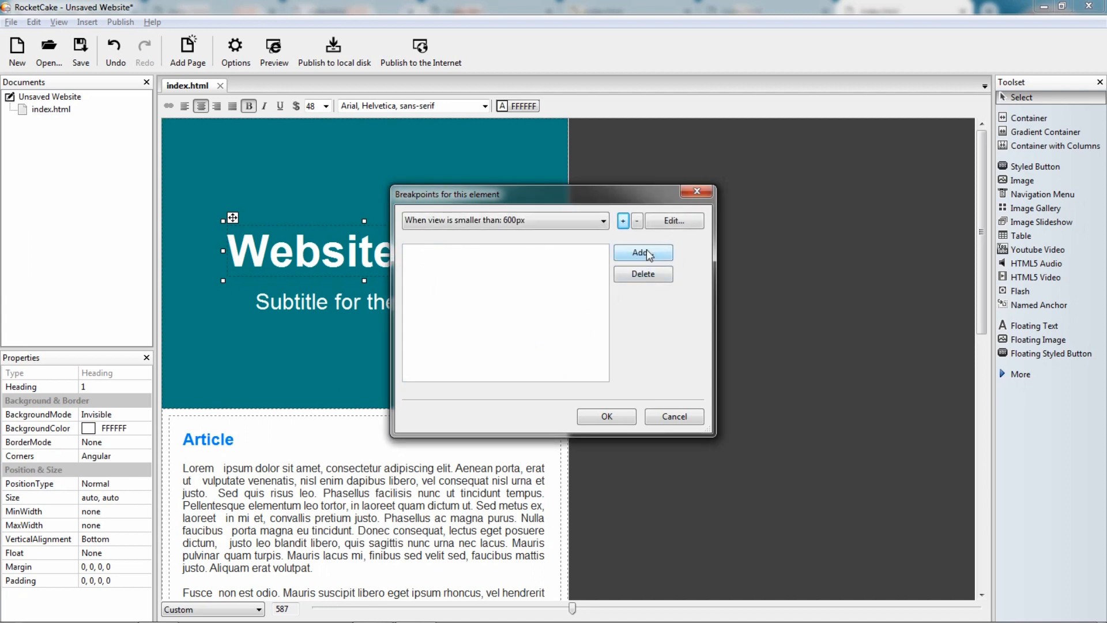
pyautogui.click(642, 252)
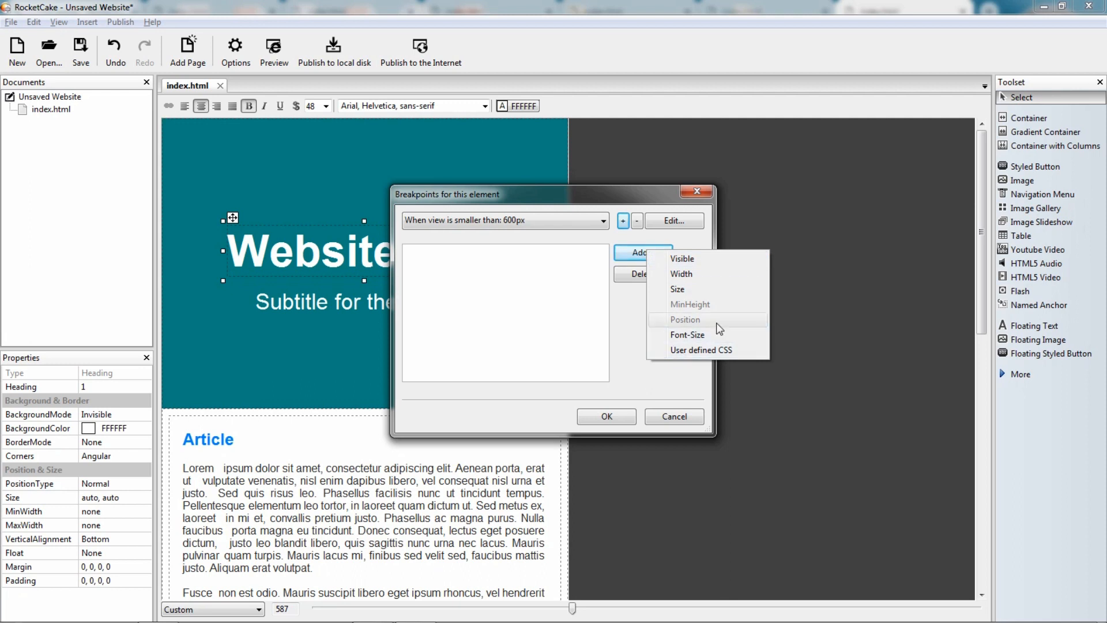
pyautogui.moveTo(711, 340)
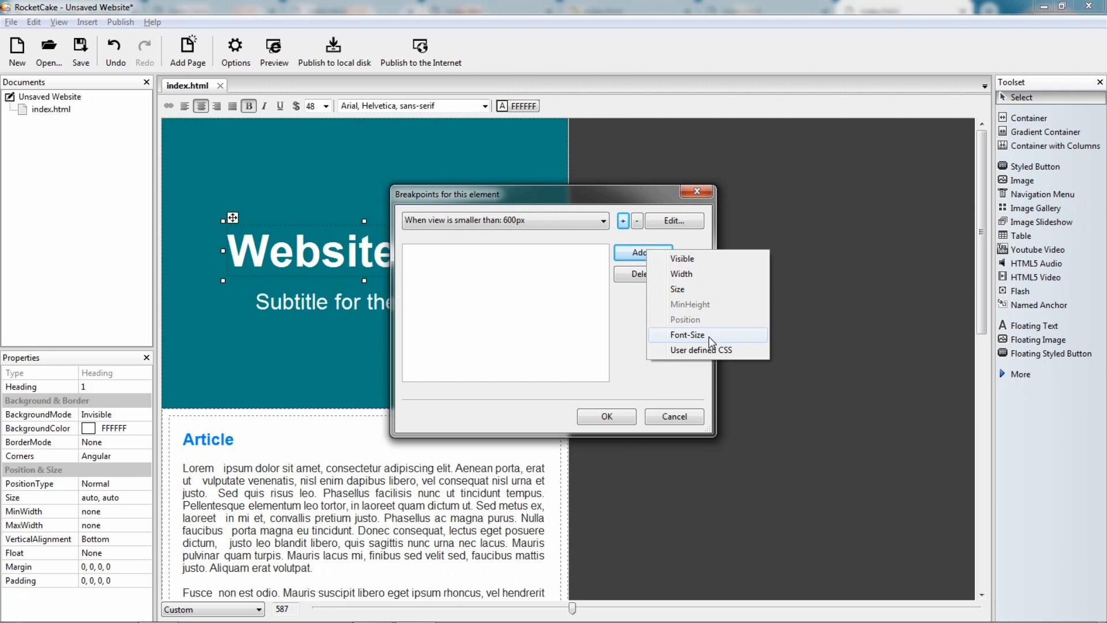
pyautogui.click(688, 335)
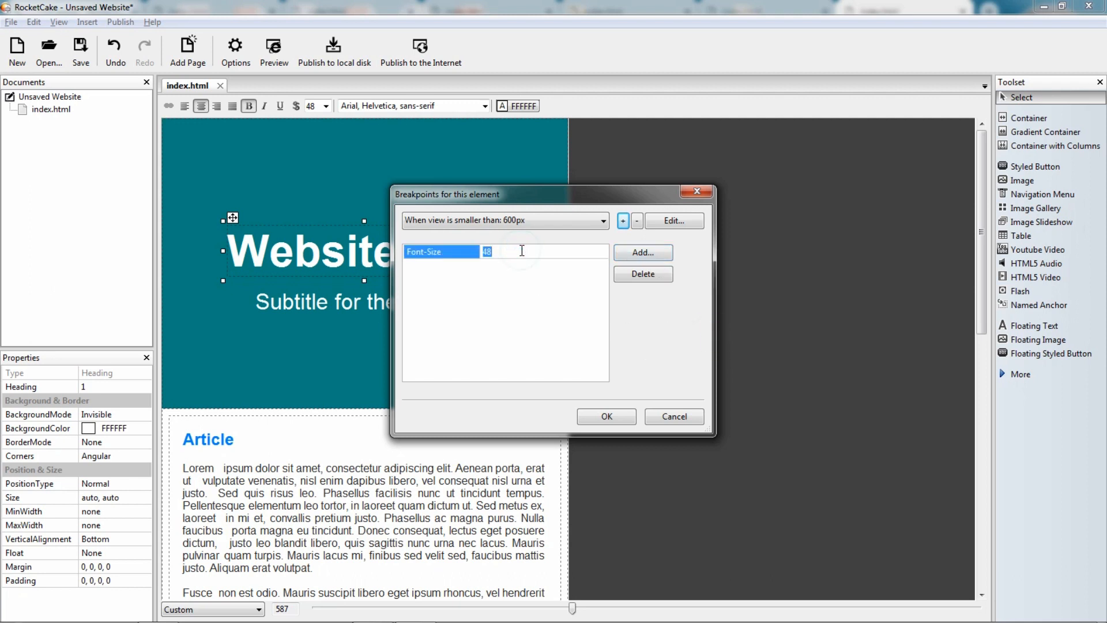
pyautogui.write('32')
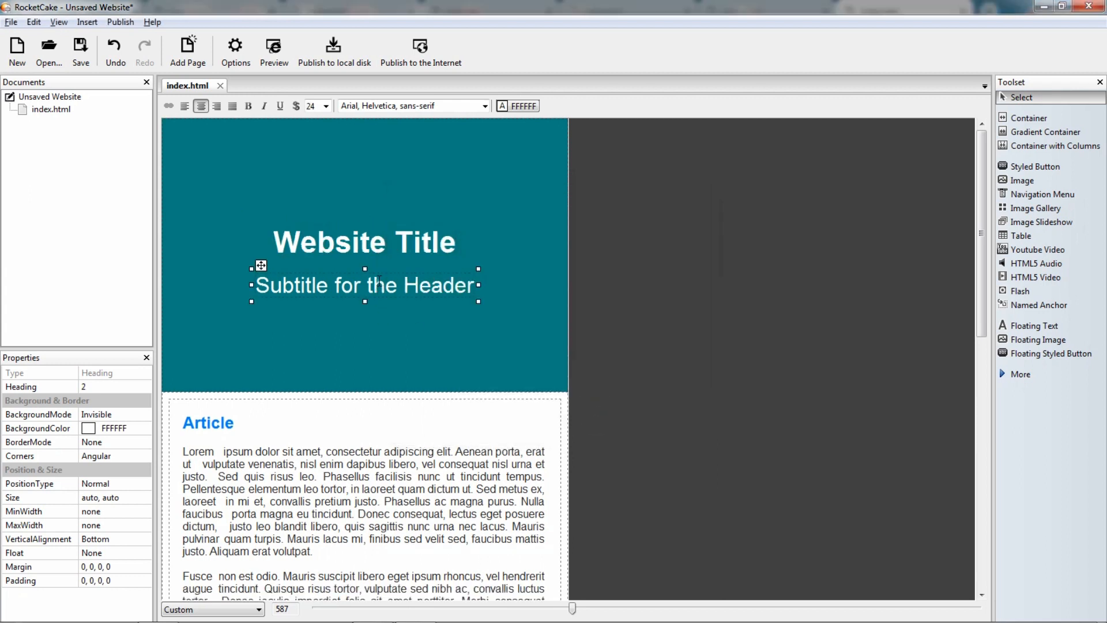
# Step: Add a 600px breakpoint to the subtitle heading that sets its font size to 18
pyautogui.rightClick(393, 285)
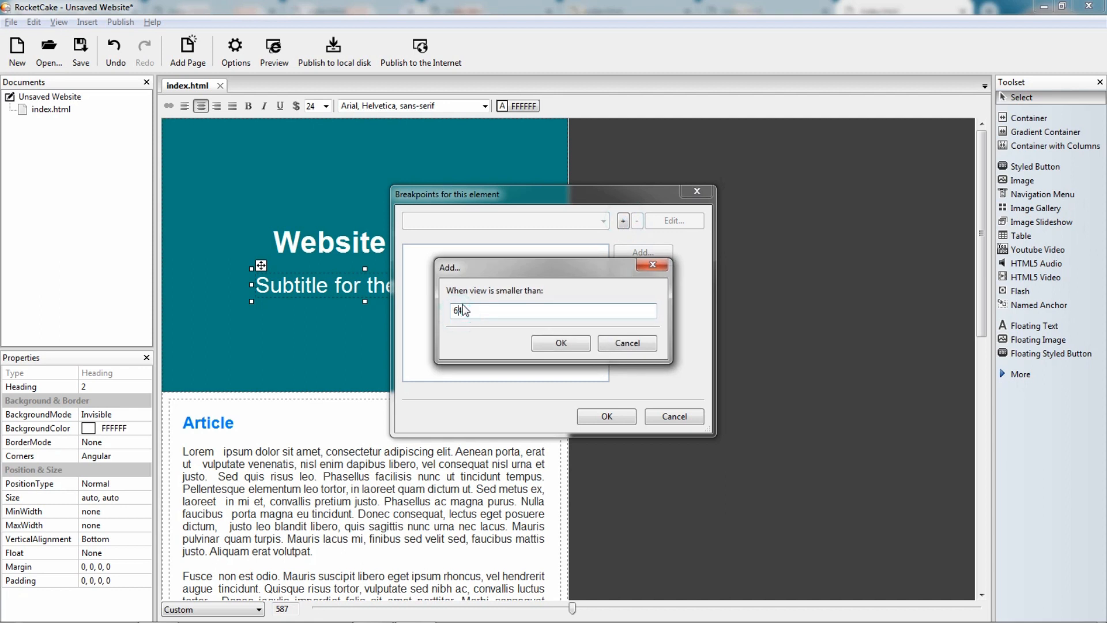
pyautogui.click(561, 342)
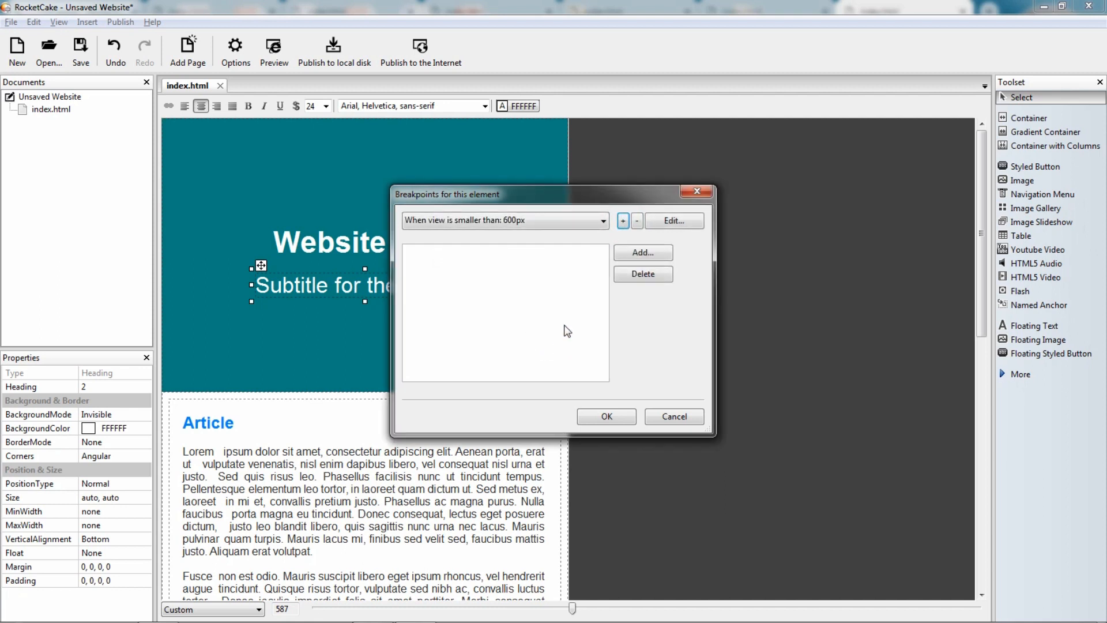
pyautogui.click(642, 253)
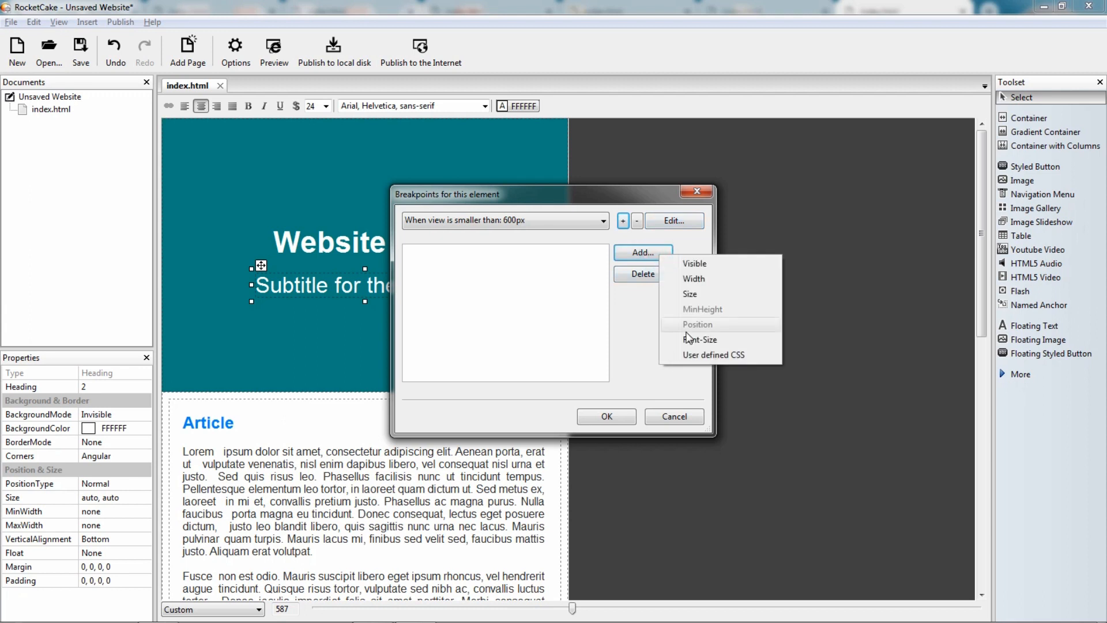
pyautogui.click(700, 340)
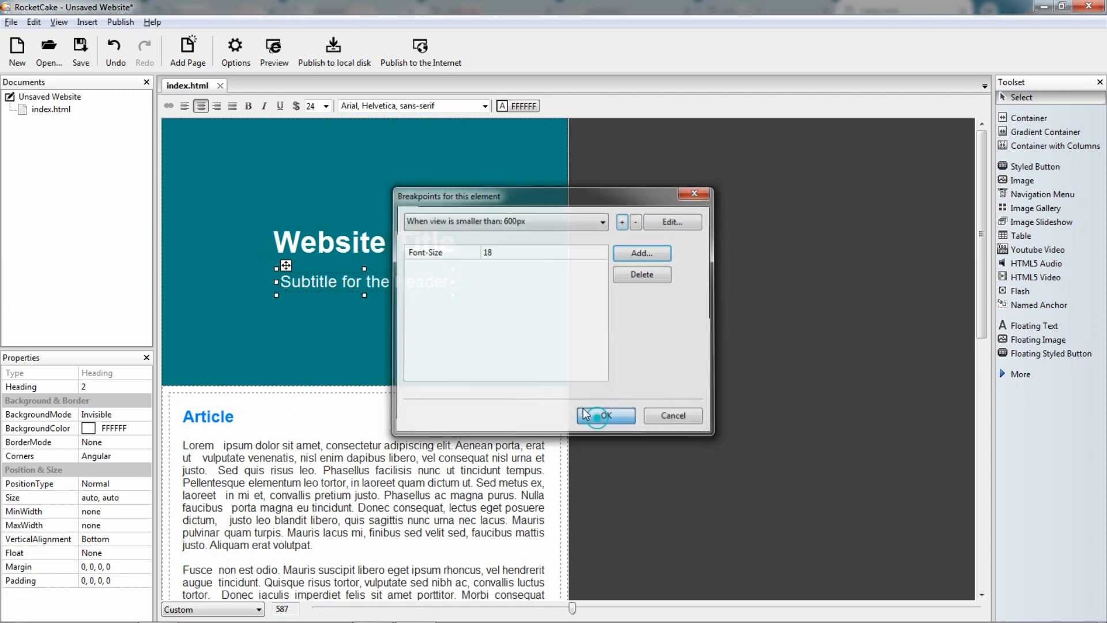
pyautogui.click(605, 416)
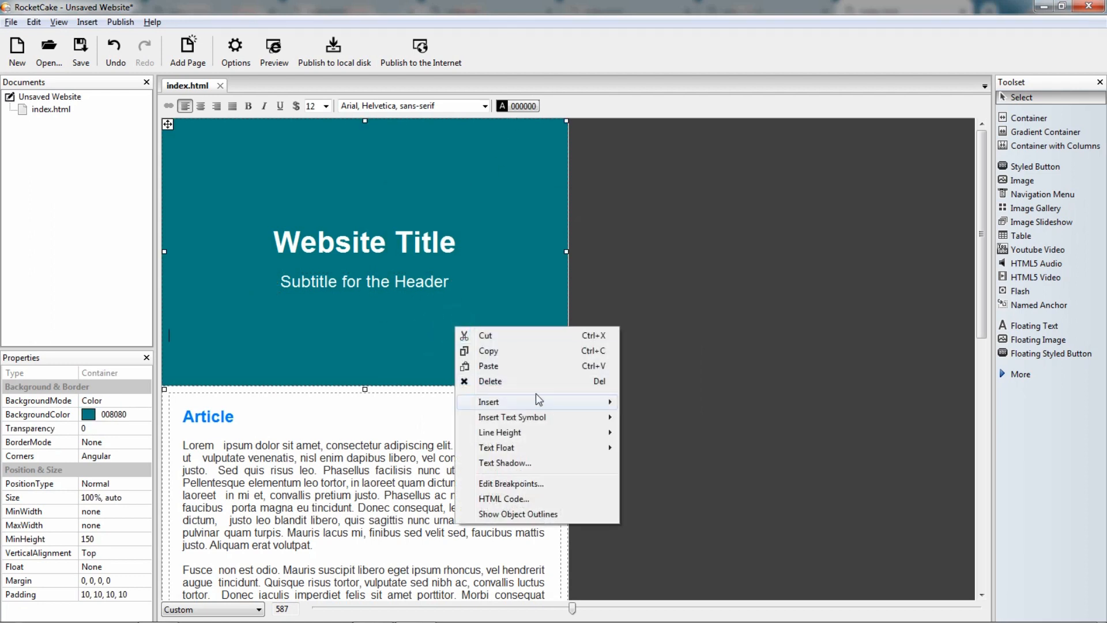
pyautogui.moveTo(532, 487)
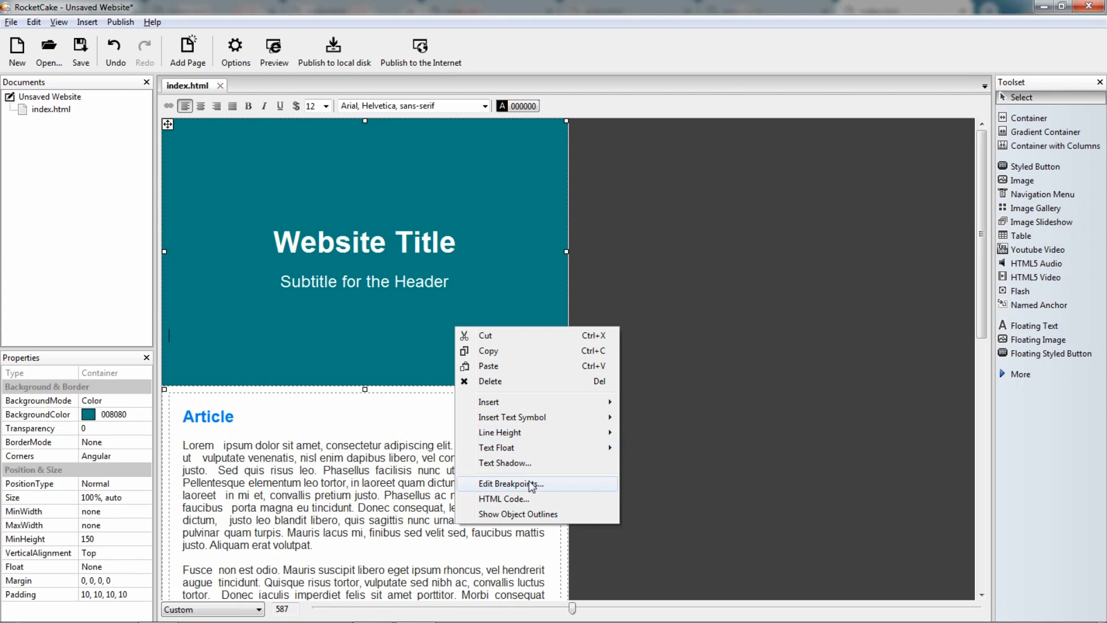
# Step: Create a 600px breakpoint for the header container and begin adding a property override
pyautogui.click(622, 221)
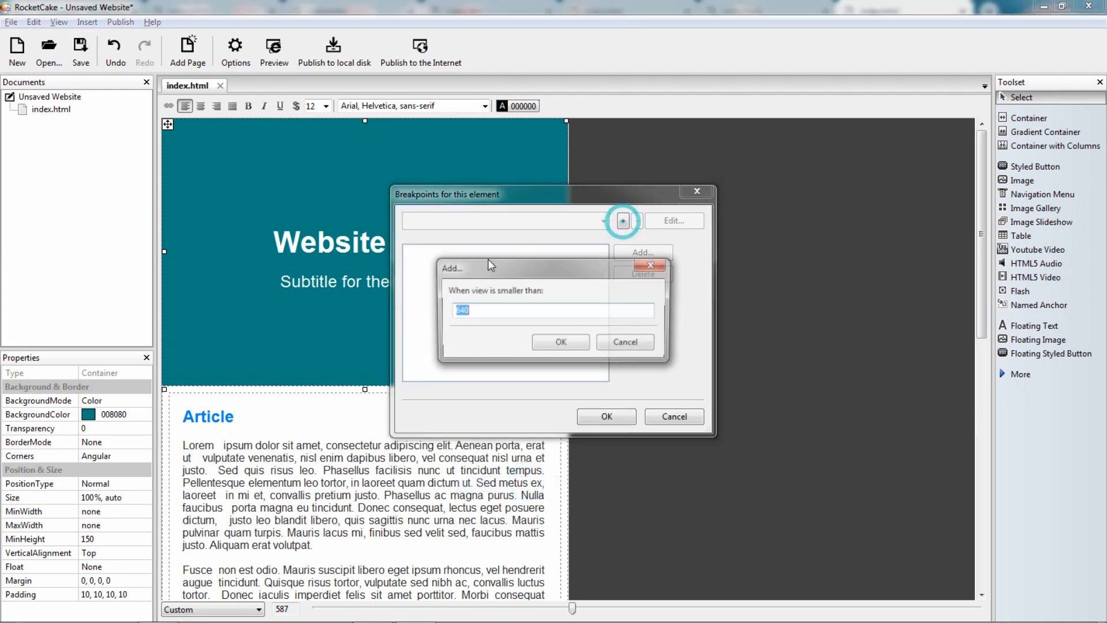
pyautogui.write('600')
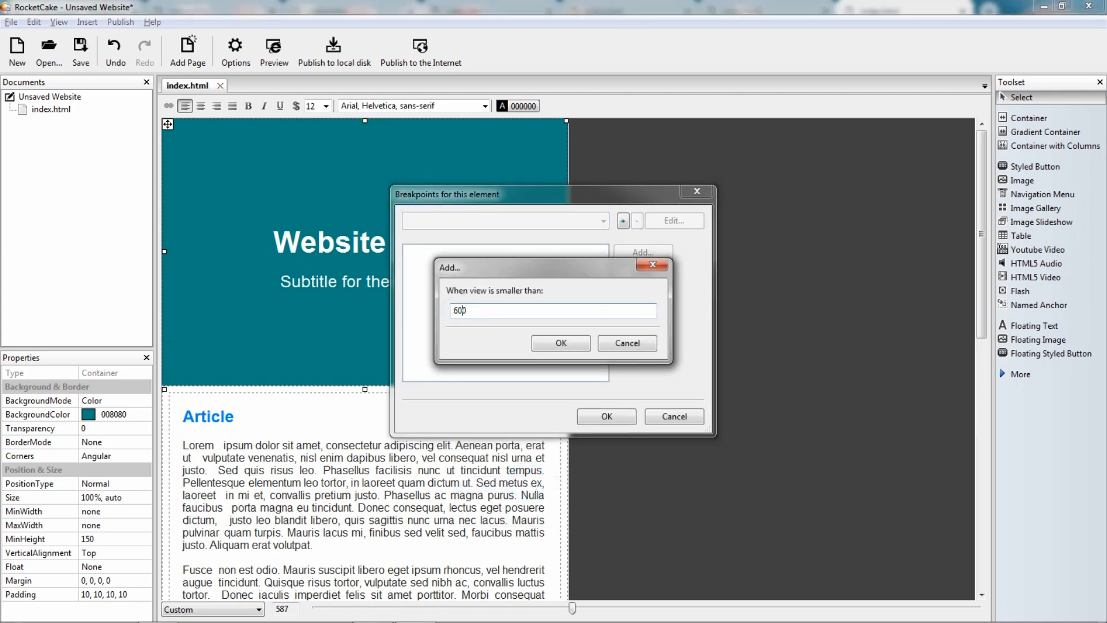
pyautogui.click(560, 343)
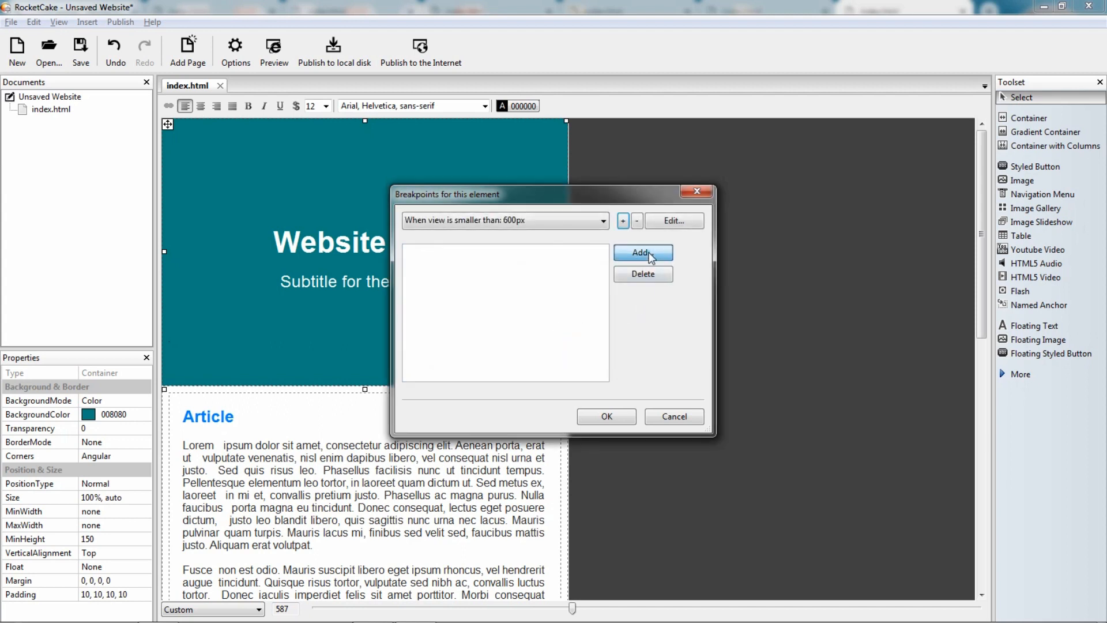
pyautogui.click(643, 252)
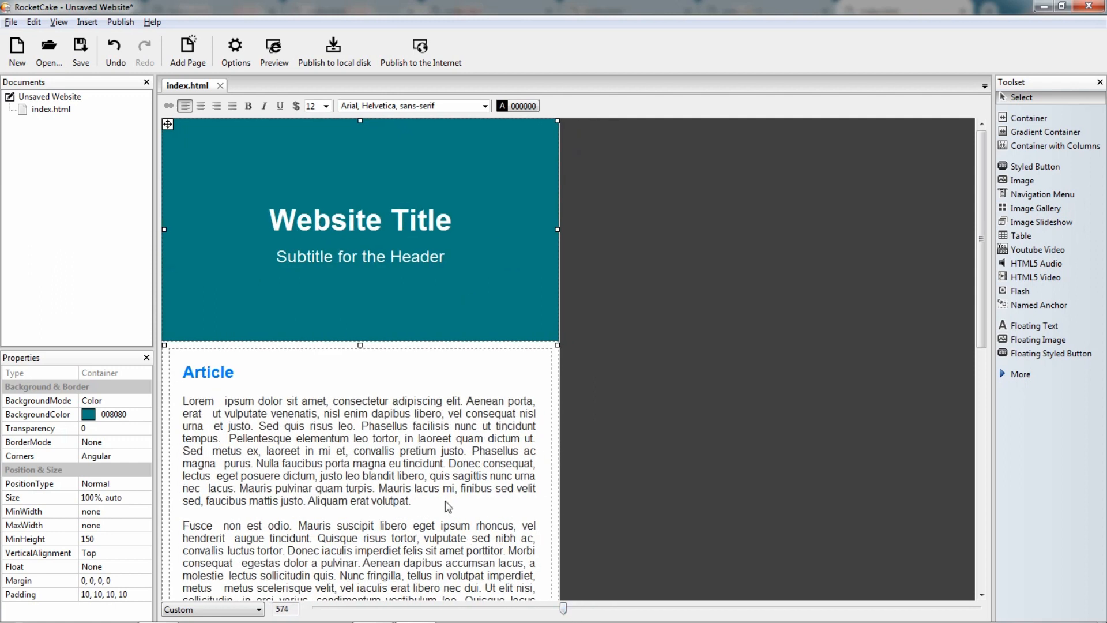
# Step: Scroll the 574px-wide page down past the compact header and stacked columns to the footer
pyautogui.scroll(-3)
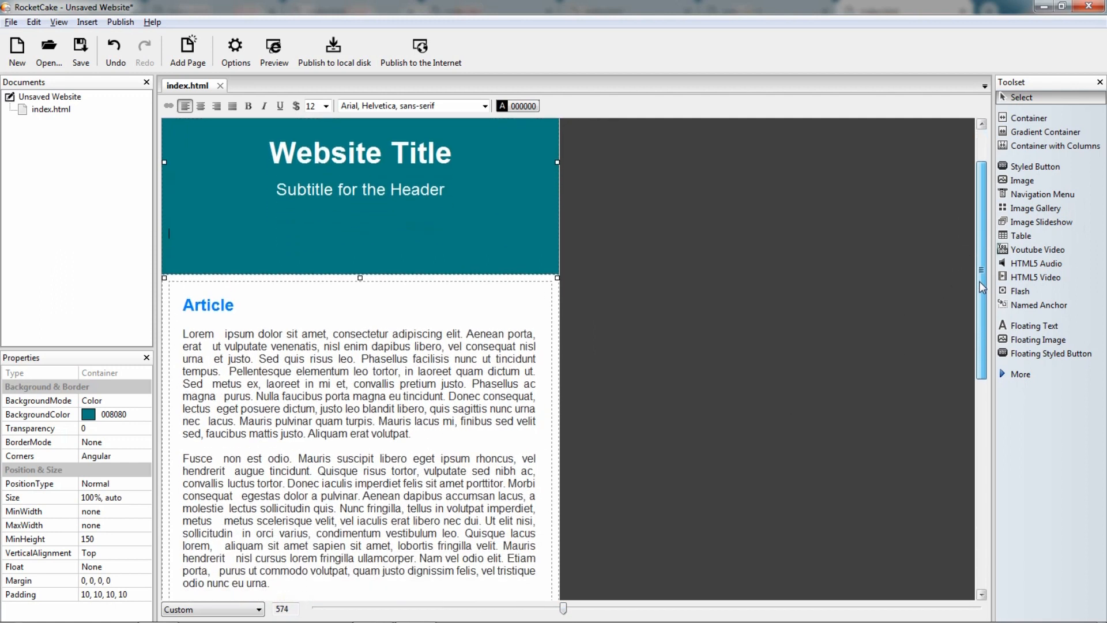
pyautogui.scroll(-3)
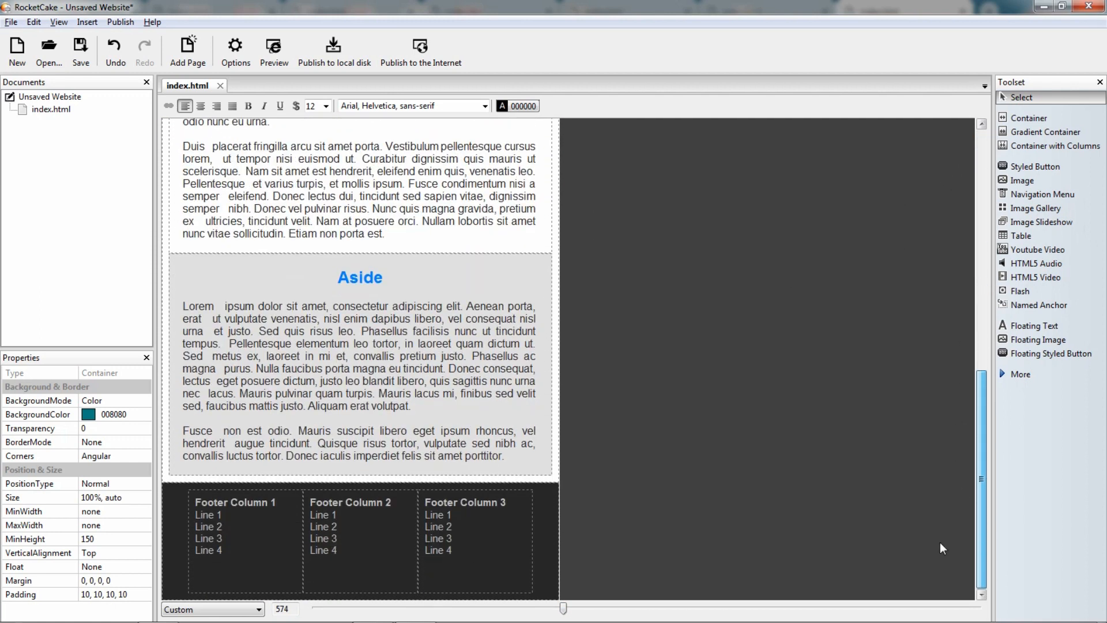
pyautogui.moveTo(265, 541)
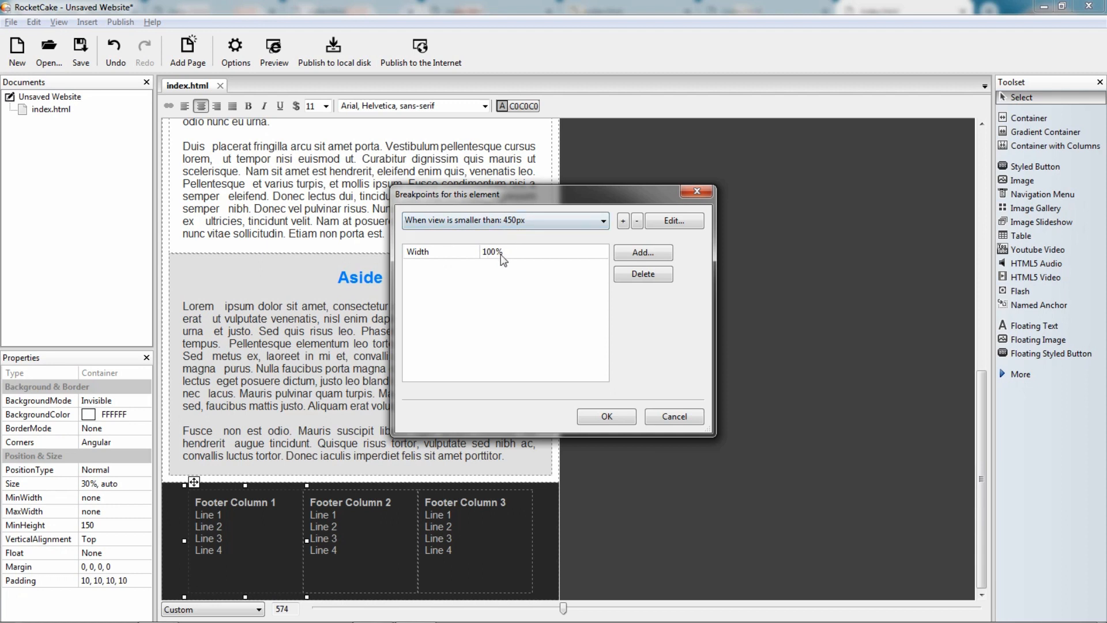
pyautogui.moveTo(598, 405)
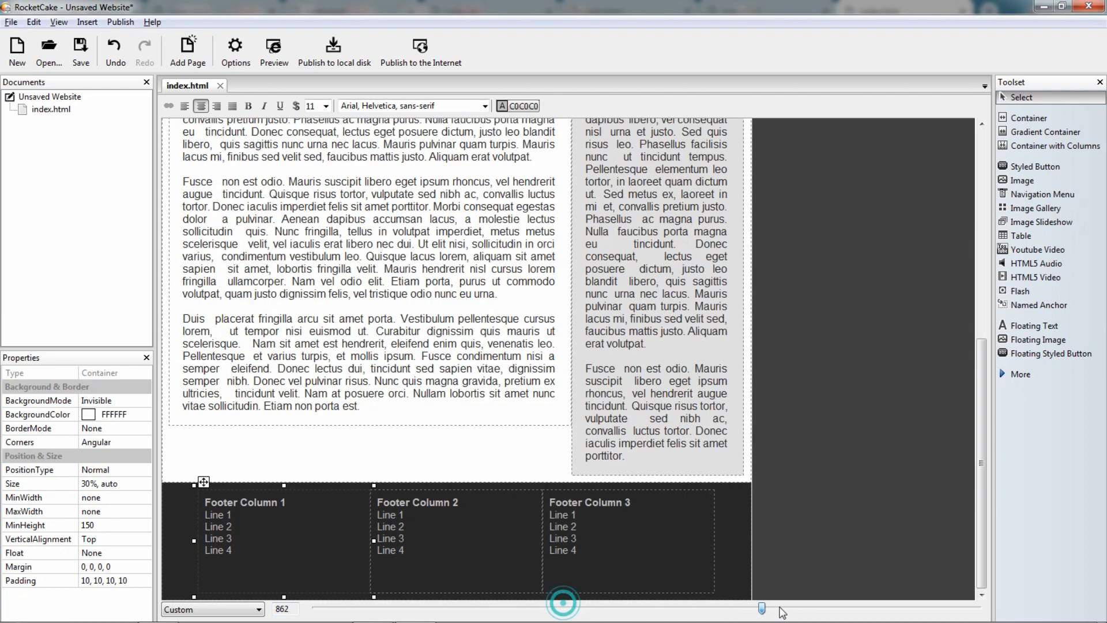
# Step: Preview the page in Chrome and scroll down to check the columns and dark footer
pyautogui.click(274, 45)
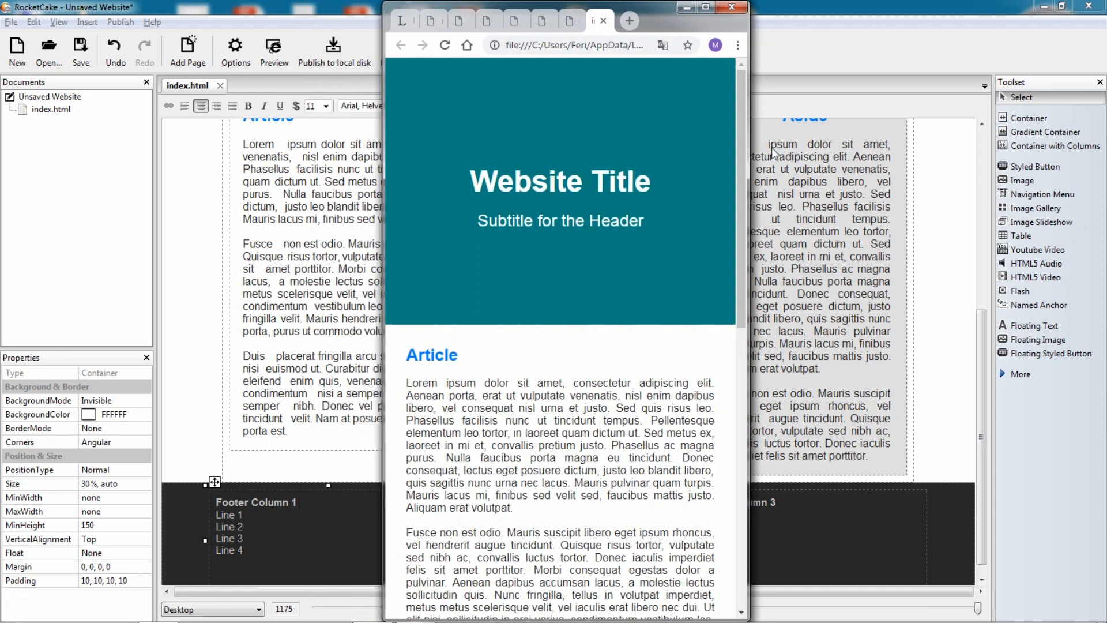
pyautogui.scroll(-3)
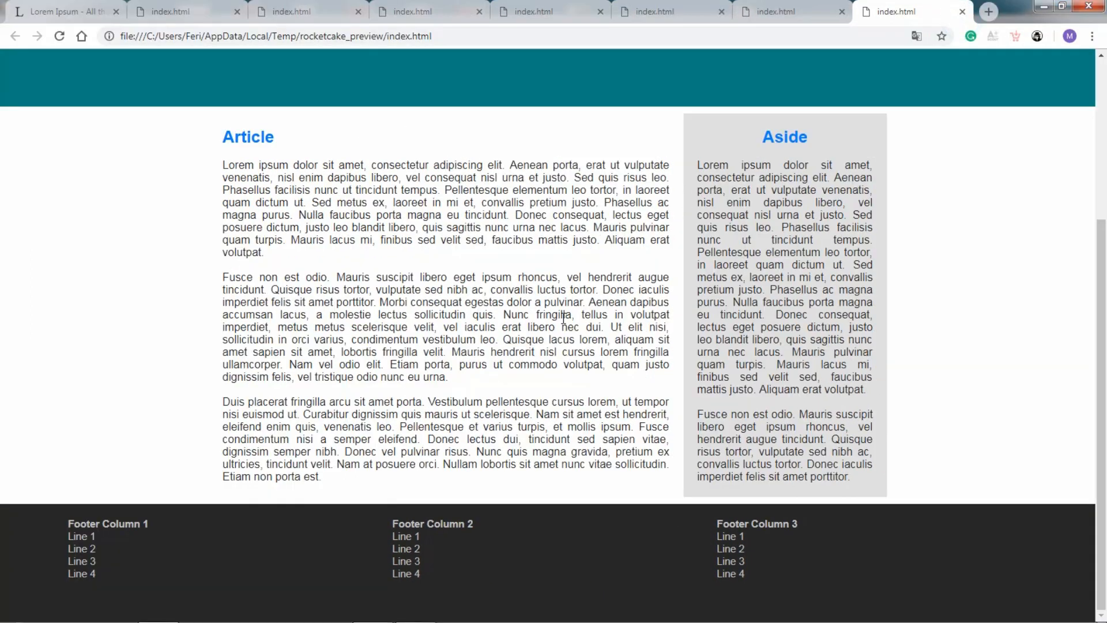
pyautogui.moveTo(531, 402)
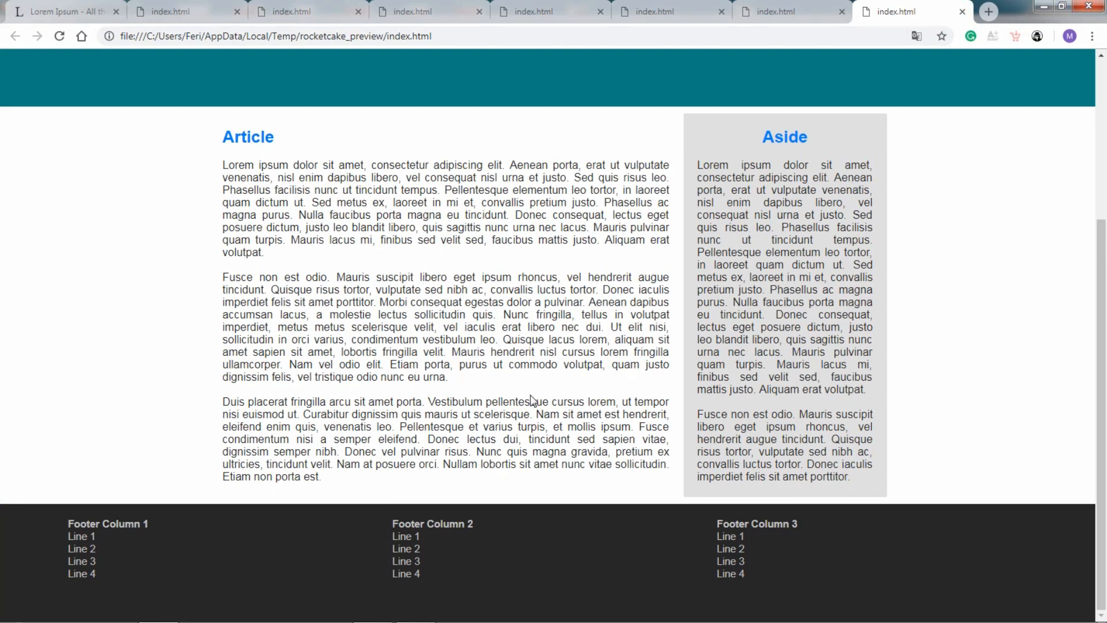
pyautogui.moveTo(589, 290)
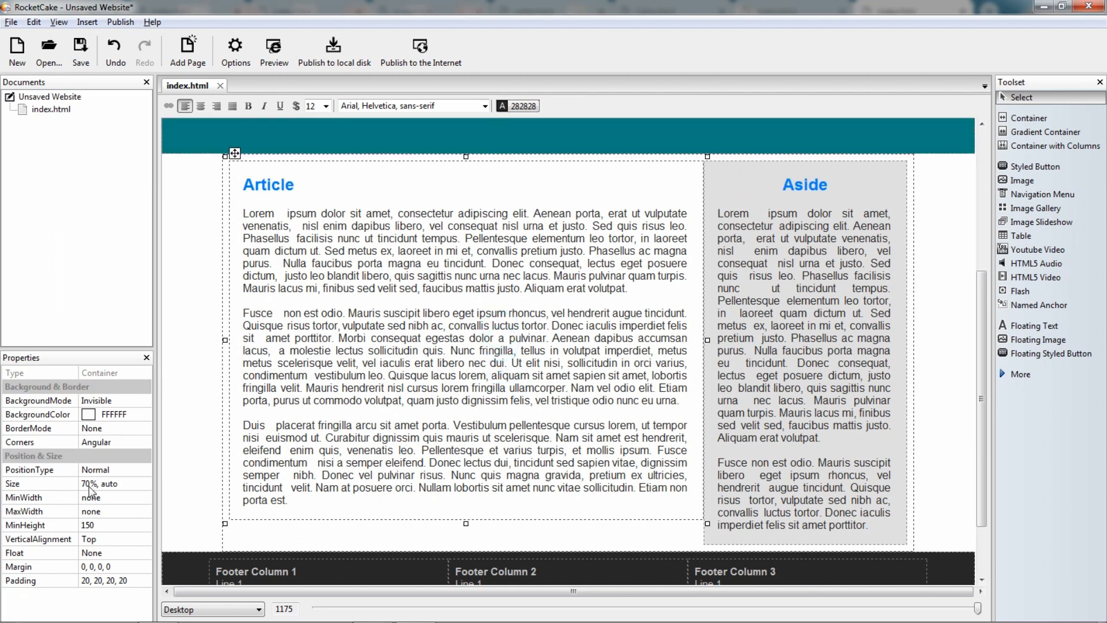
pyautogui.click(89, 483)
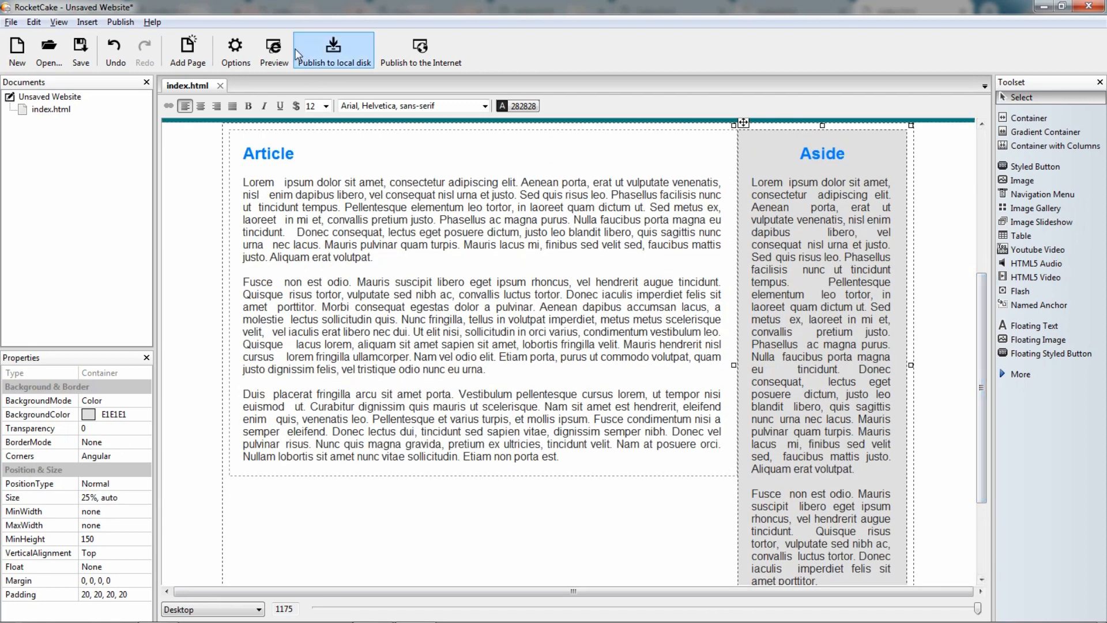
pyautogui.click(273, 44)
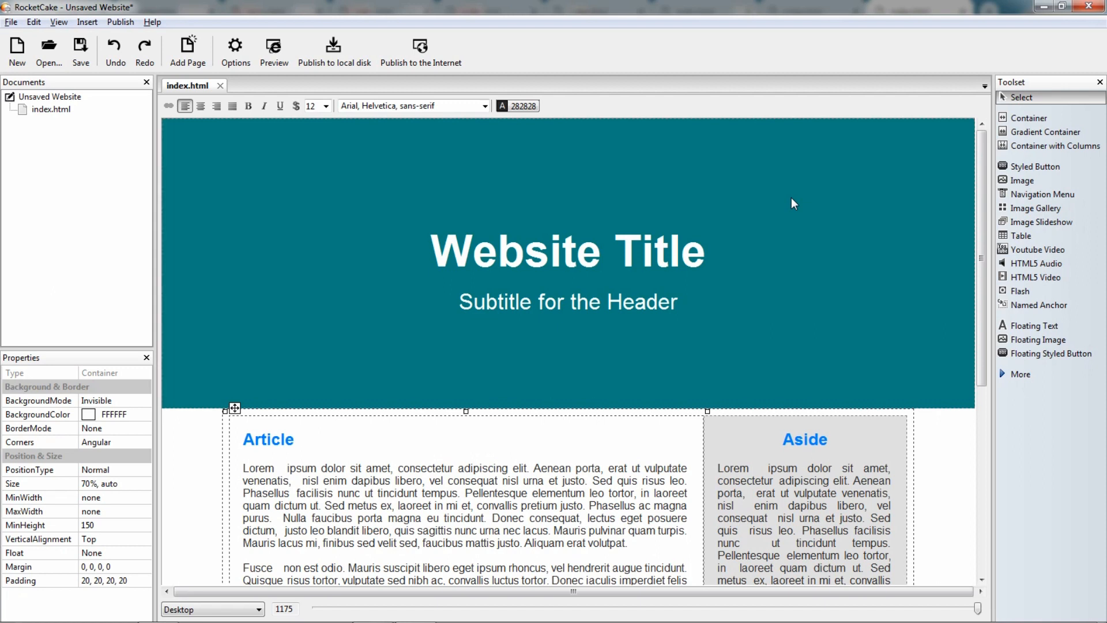
pyautogui.moveTo(714, 227)
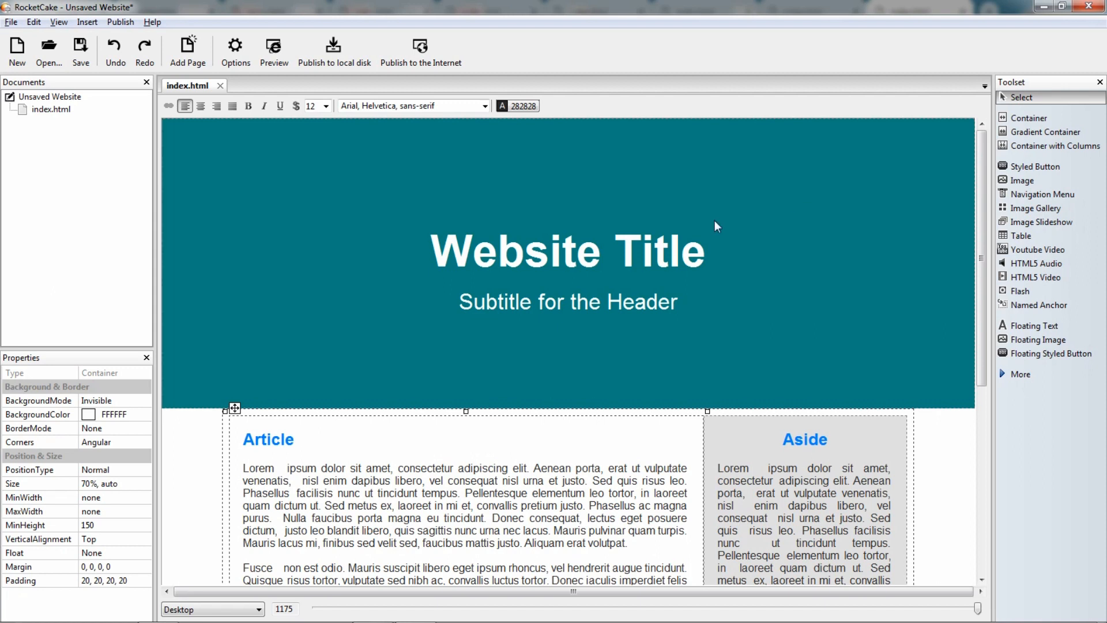
pyautogui.moveTo(431, 289)
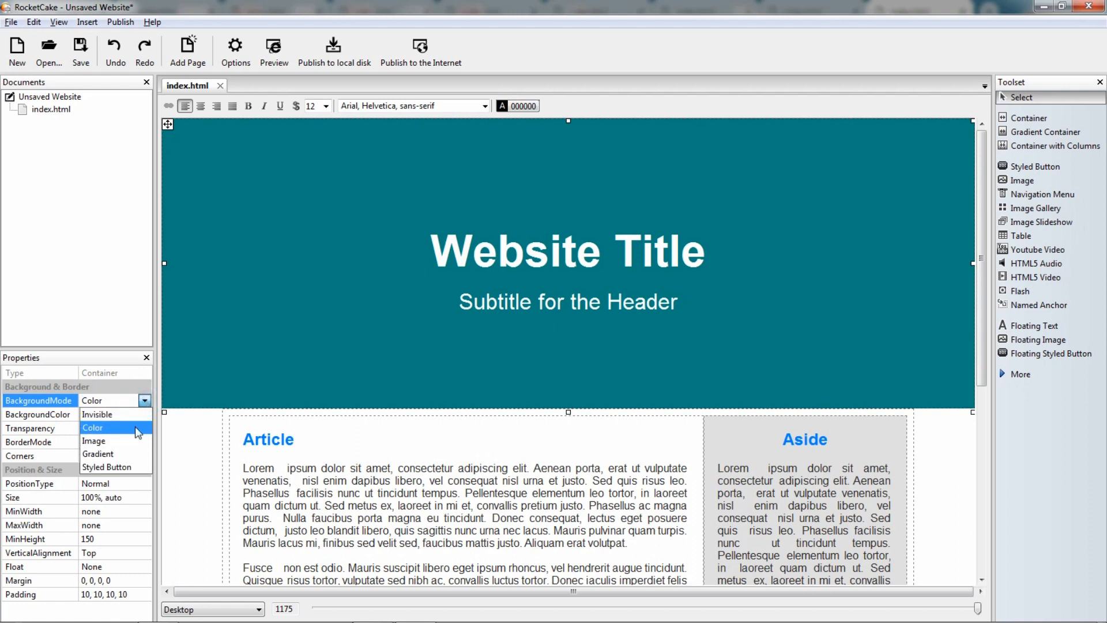
# Step: Set the header background to Image using the 'background' landscape photo and preview it
pyautogui.click(93, 441)
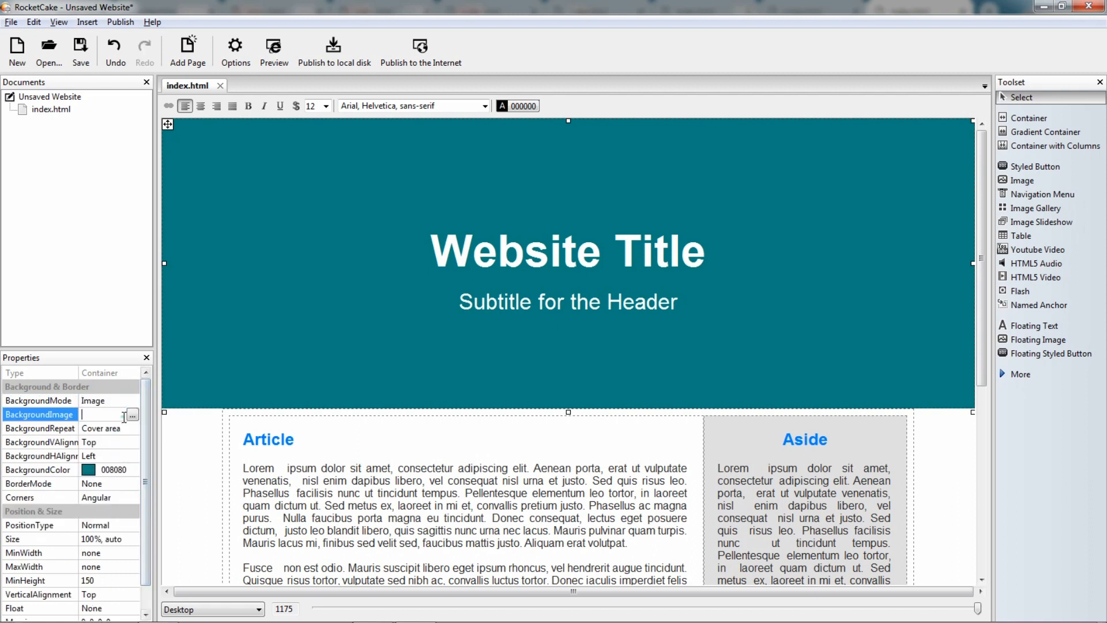
pyautogui.click(133, 414)
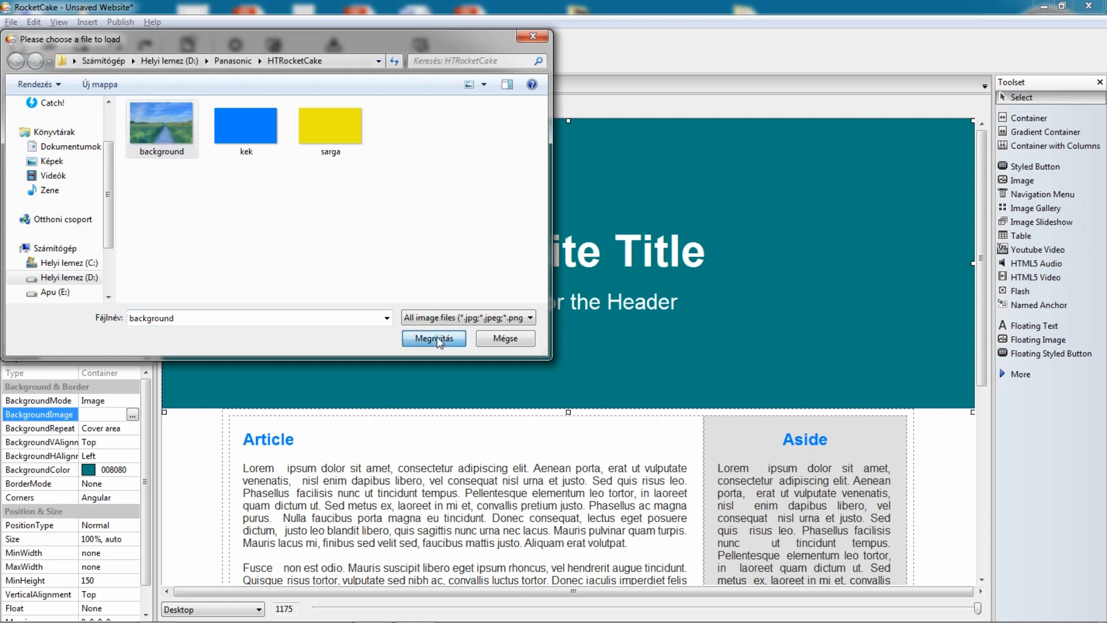
pyautogui.click(433, 338)
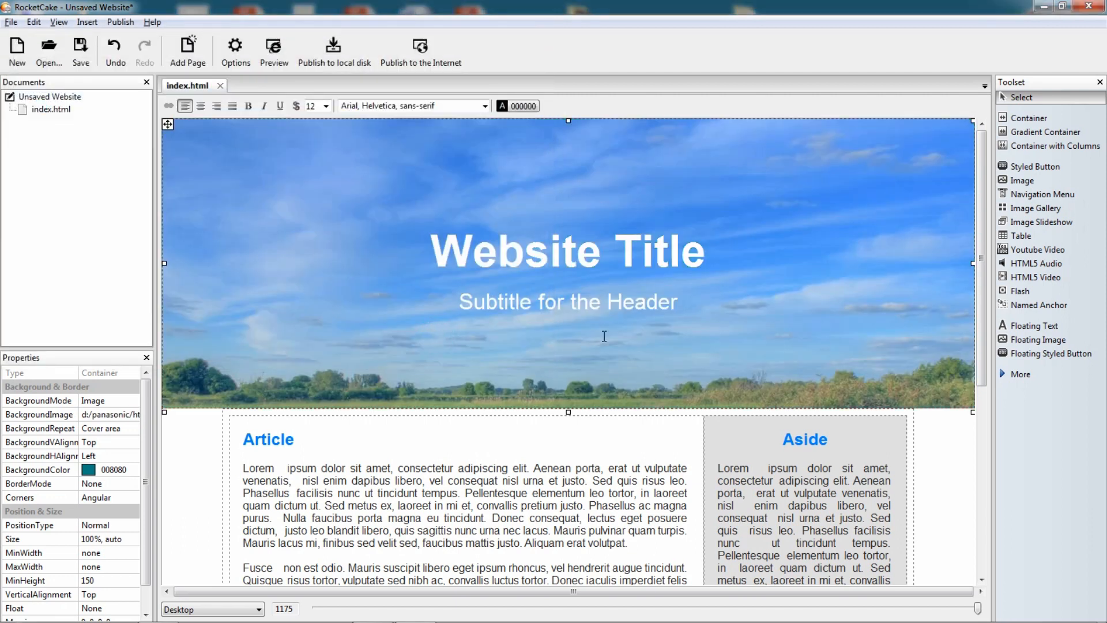
pyautogui.click(274, 46)
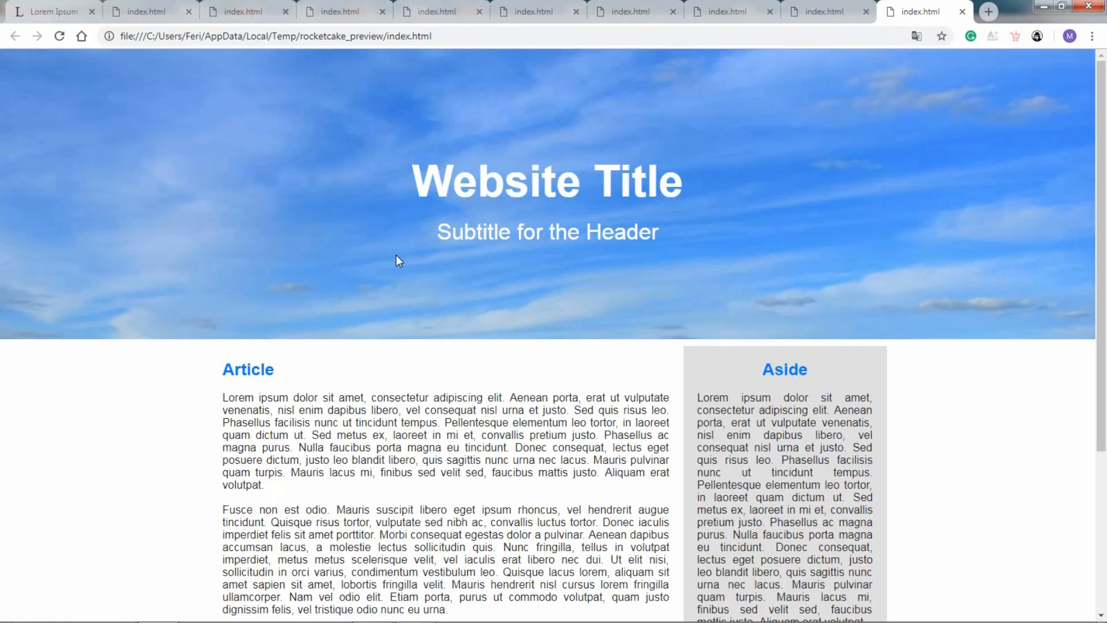
pyautogui.press('alt+tab')
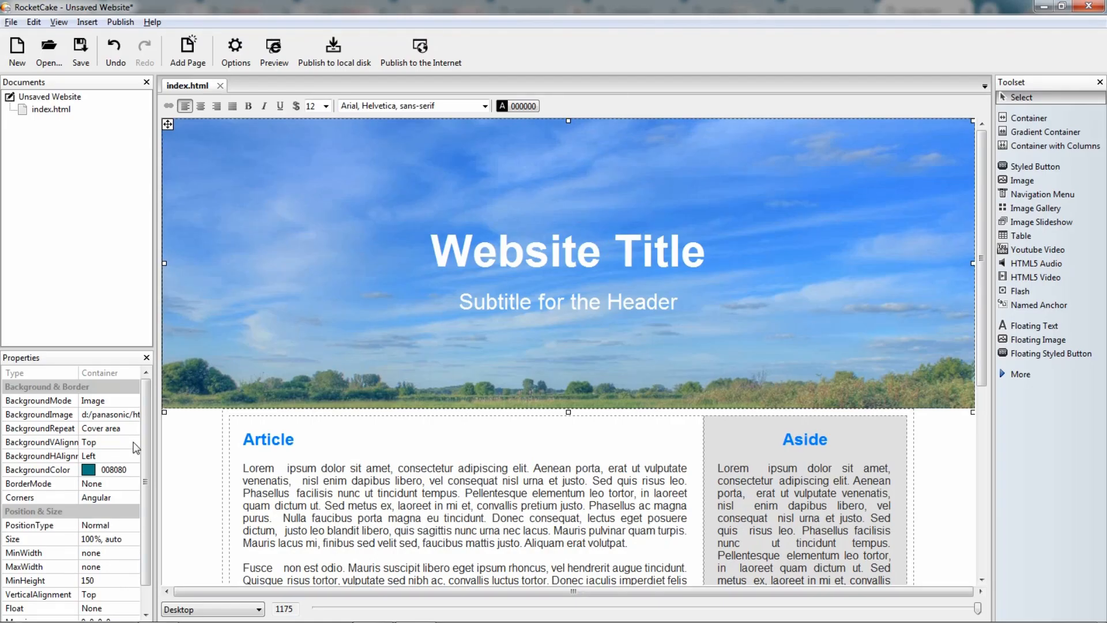
# Step: Centre the header photo vertically and horizontally, then scroll the preview to the footer
pyautogui.click(133, 442)
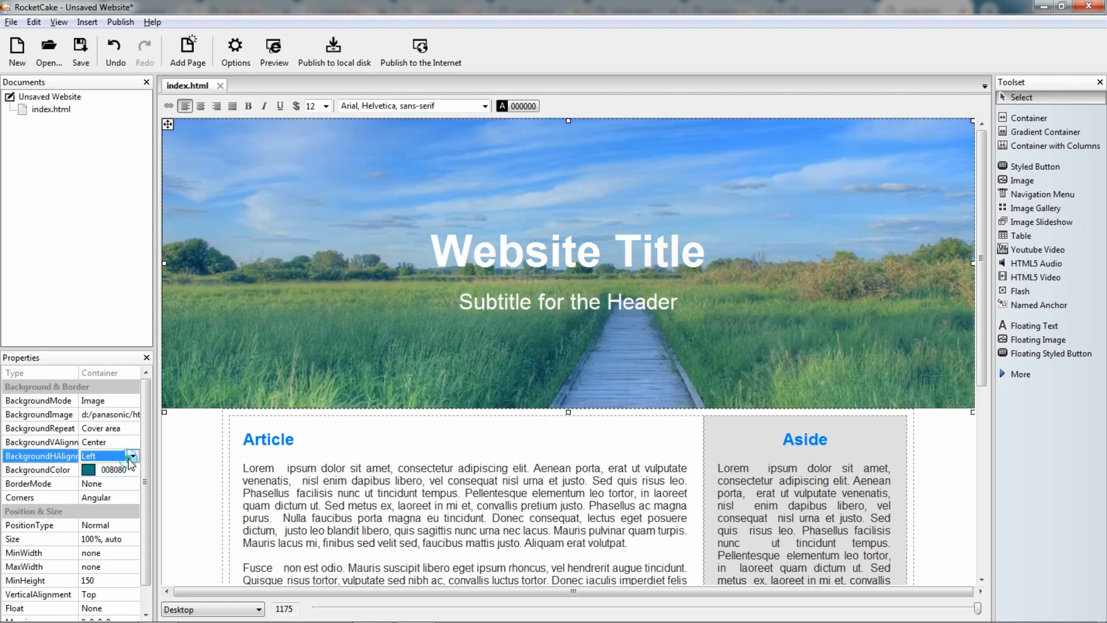
pyautogui.click(132, 455)
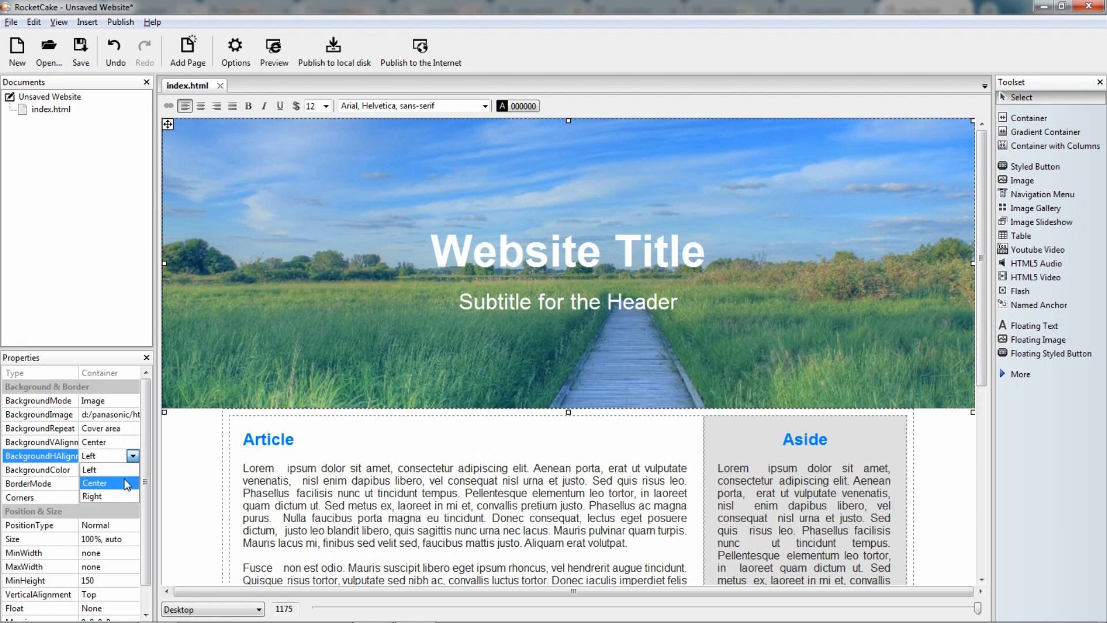
pyautogui.click(273, 46)
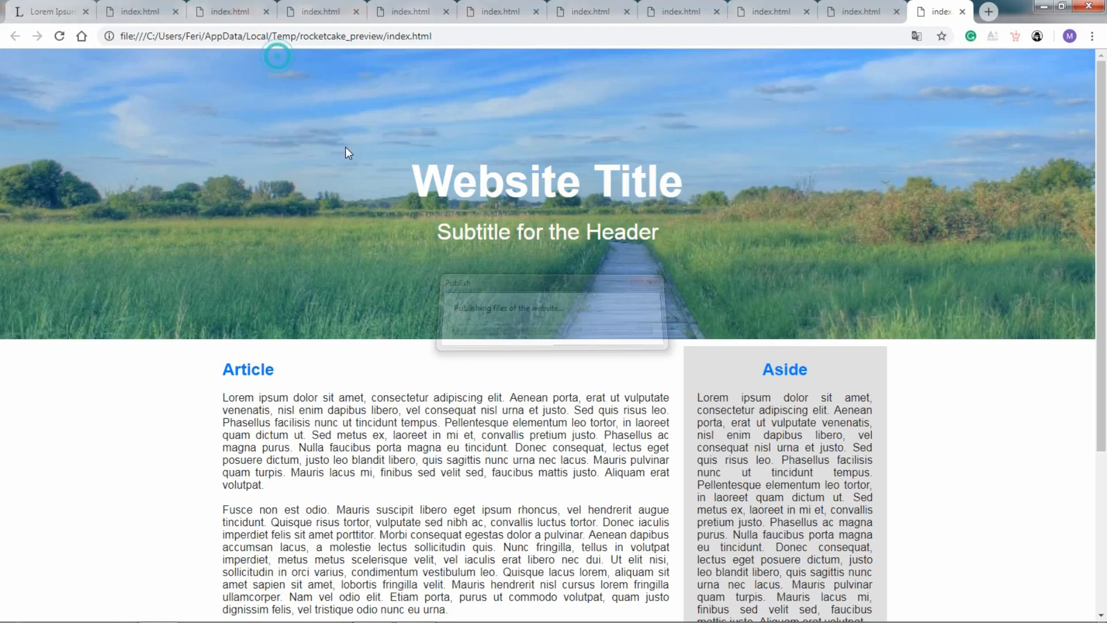
pyautogui.scroll(-3)
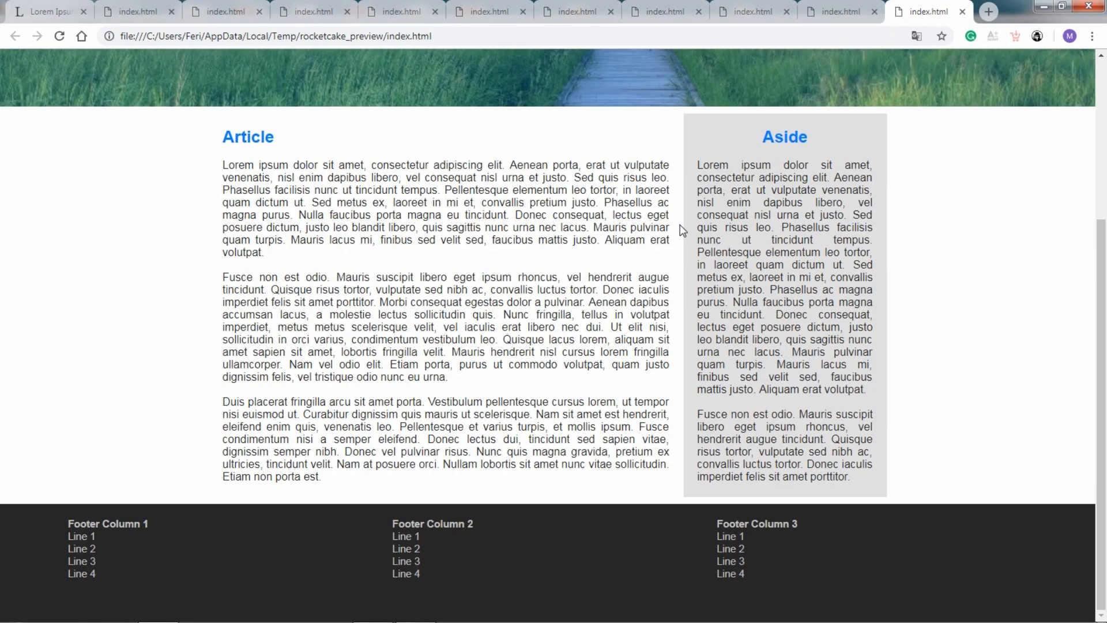